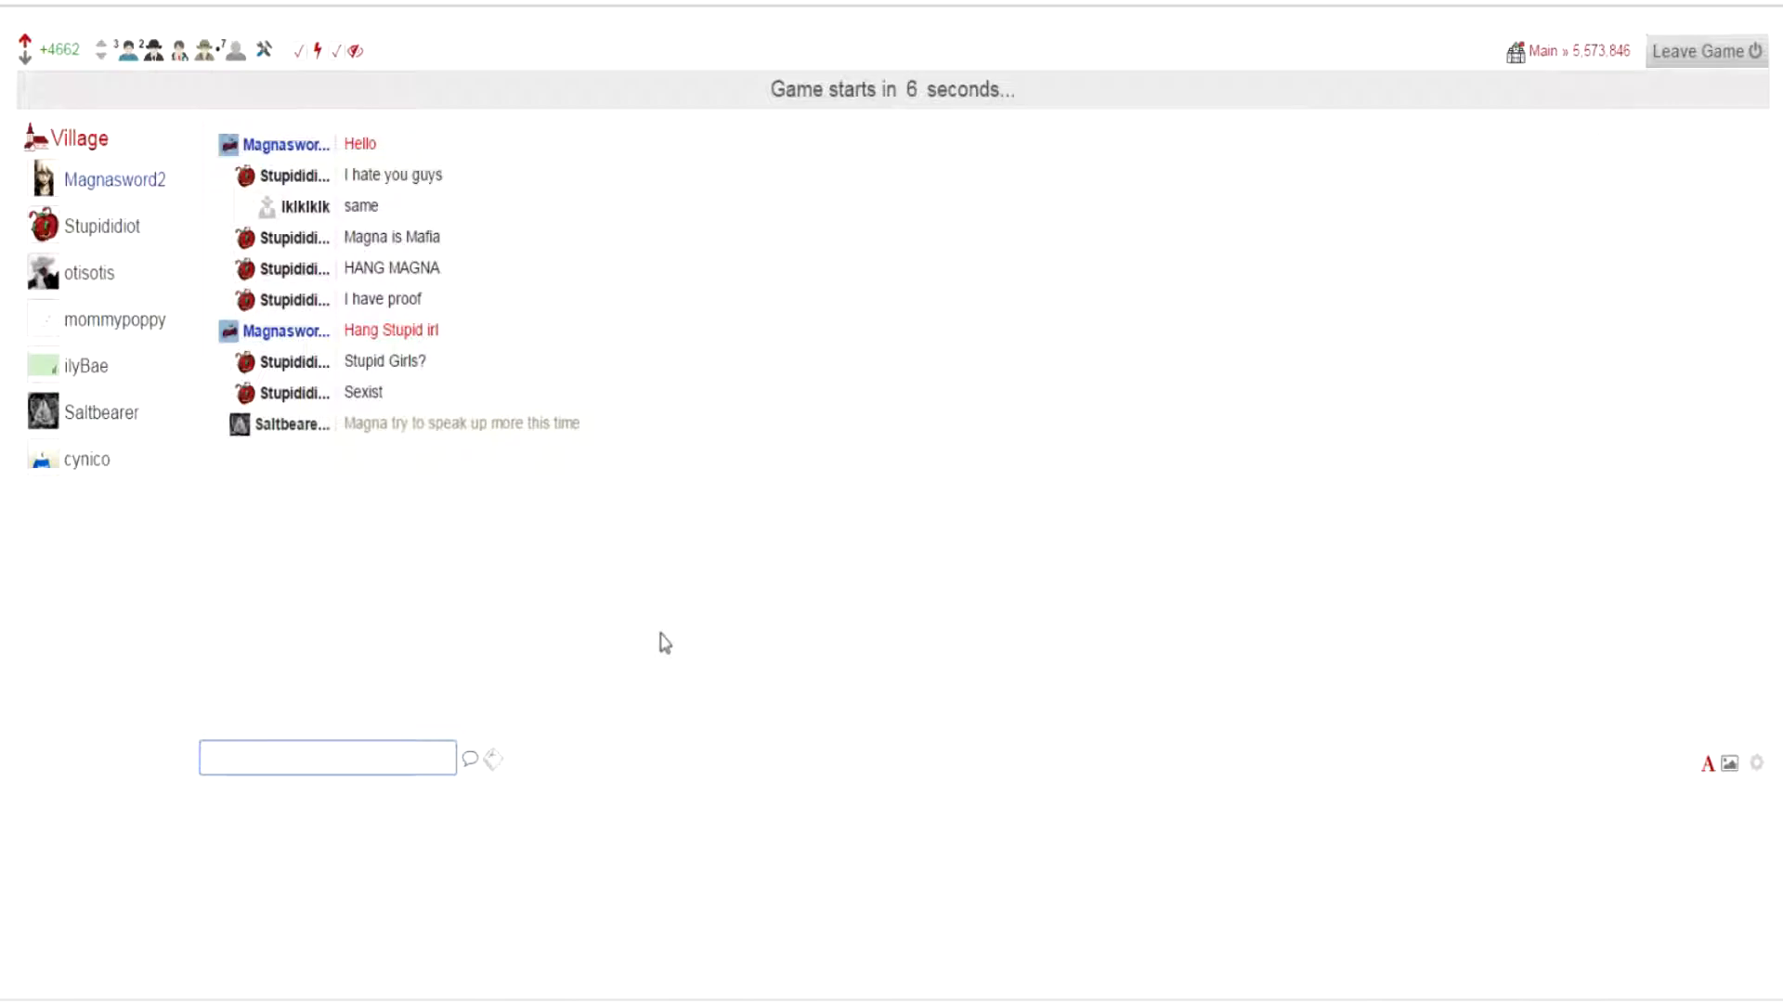
pyautogui.moveTo(621, 682)
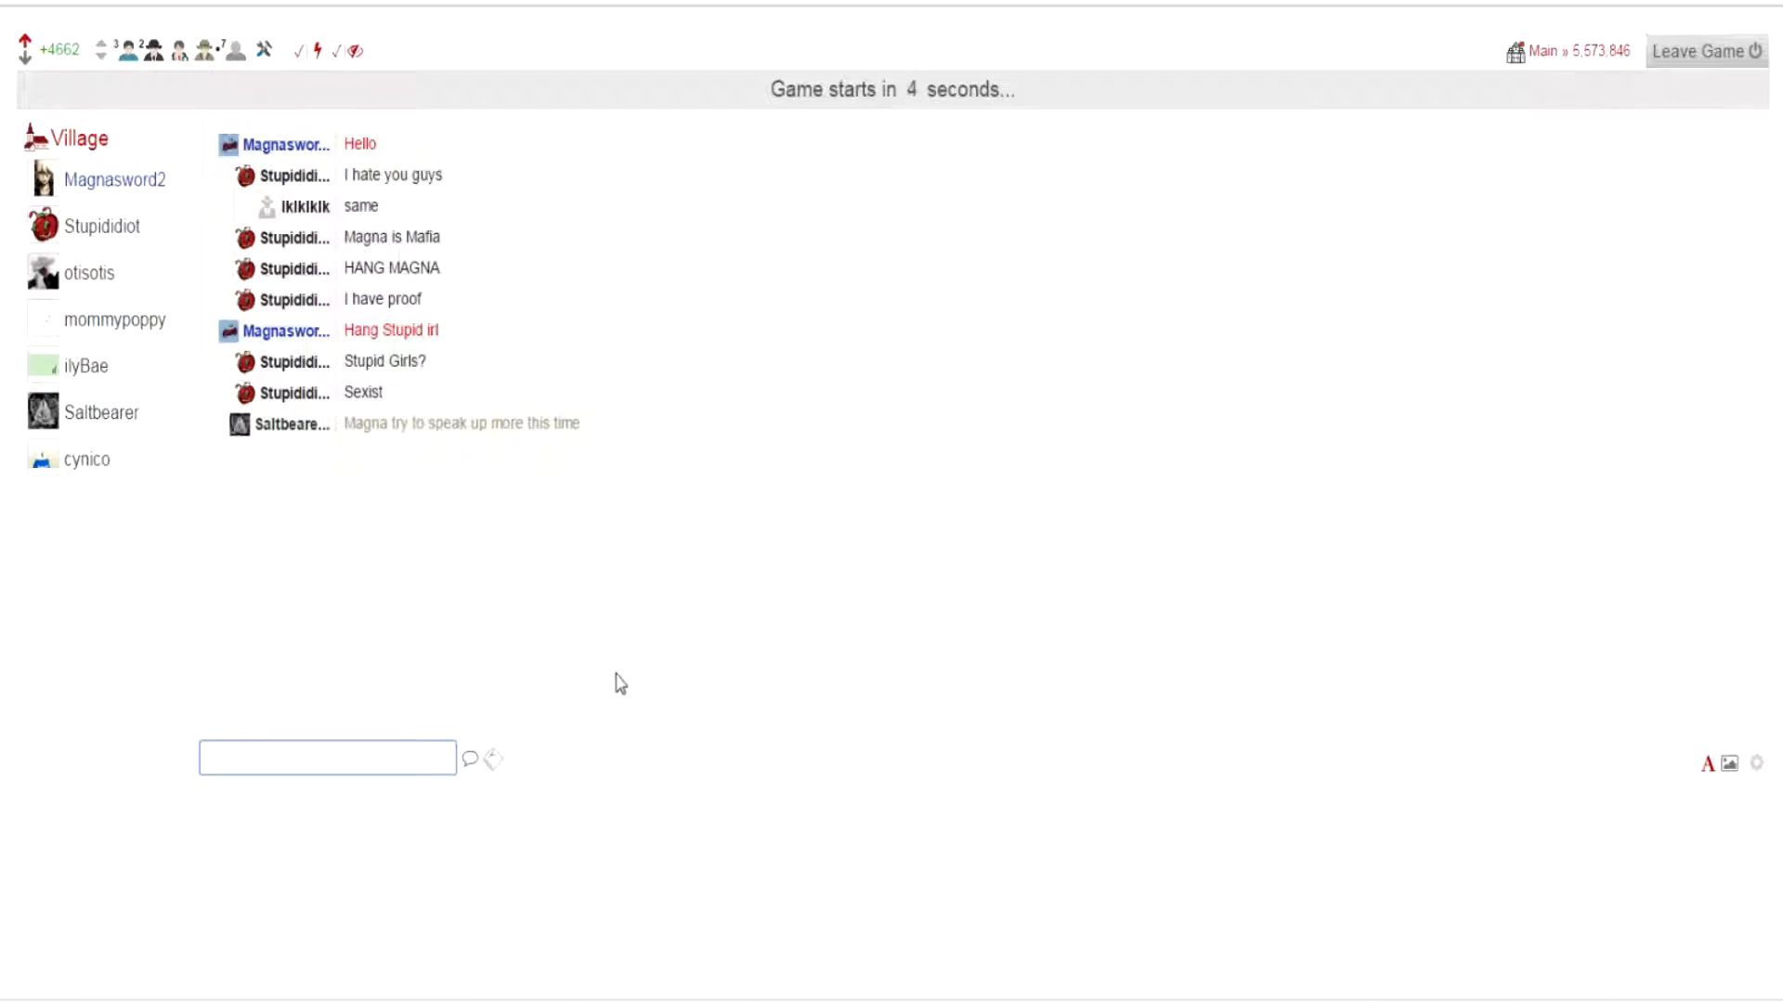
pyautogui.moveTo(661, 704)
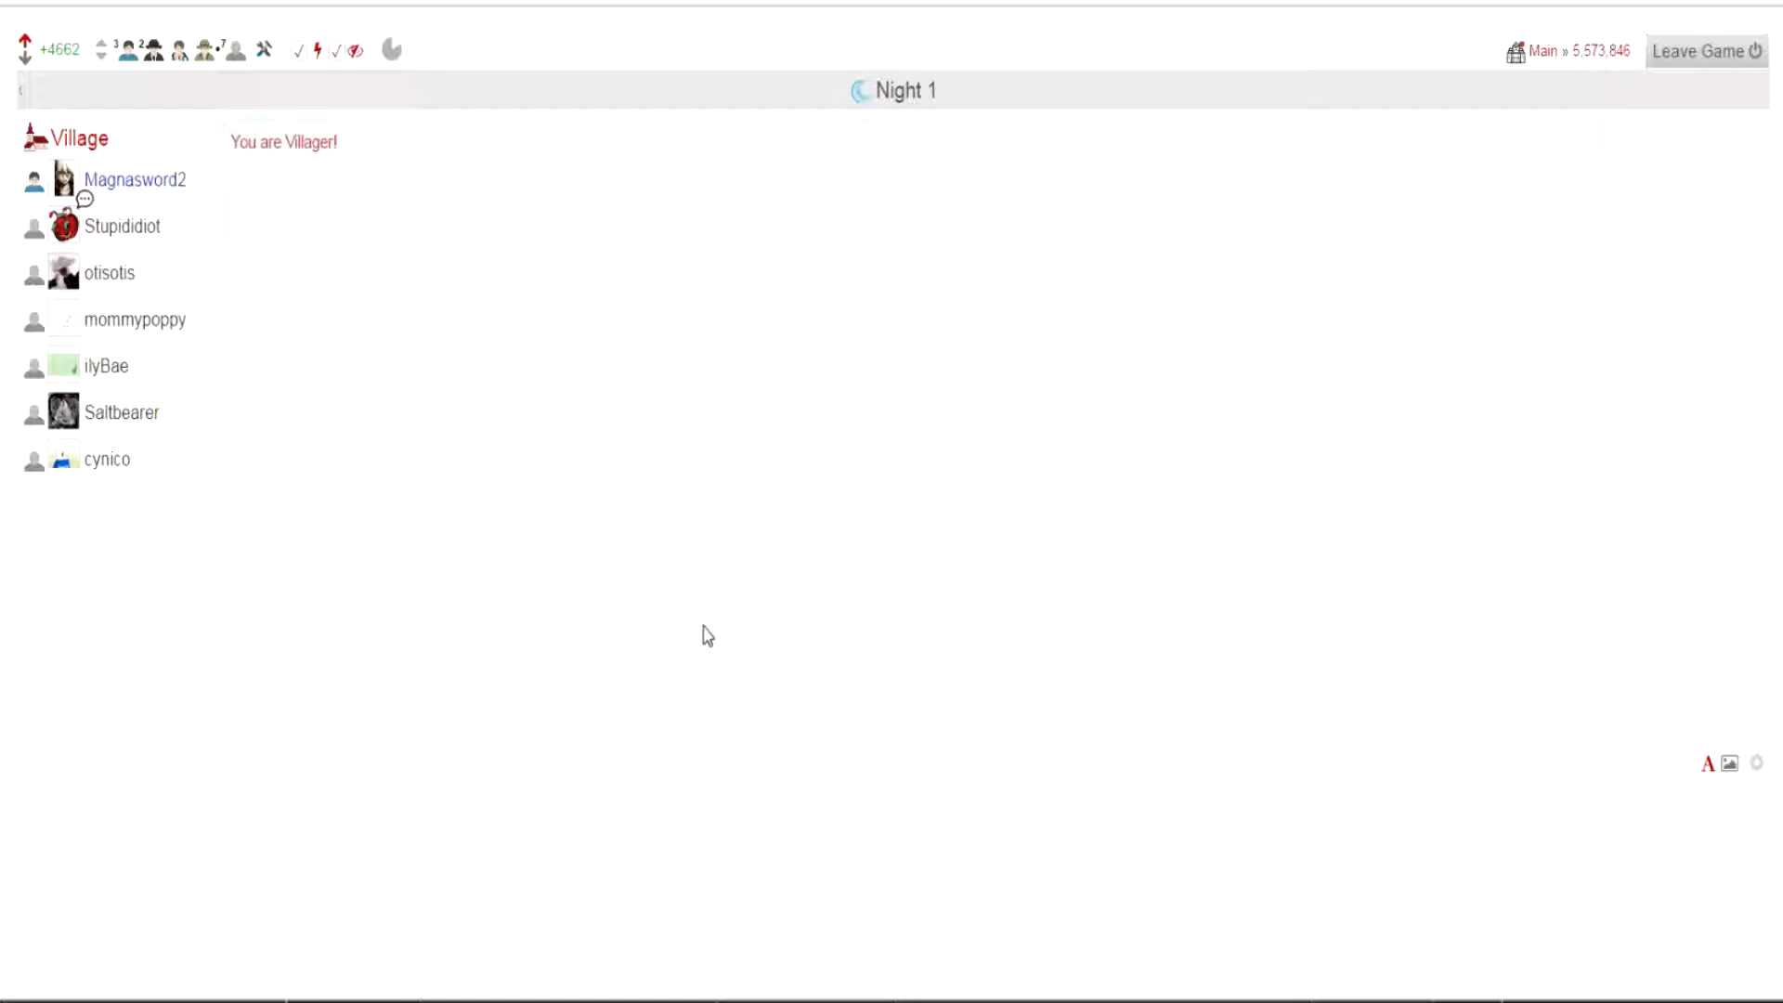
pyautogui.moveTo(1428, 546)
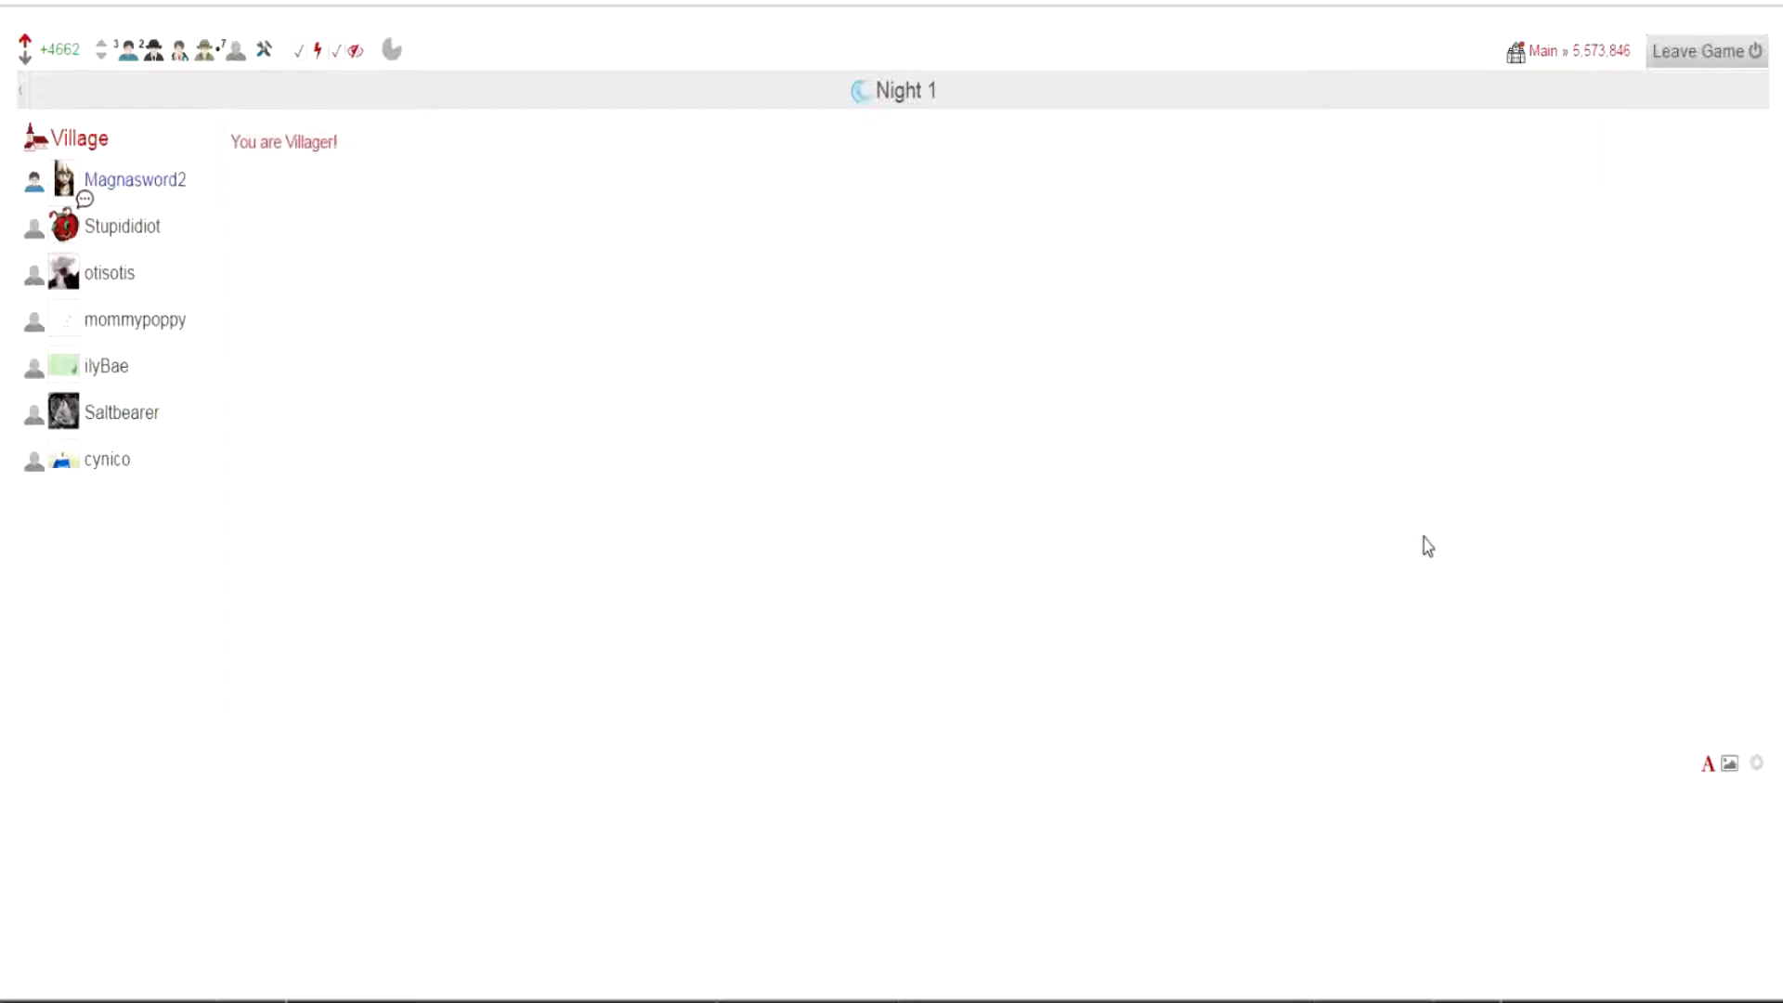
pyautogui.moveTo(1344, 442)
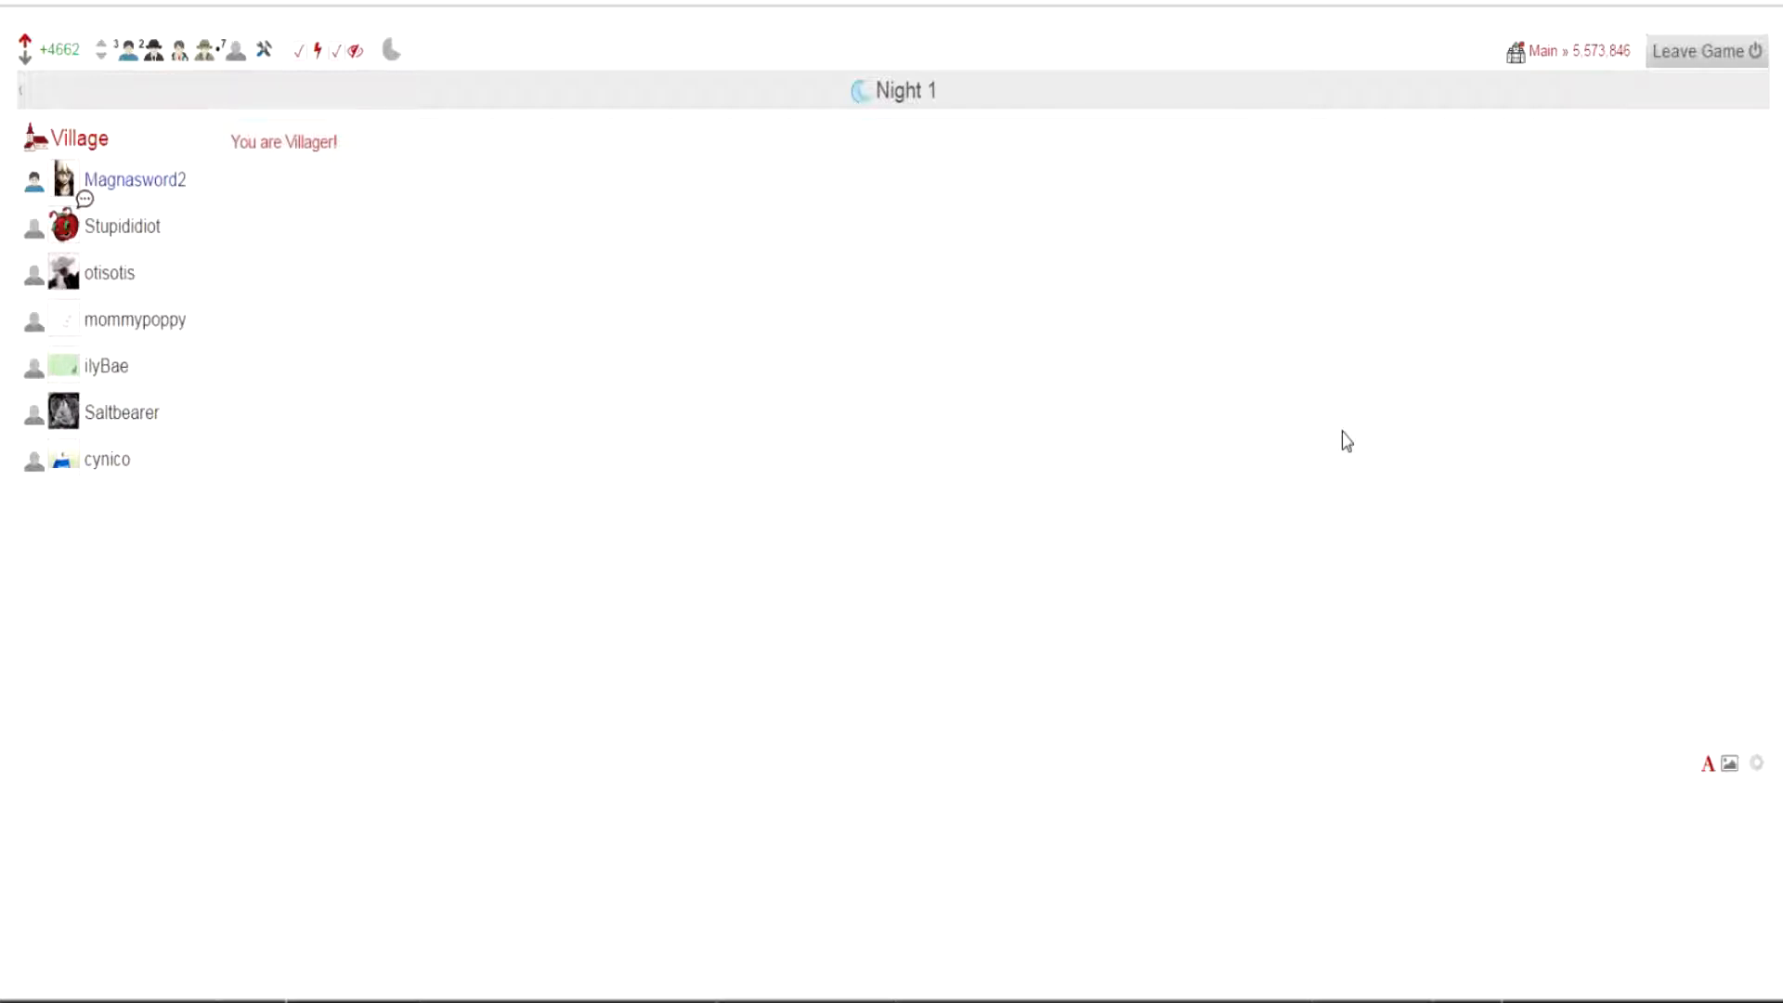
pyautogui.moveTo(1426, 366)
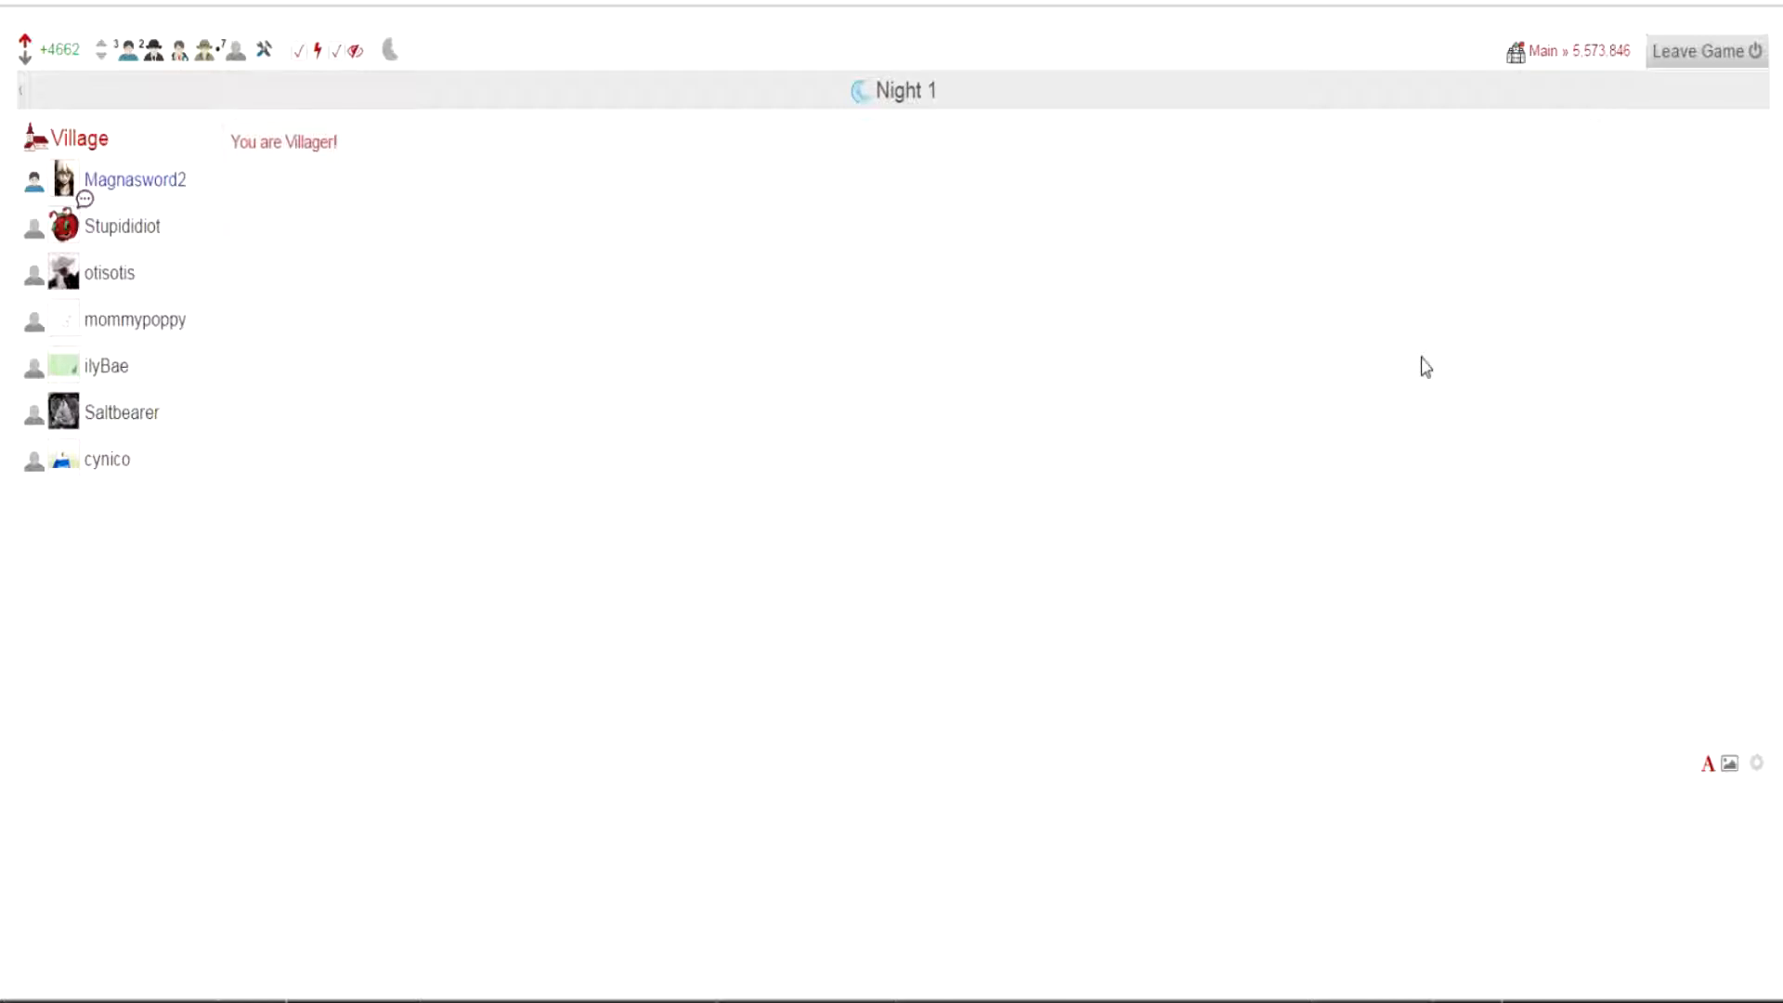
pyautogui.moveTo(1578, 348)
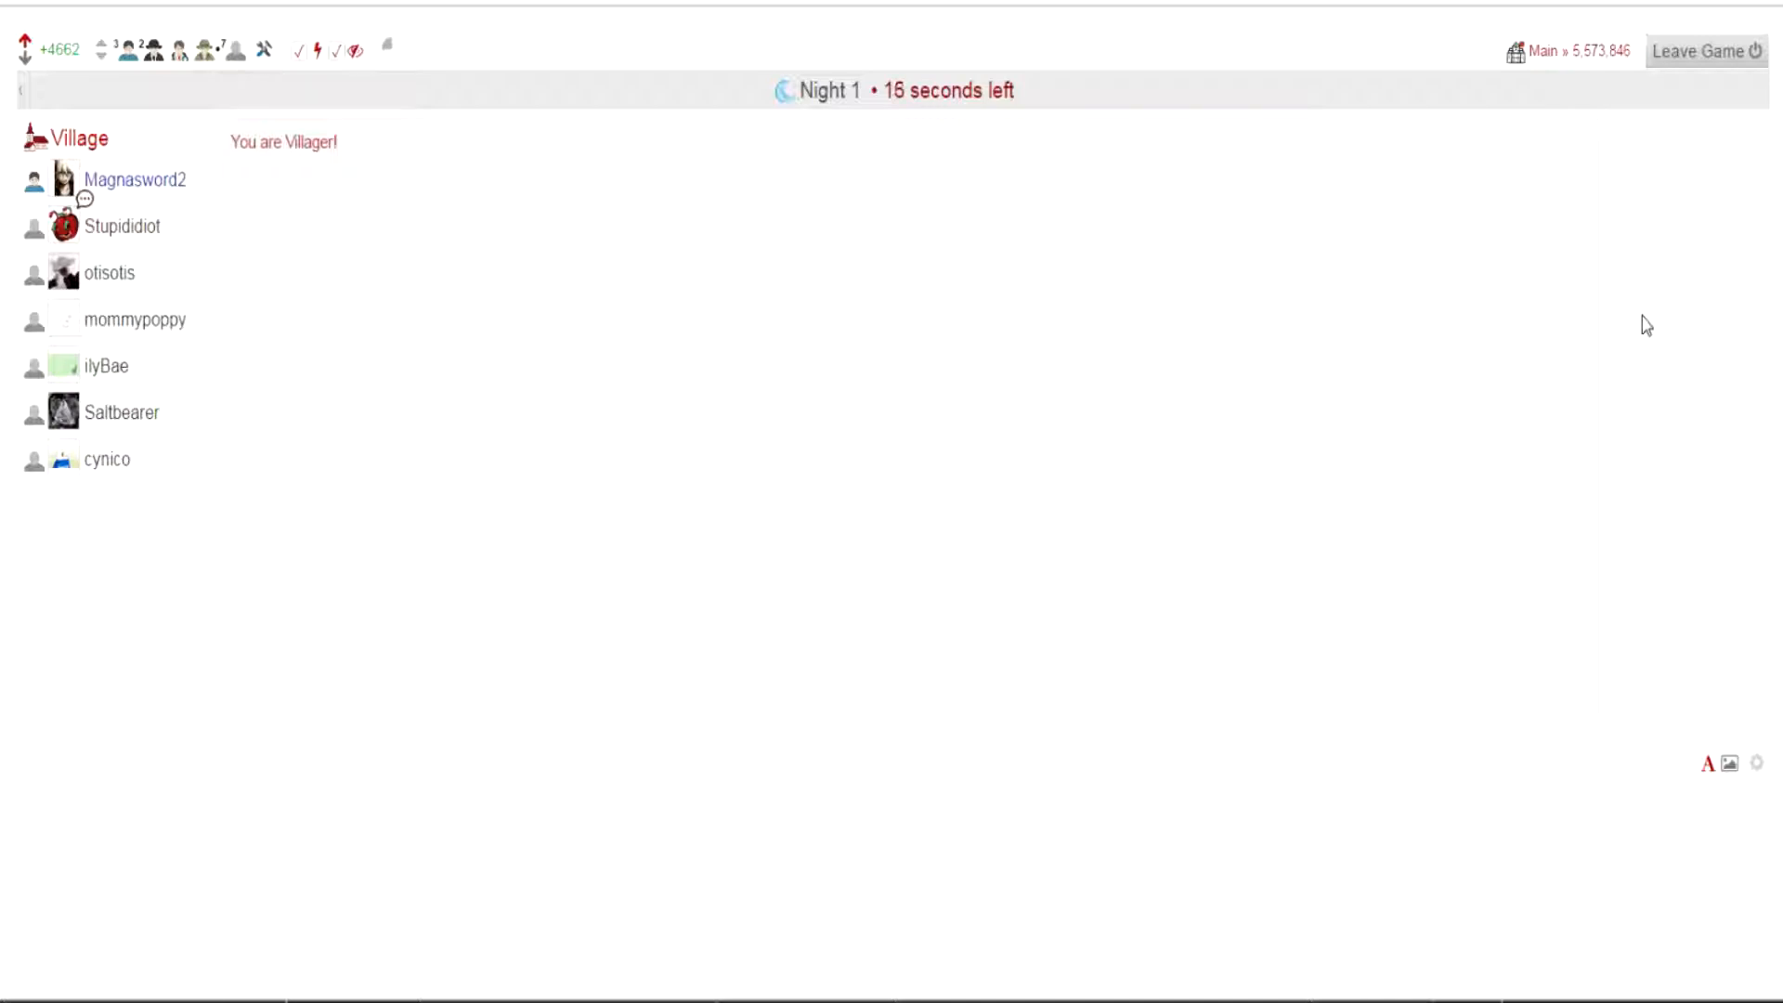
pyautogui.moveTo(1613, 399)
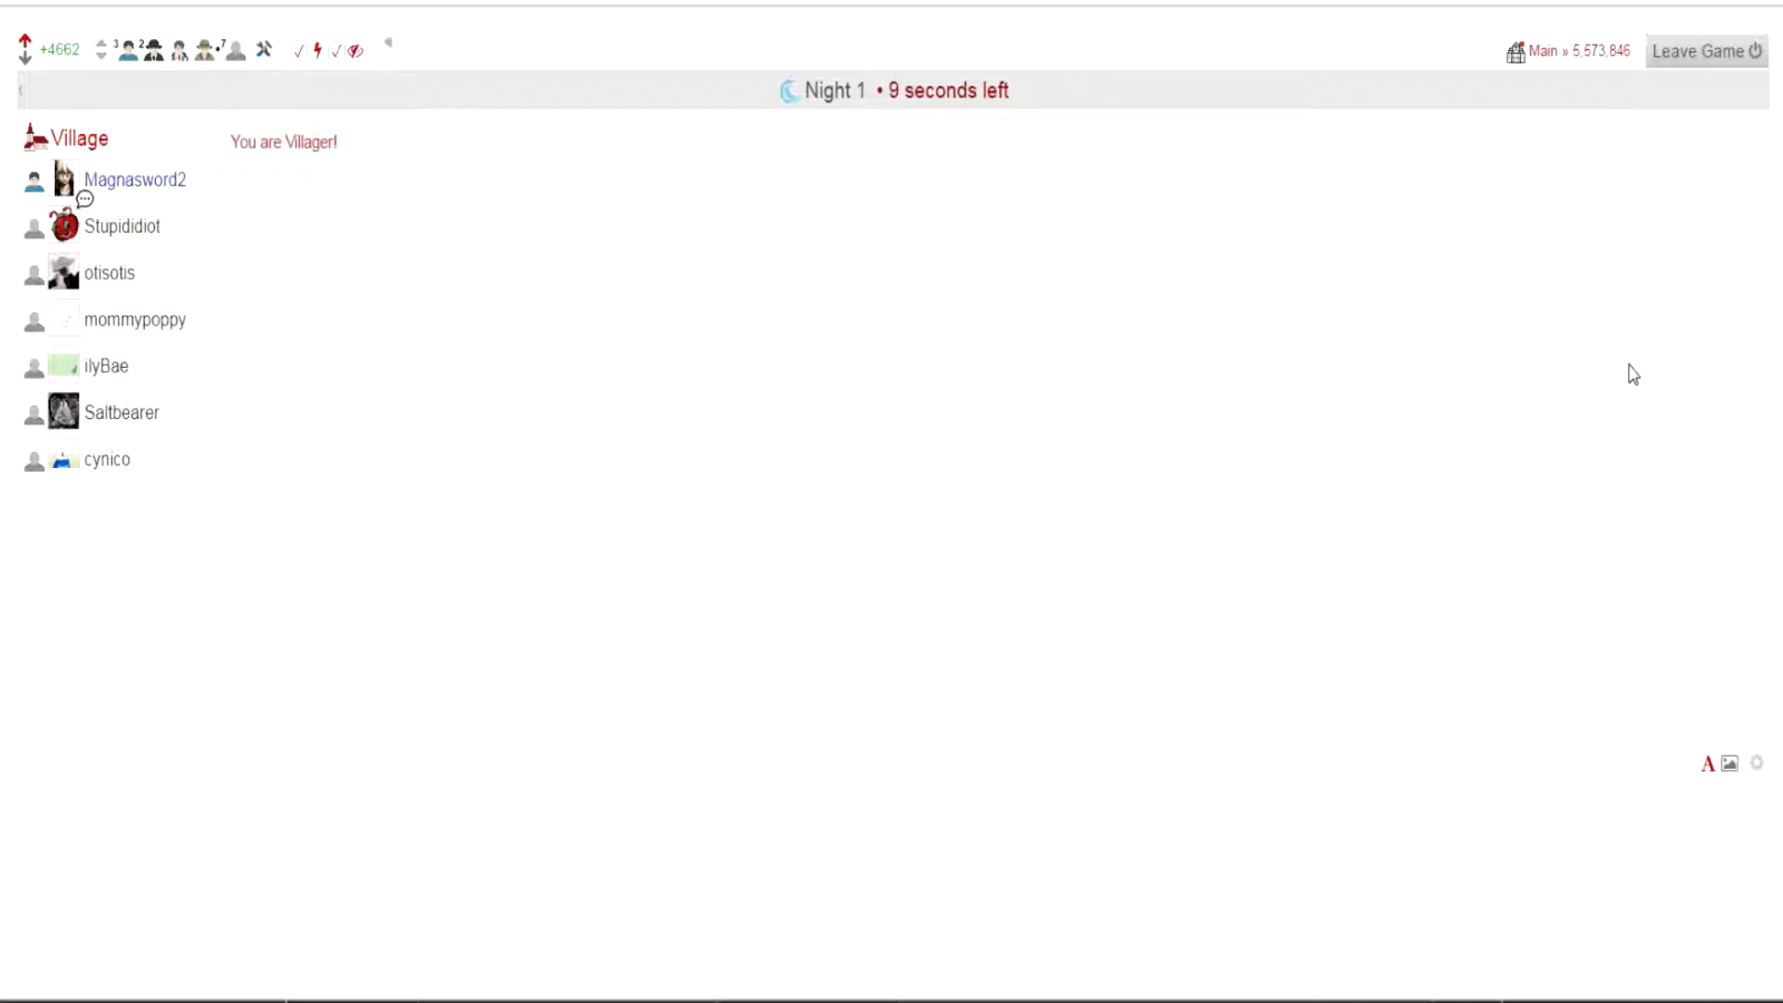
pyautogui.moveTo(1430, 509)
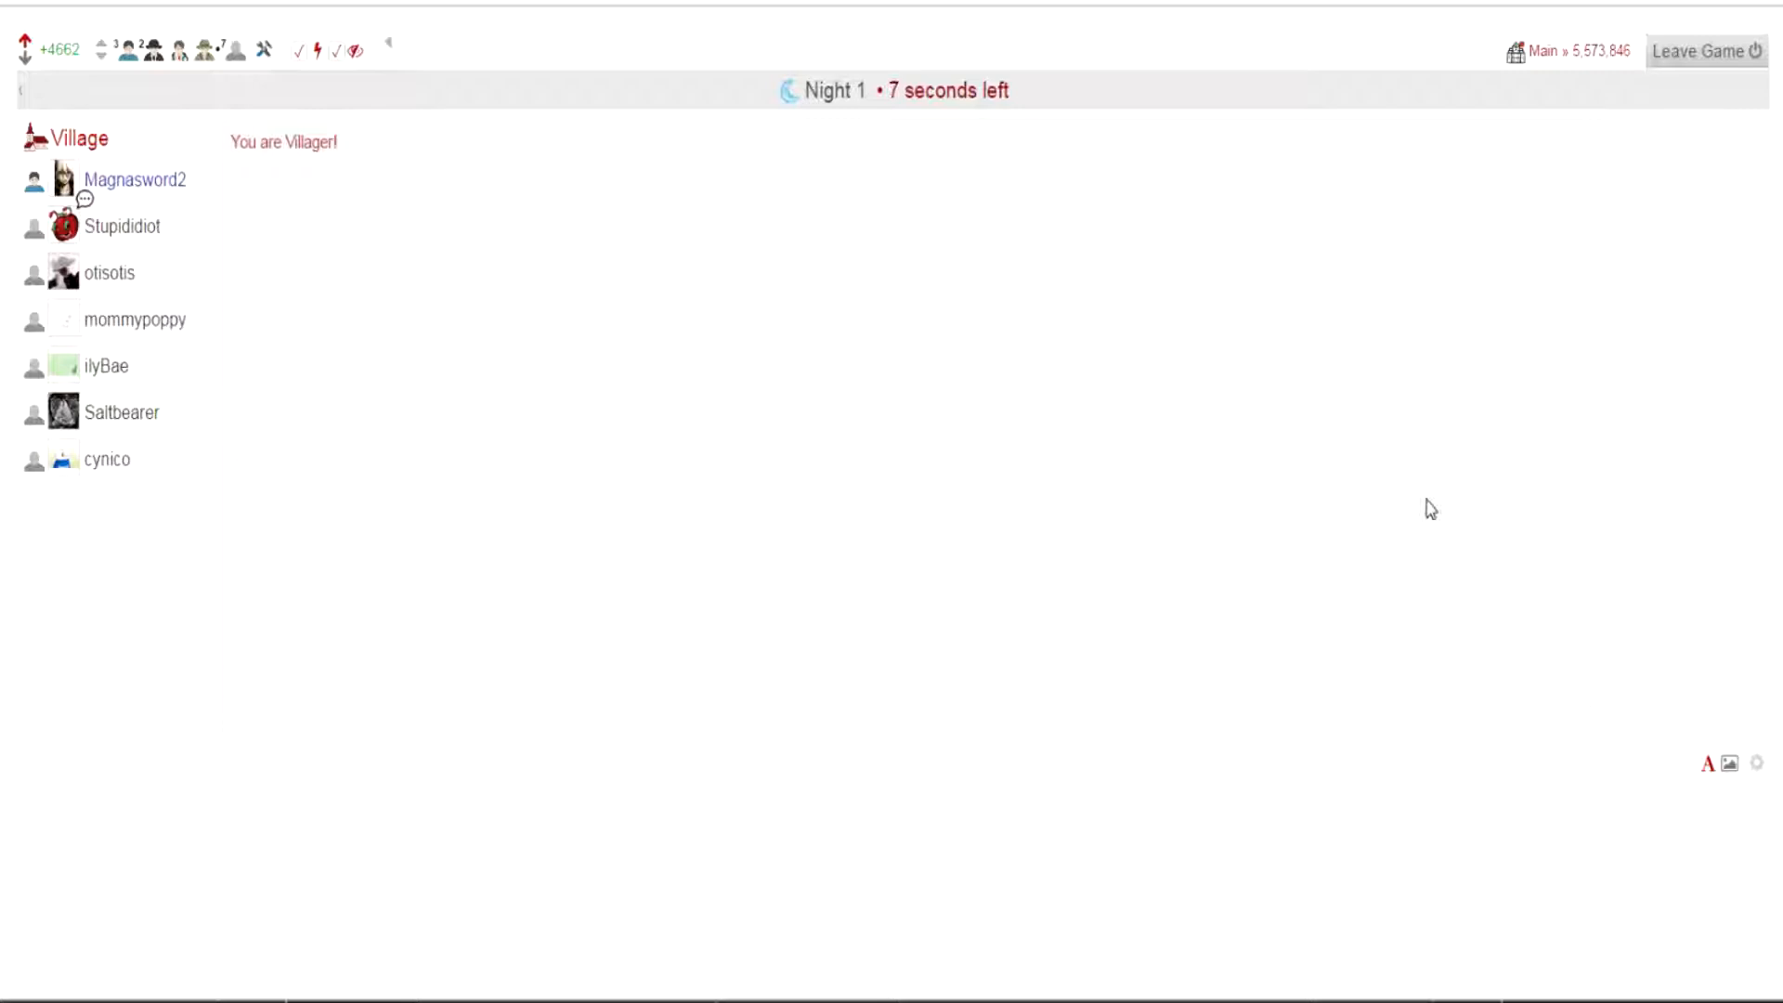
pyautogui.moveTo(750, 346)
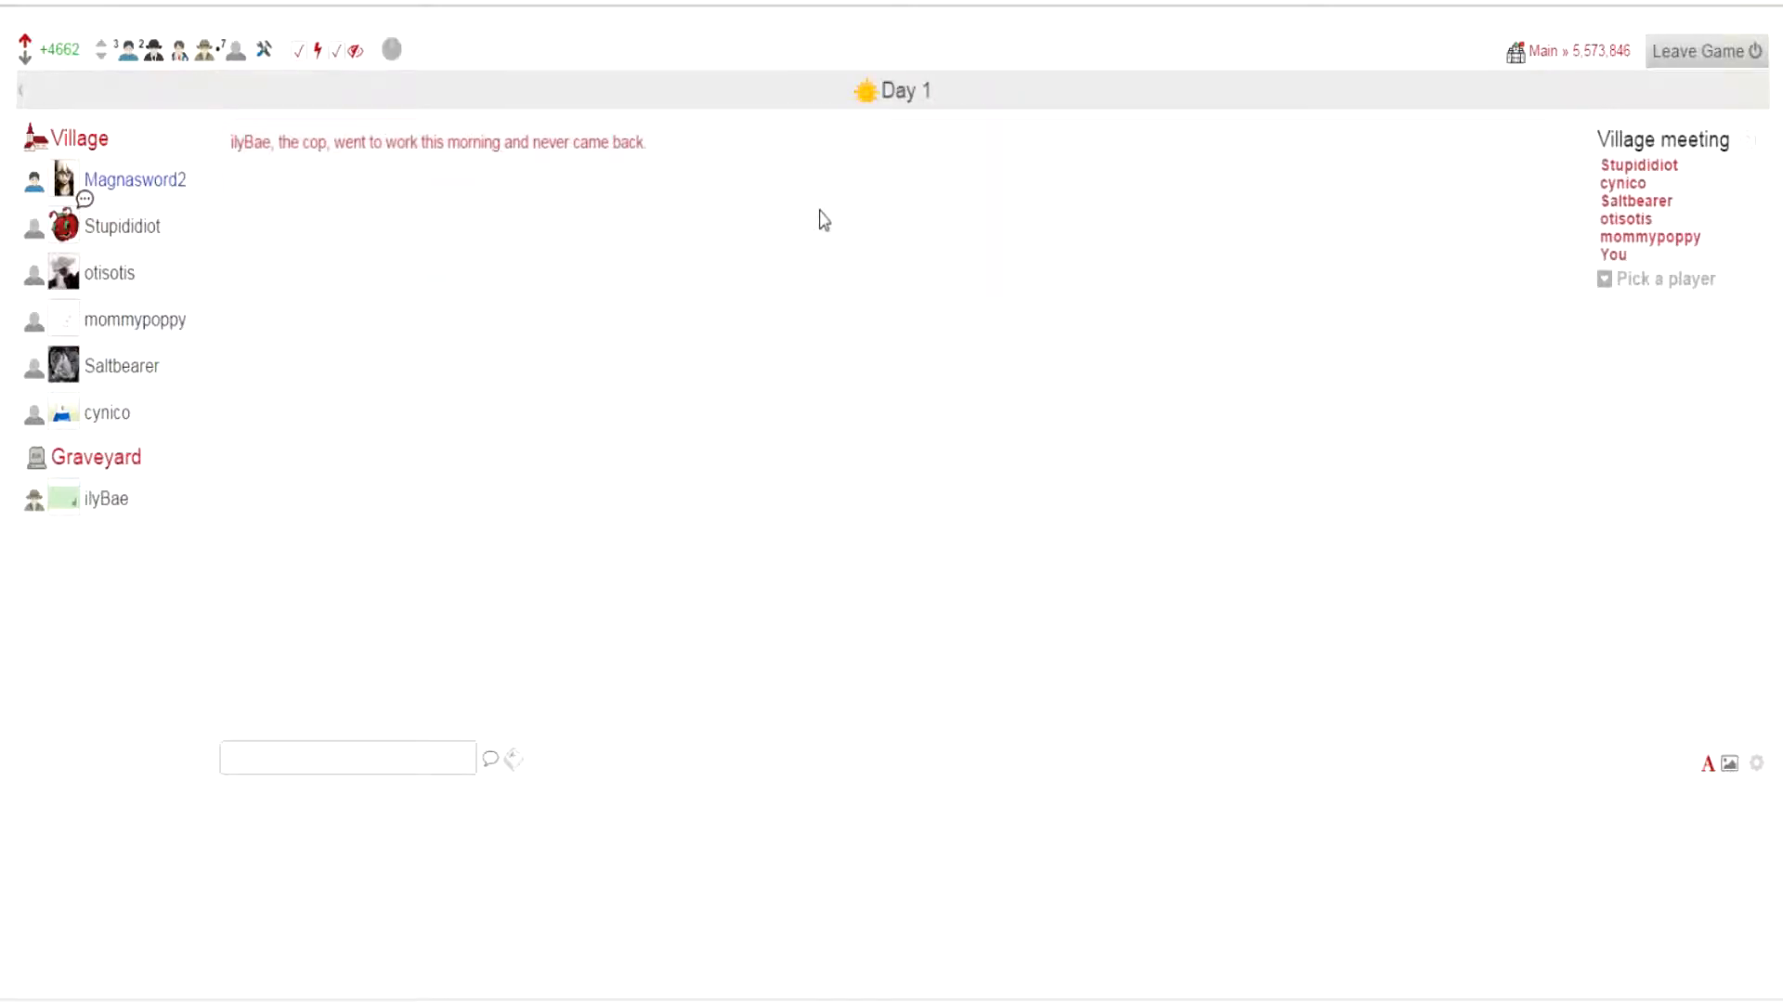
pyautogui.moveTo(780, 732)
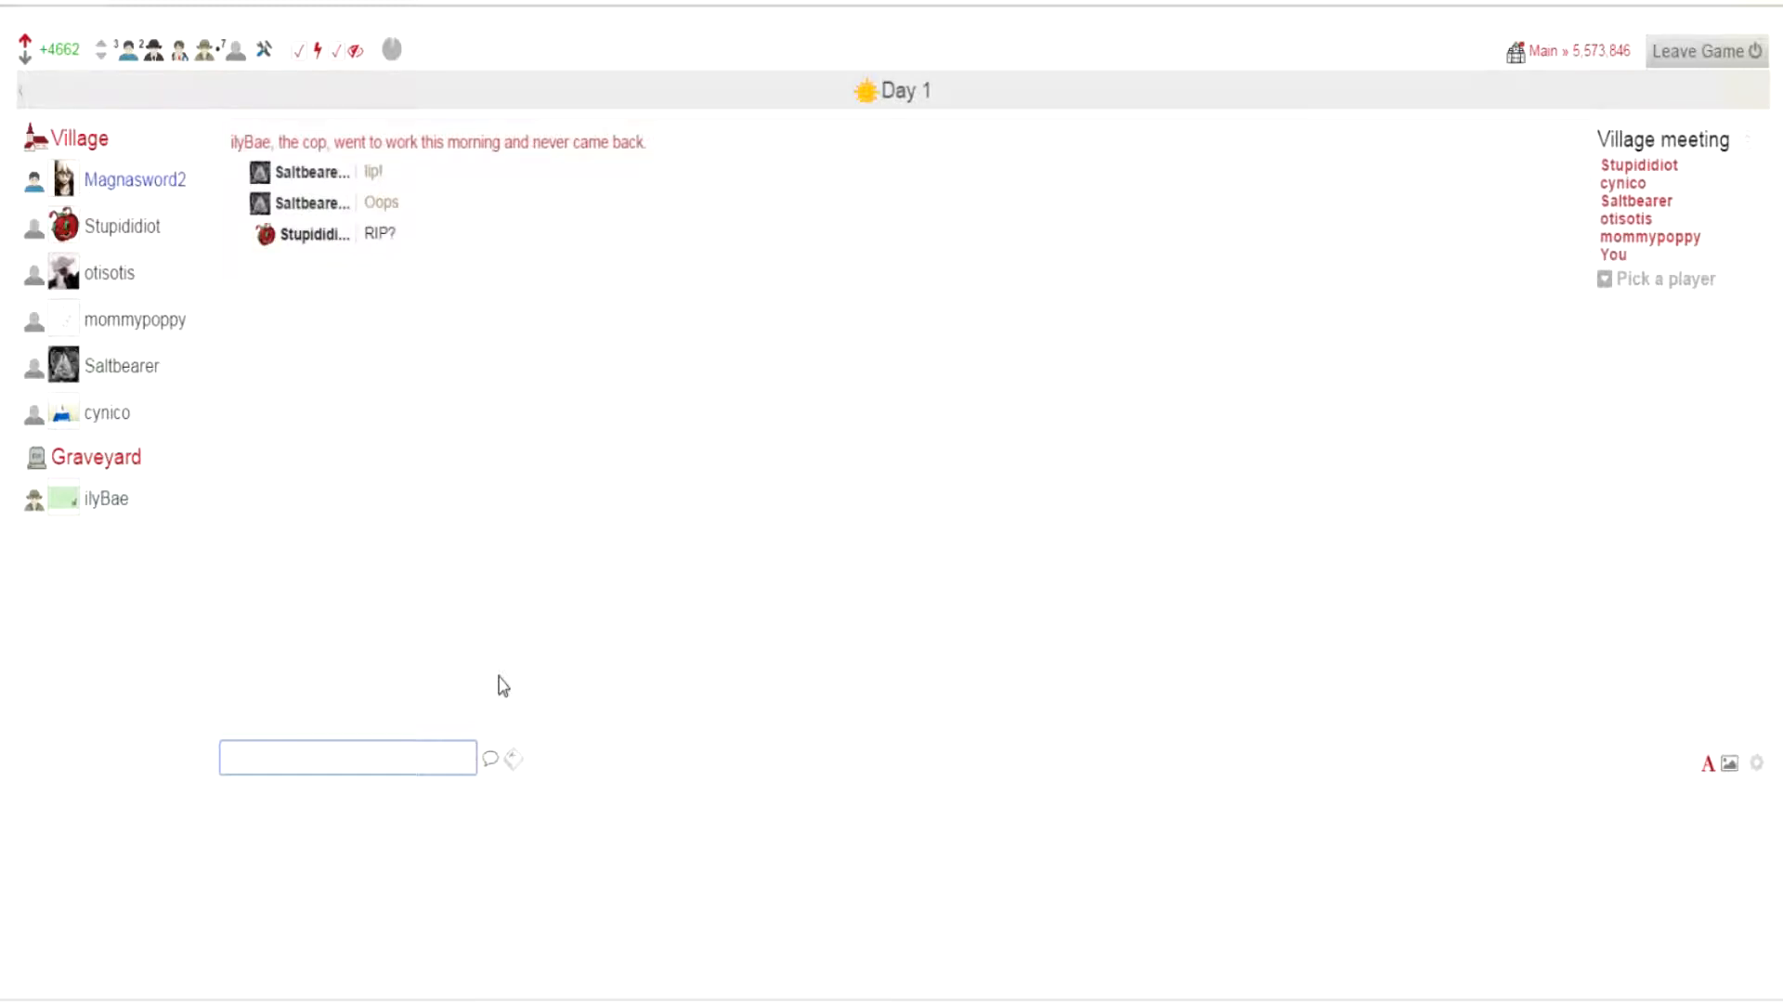
# Step: Post the chat messages "He has lips kill him!" and "Coping with a loss"
pyautogui.write('He has lips')
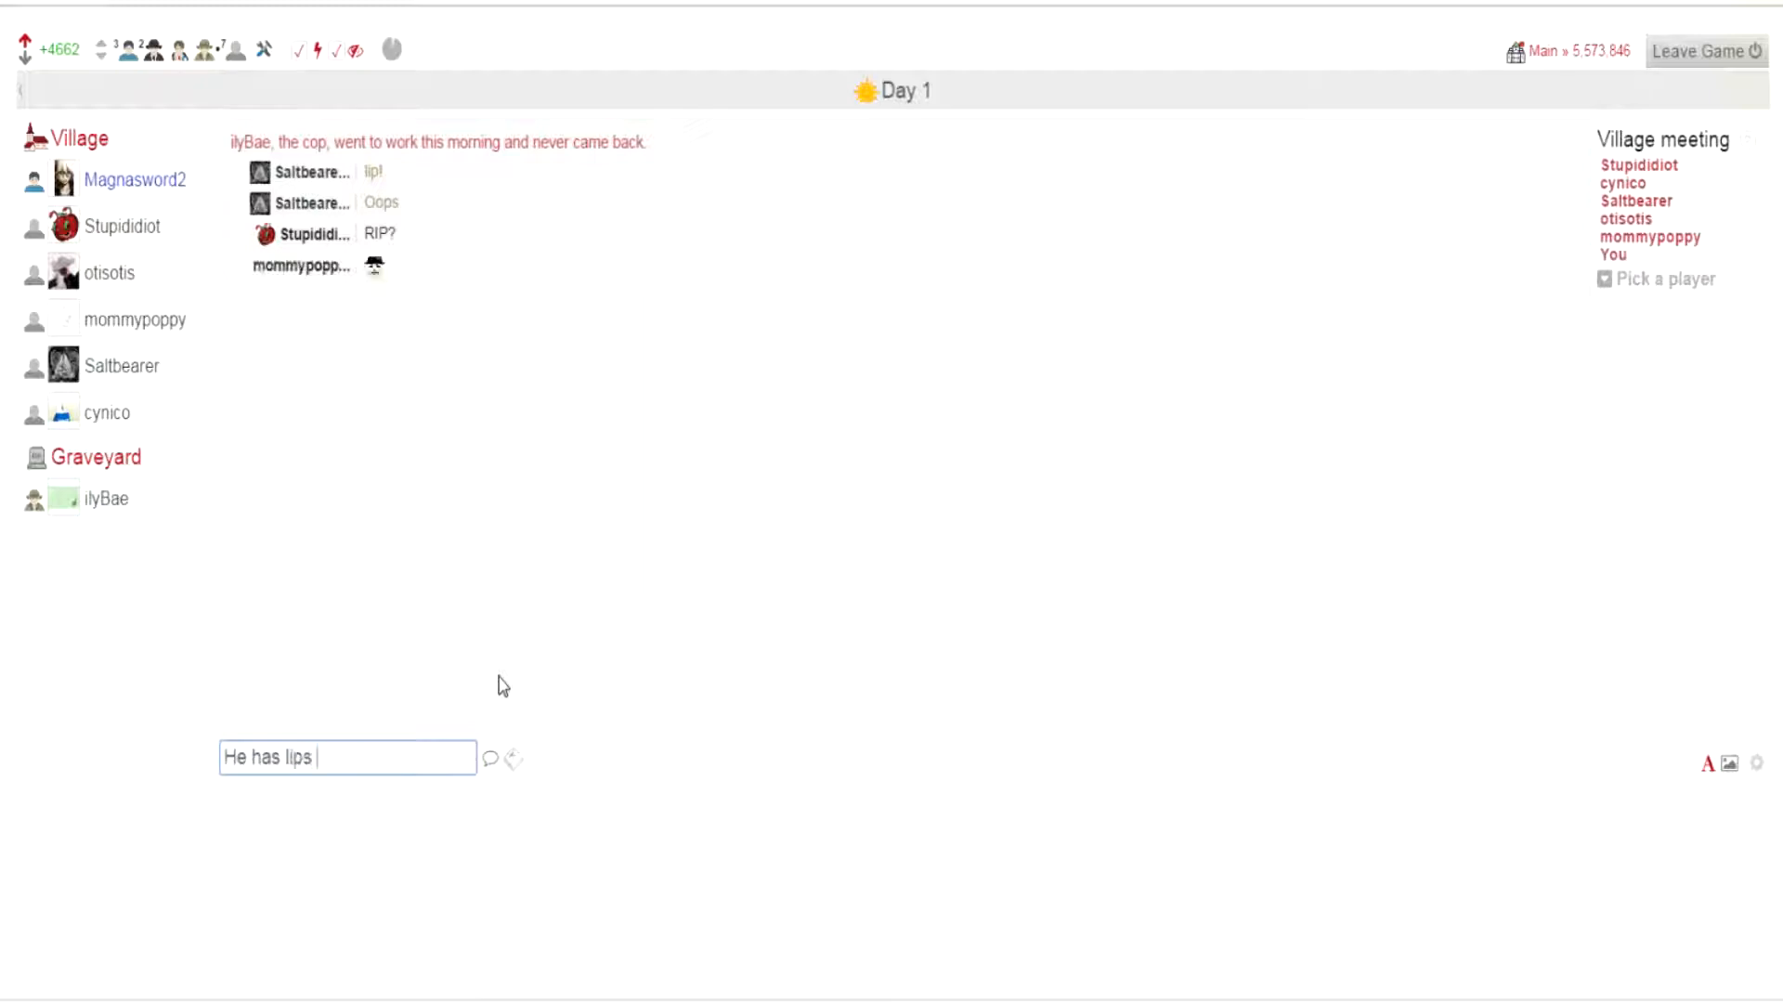
pyautogui.press('Return')
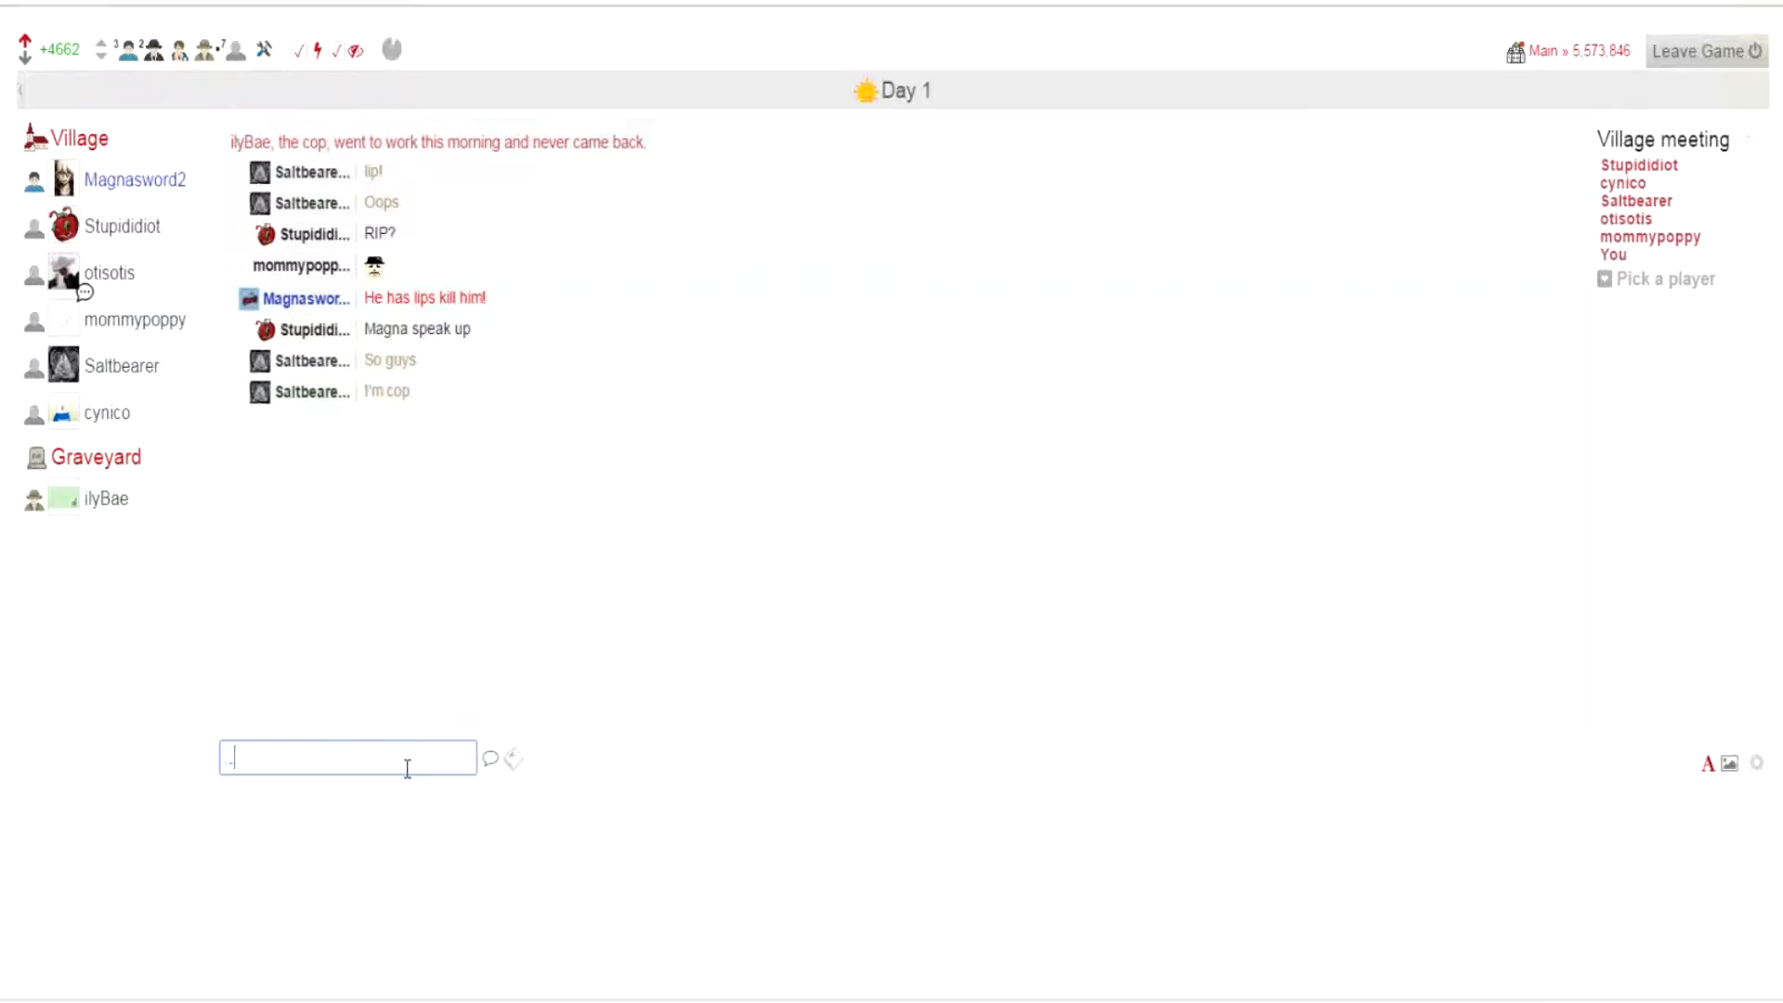
pyautogui.write('Yea')
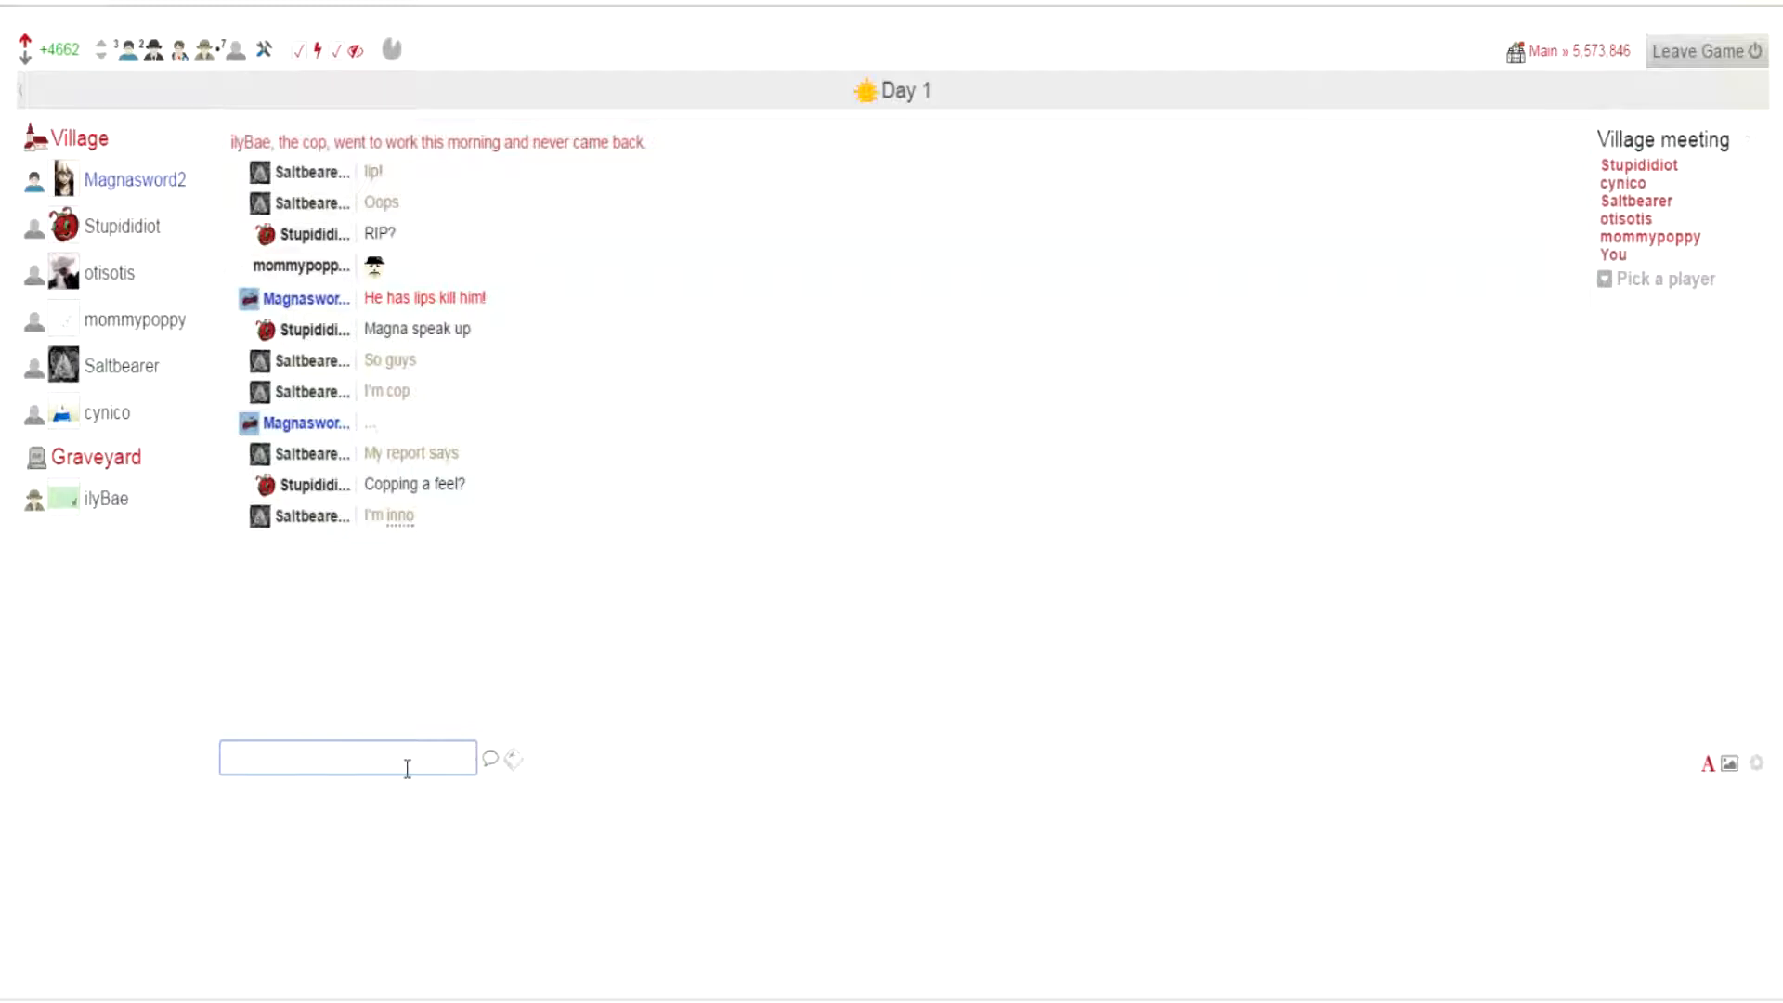
pyautogui.write('Coping')
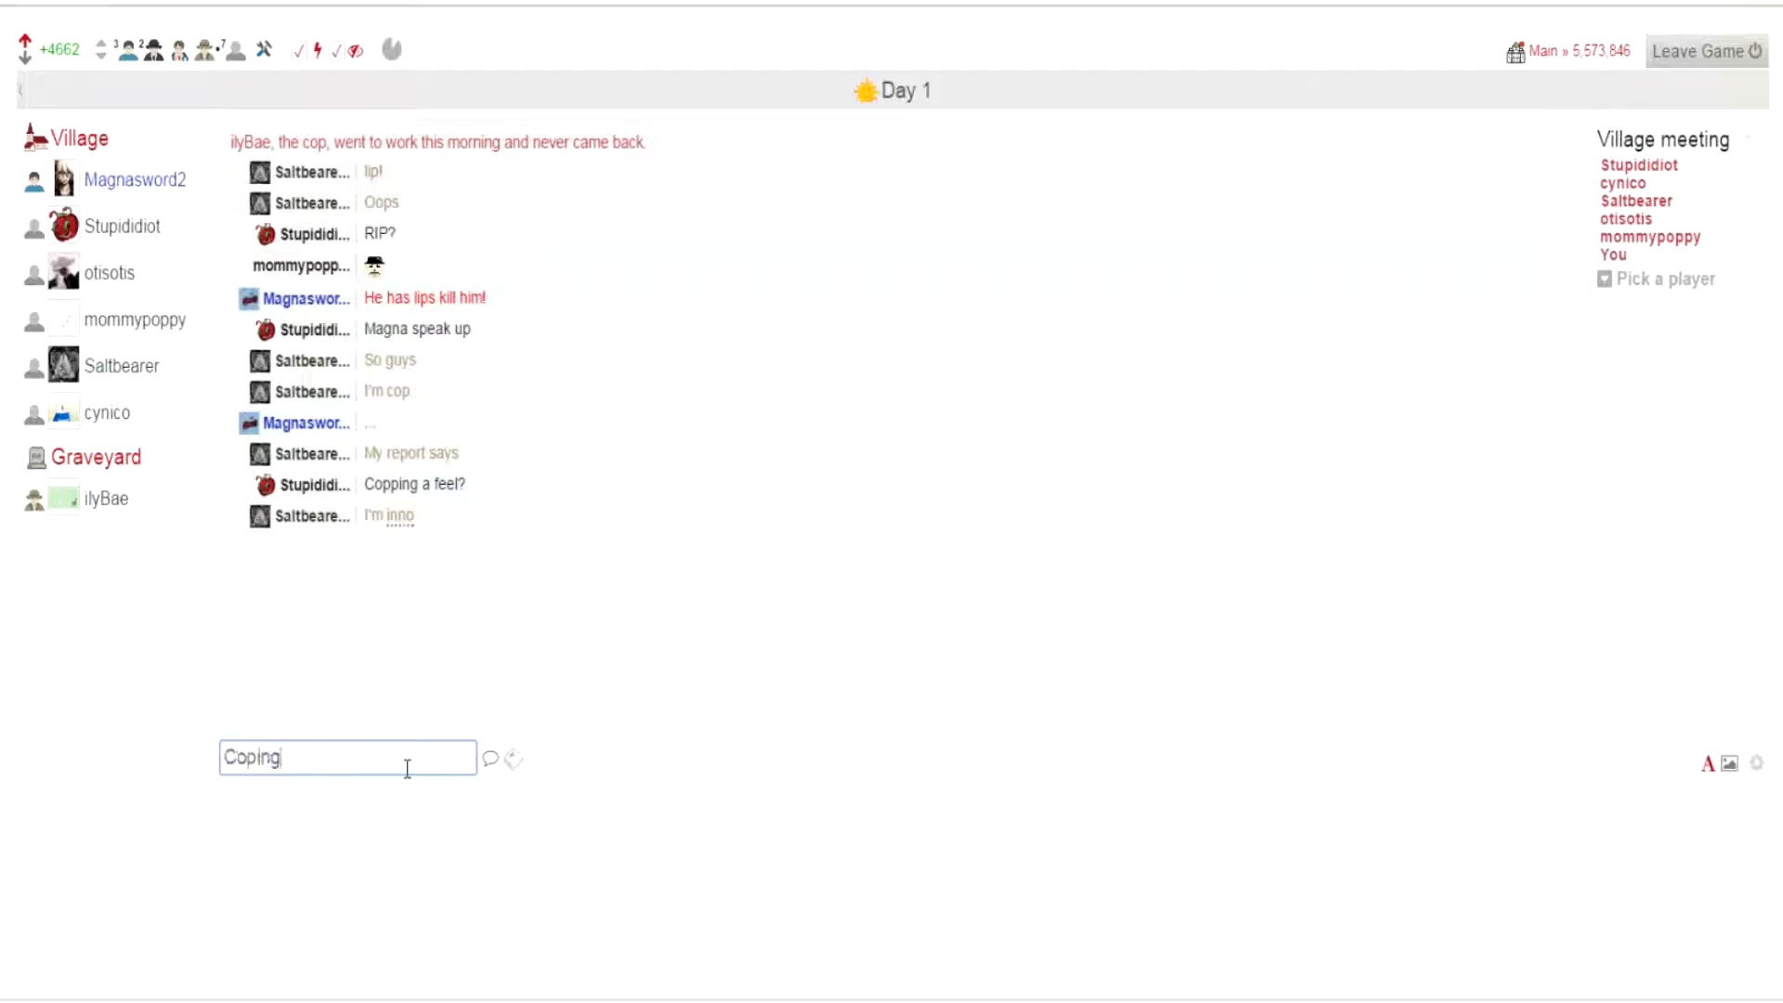
pyautogui.press('Return')
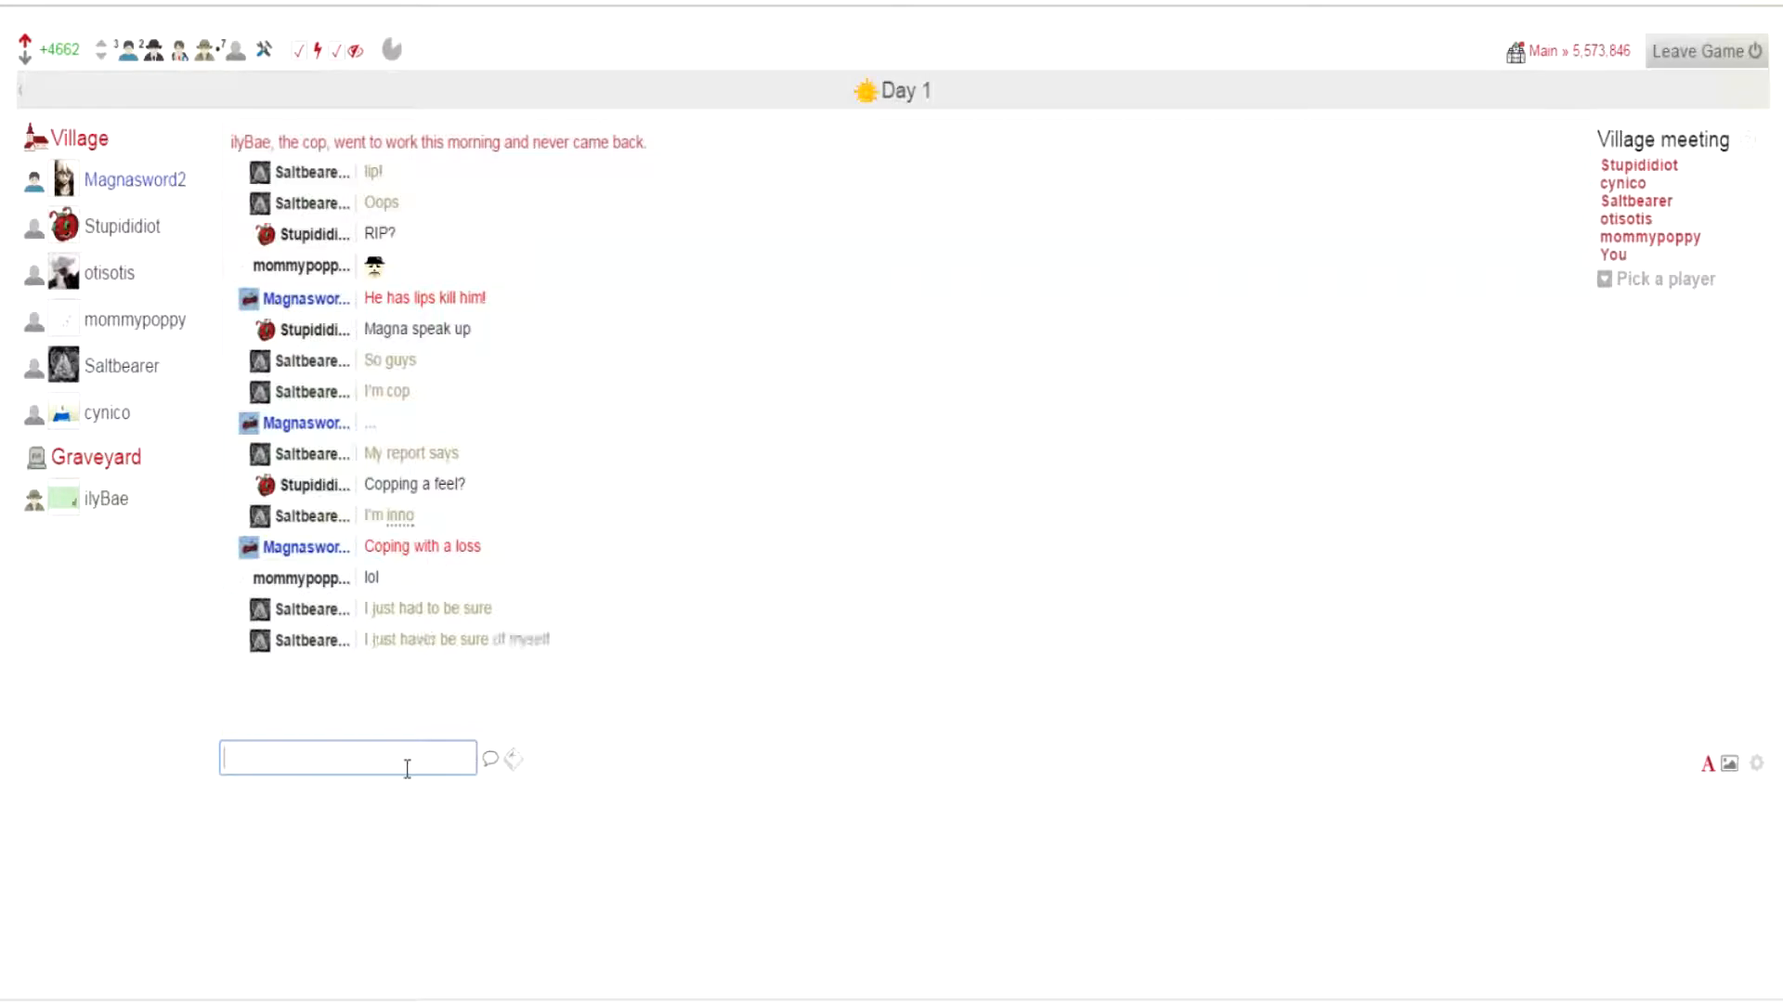
# Step: Post that Cynico hasn't spoken, the correction "*Spoken", then "HES NOT BEING IRONIC!"
pyautogui.write("Cynico hasn't")
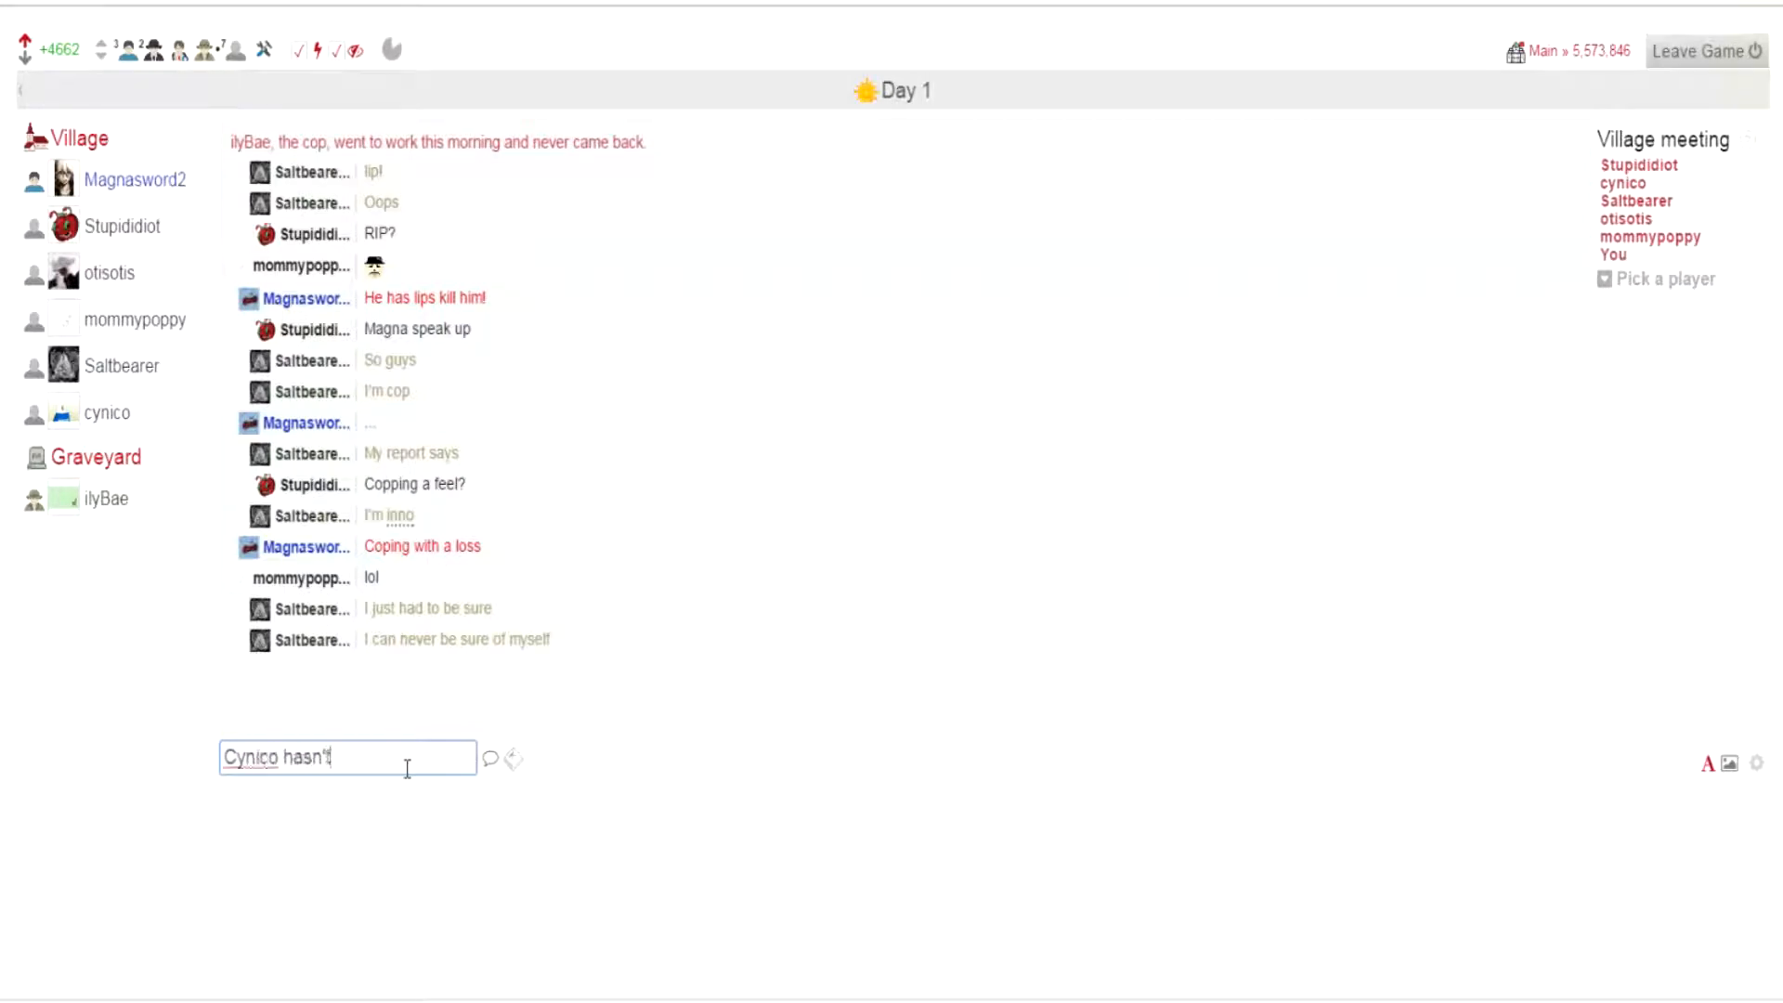
pyautogui.press('Return')
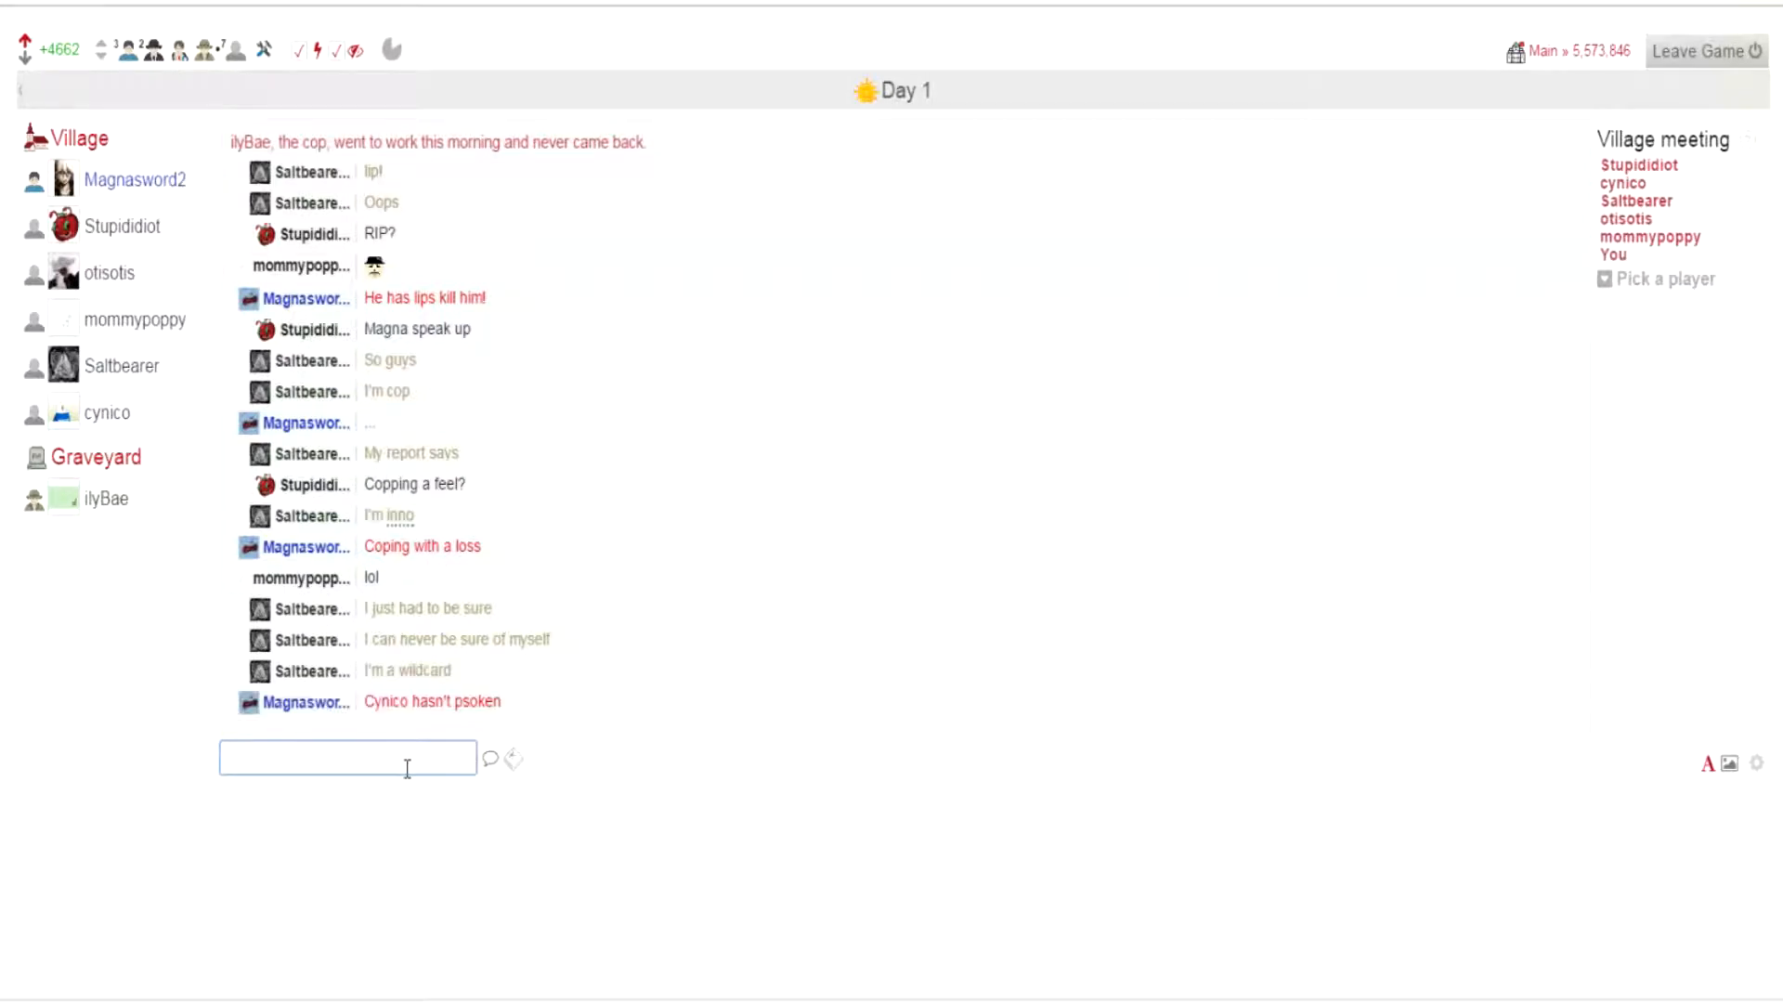
pyautogui.write('*Spoken')
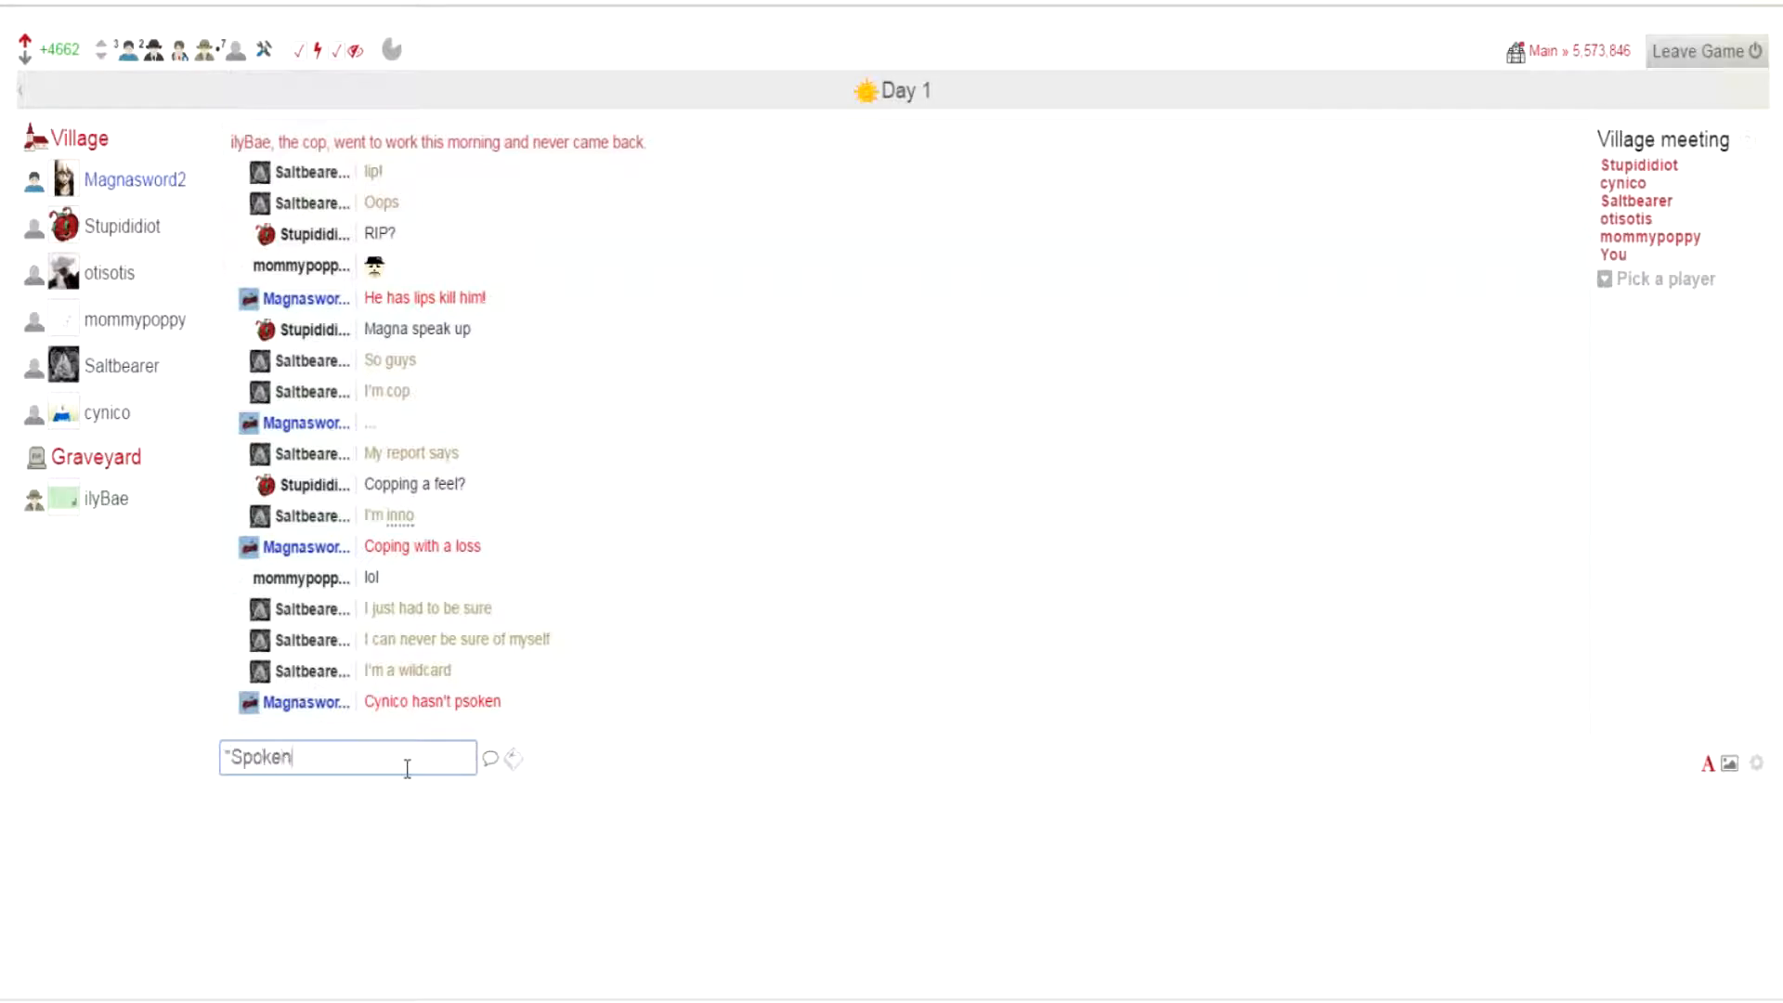
pyautogui.press('Return')
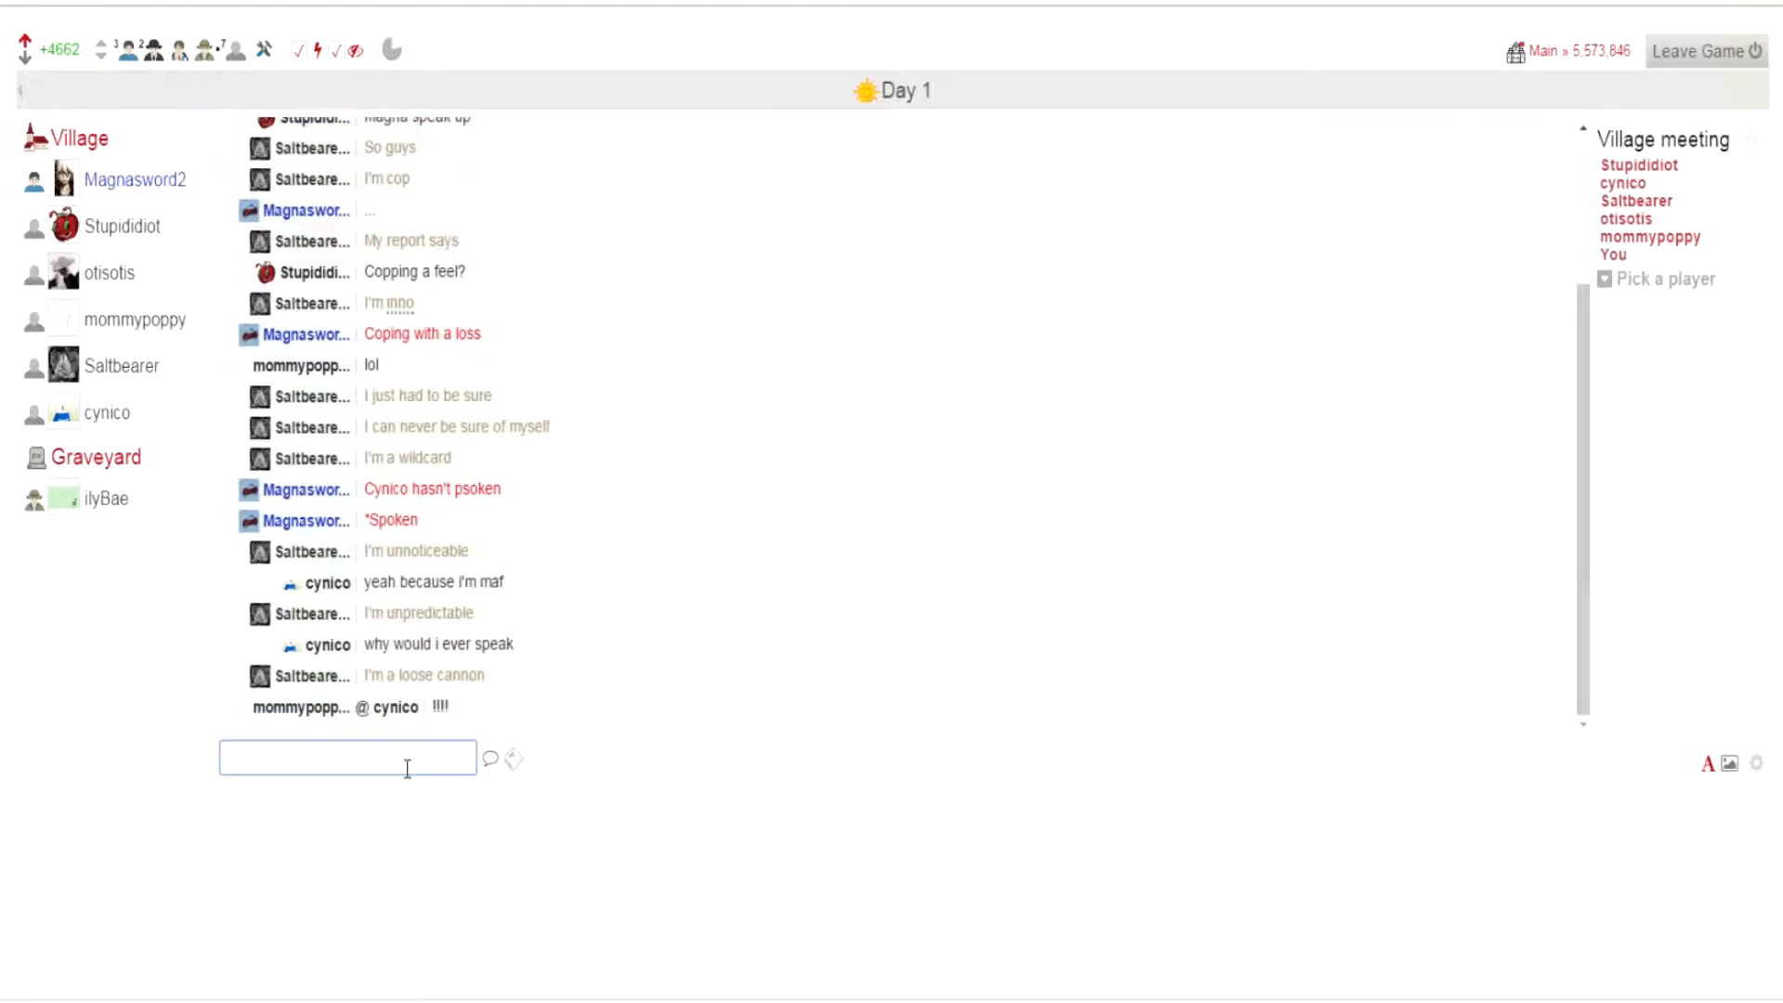
pyautogui.write('HES')
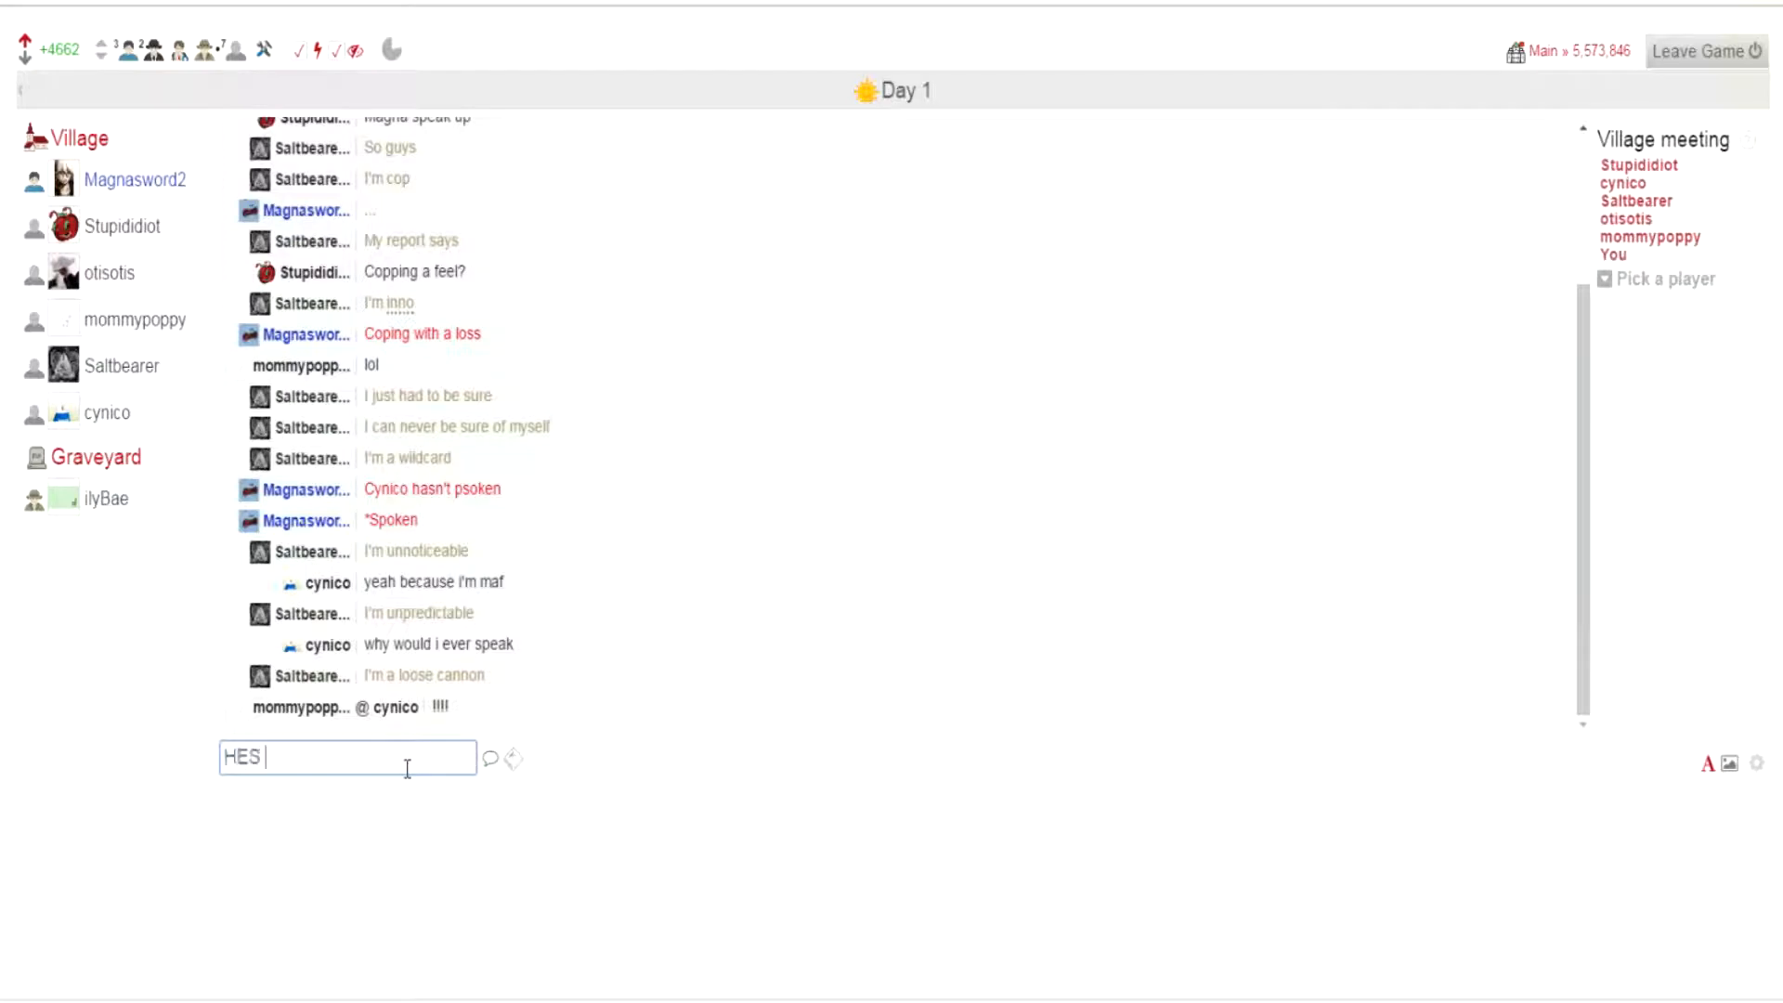
pyautogui.write('NOT BEING IR')
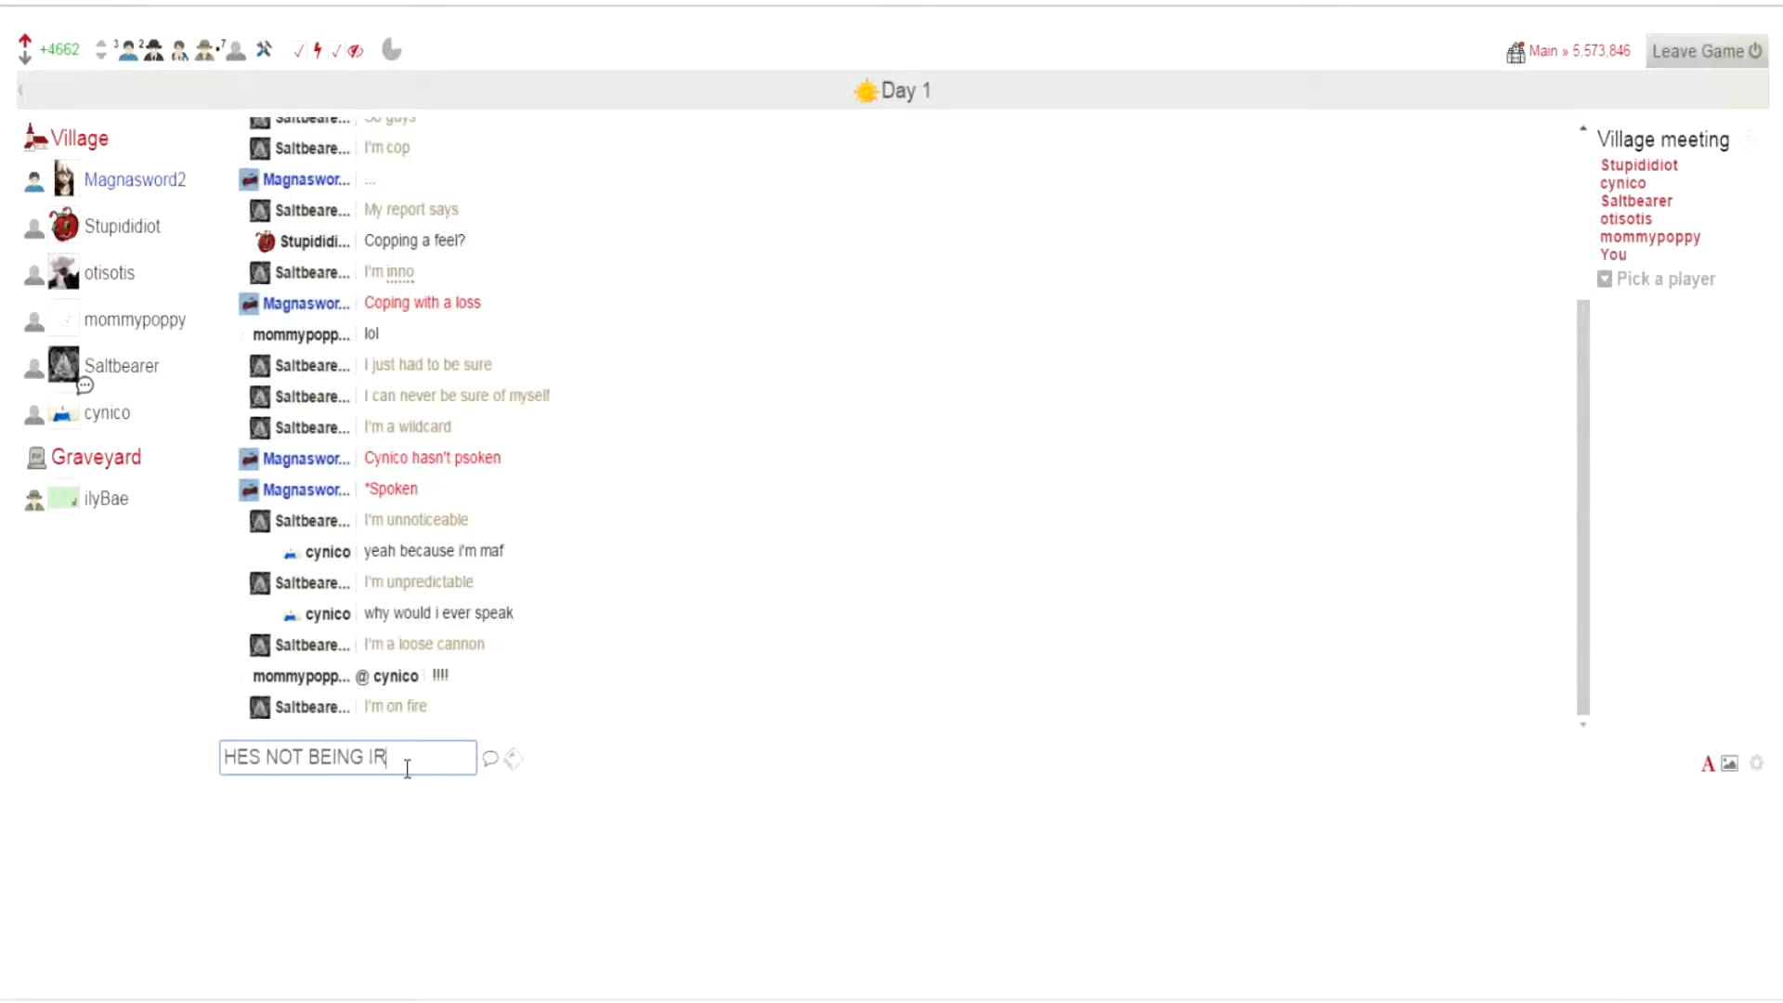
pyautogui.press('Return')
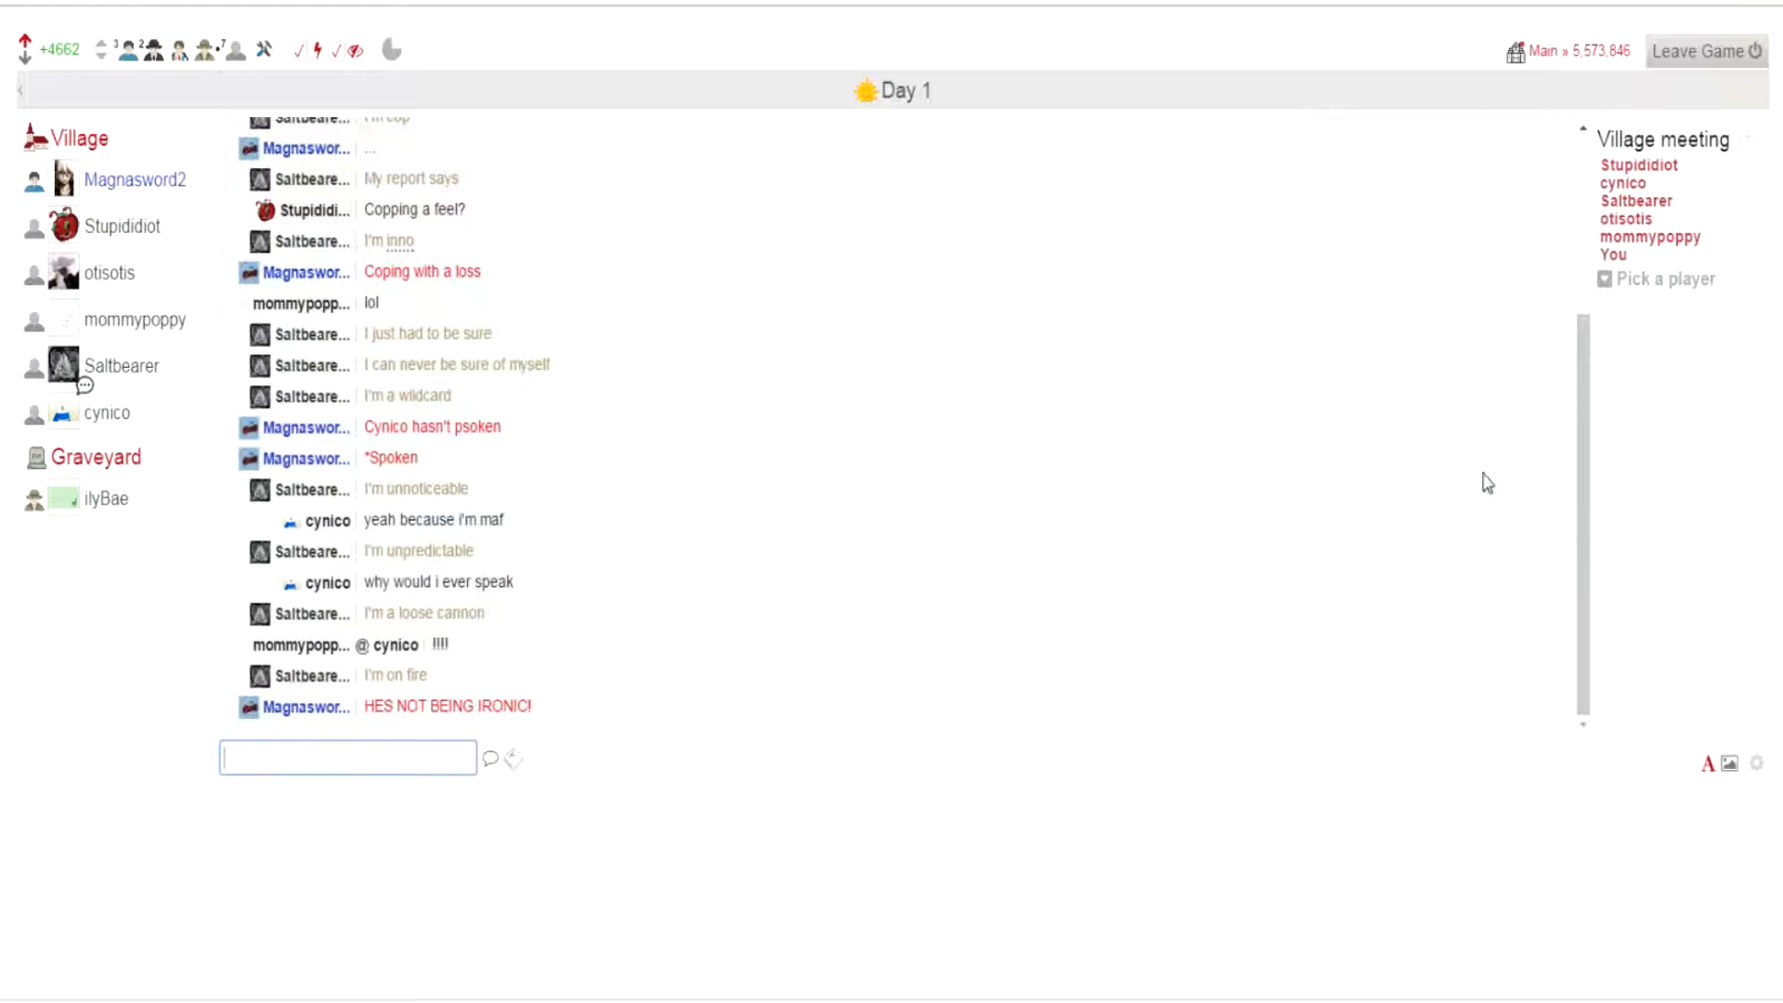
# Step: Cast the village vote against cynico and post "Twit twooo" in chat
pyautogui.click(1664, 279)
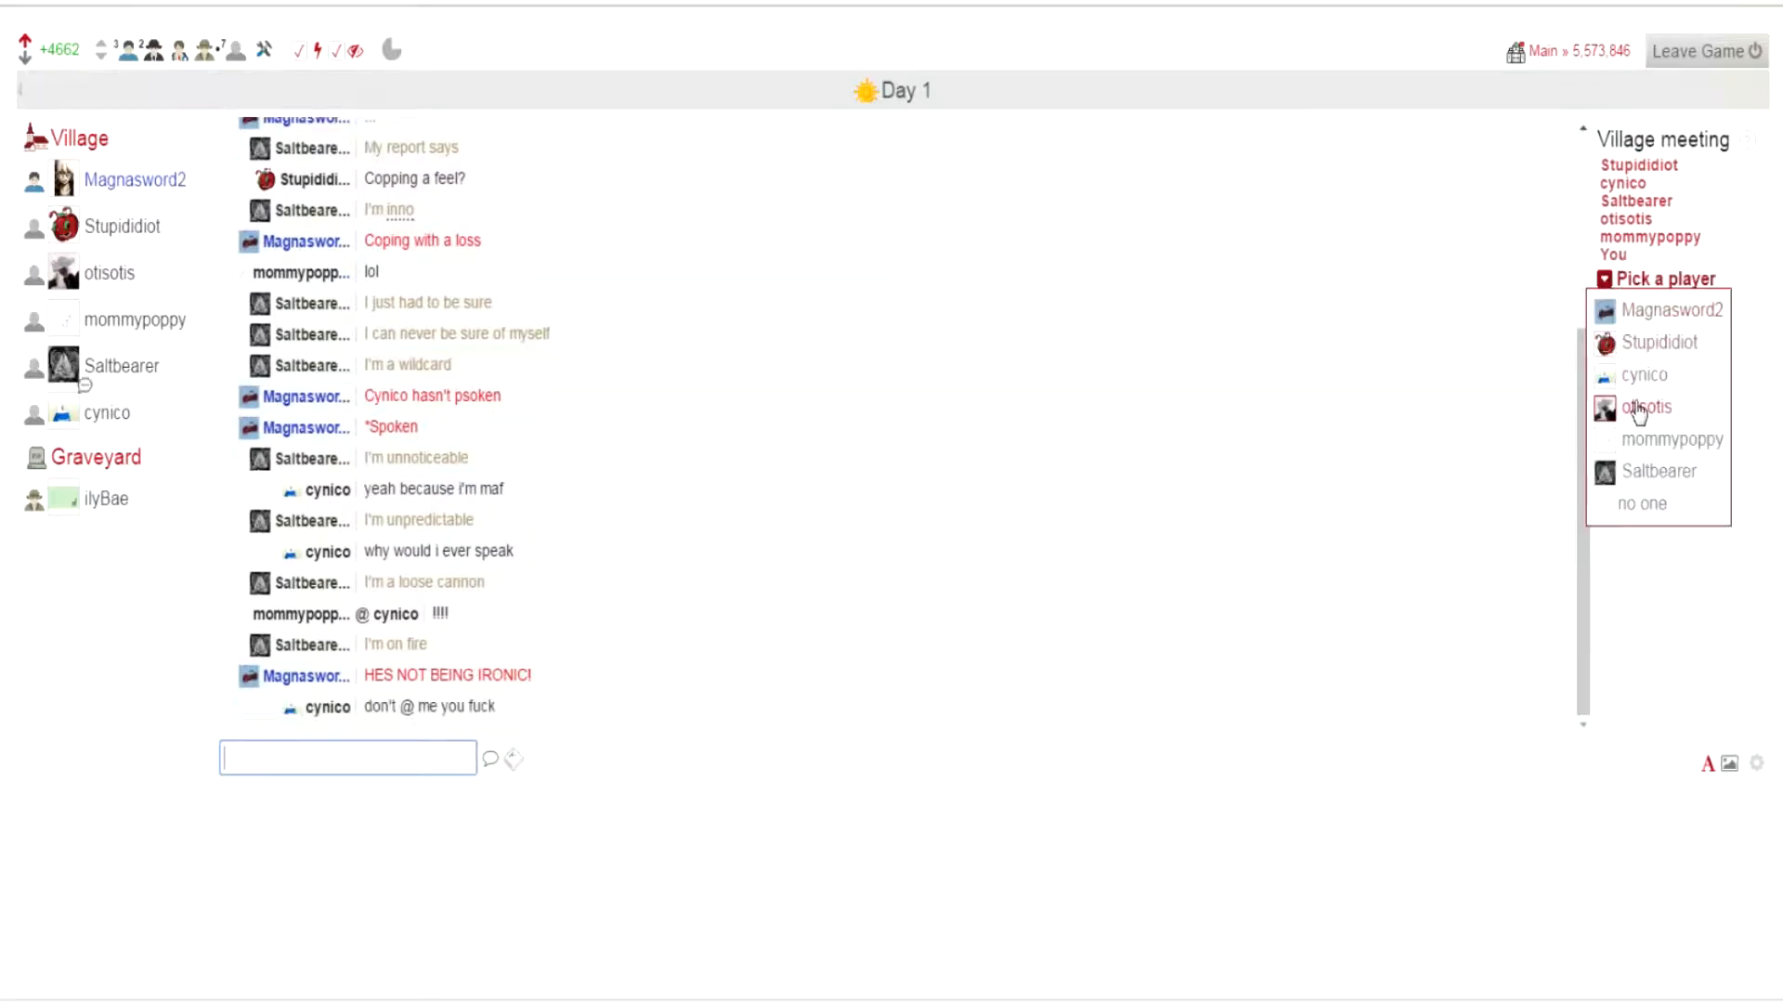
pyautogui.click(1642, 375)
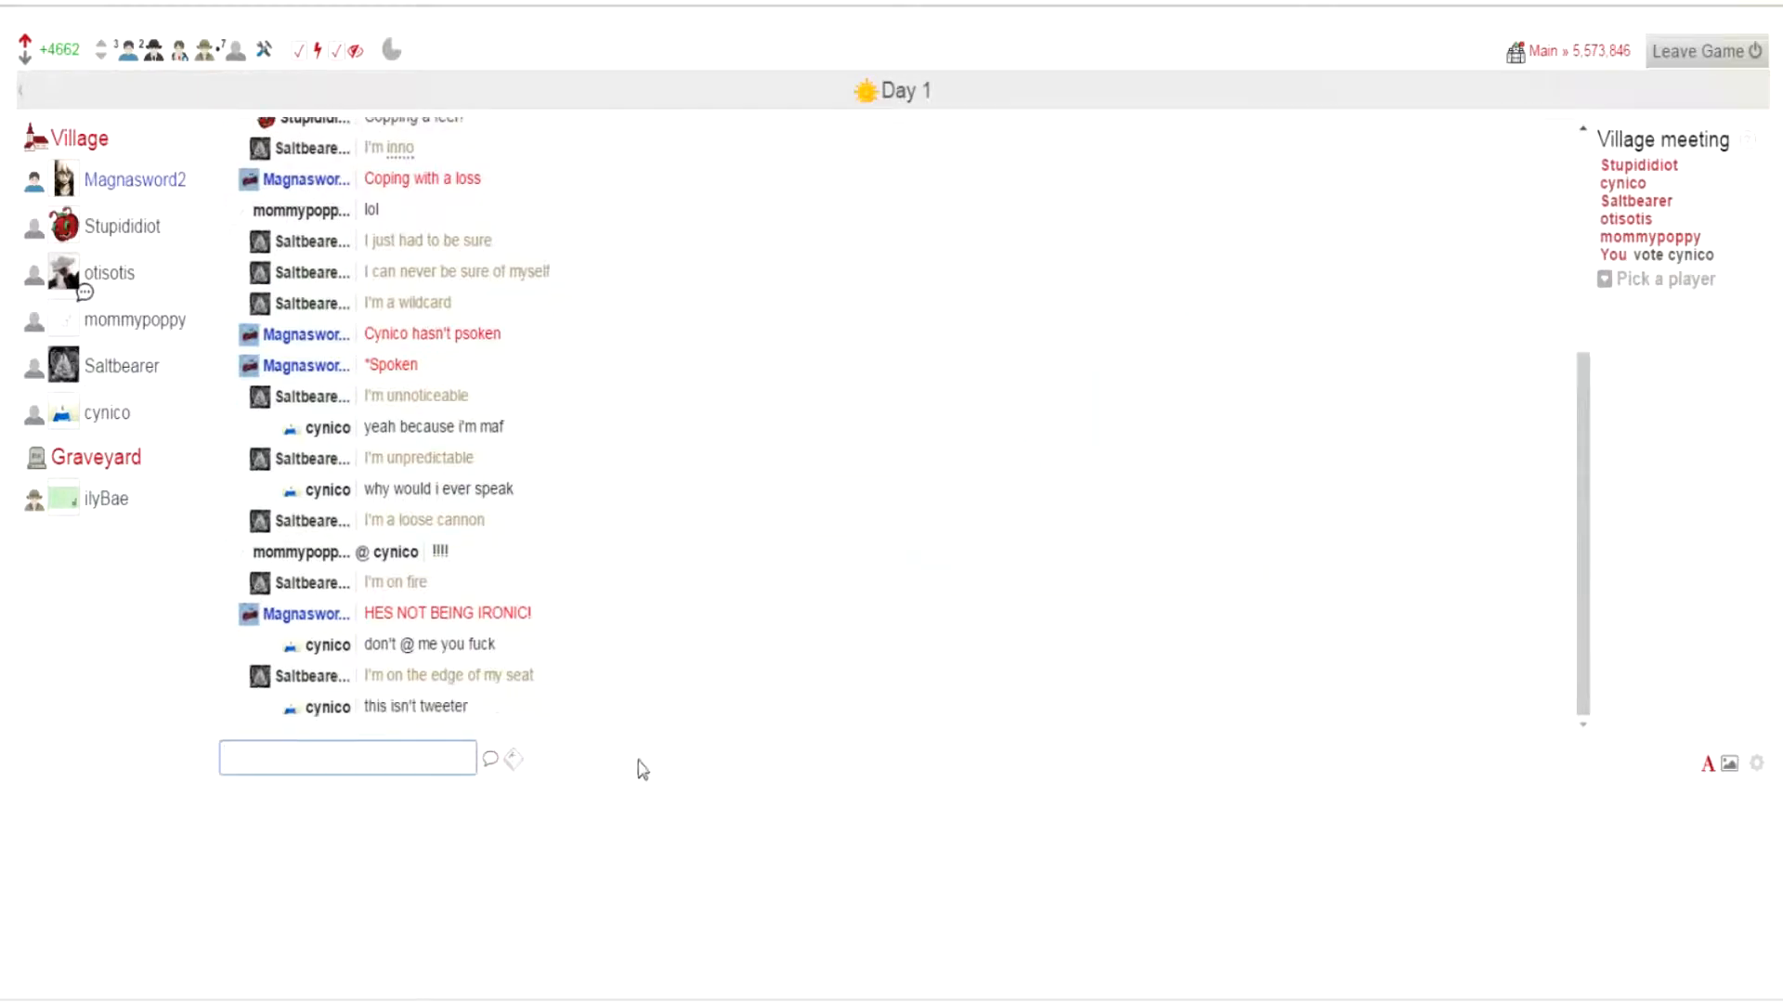
pyautogui.moveTo(713, 776)
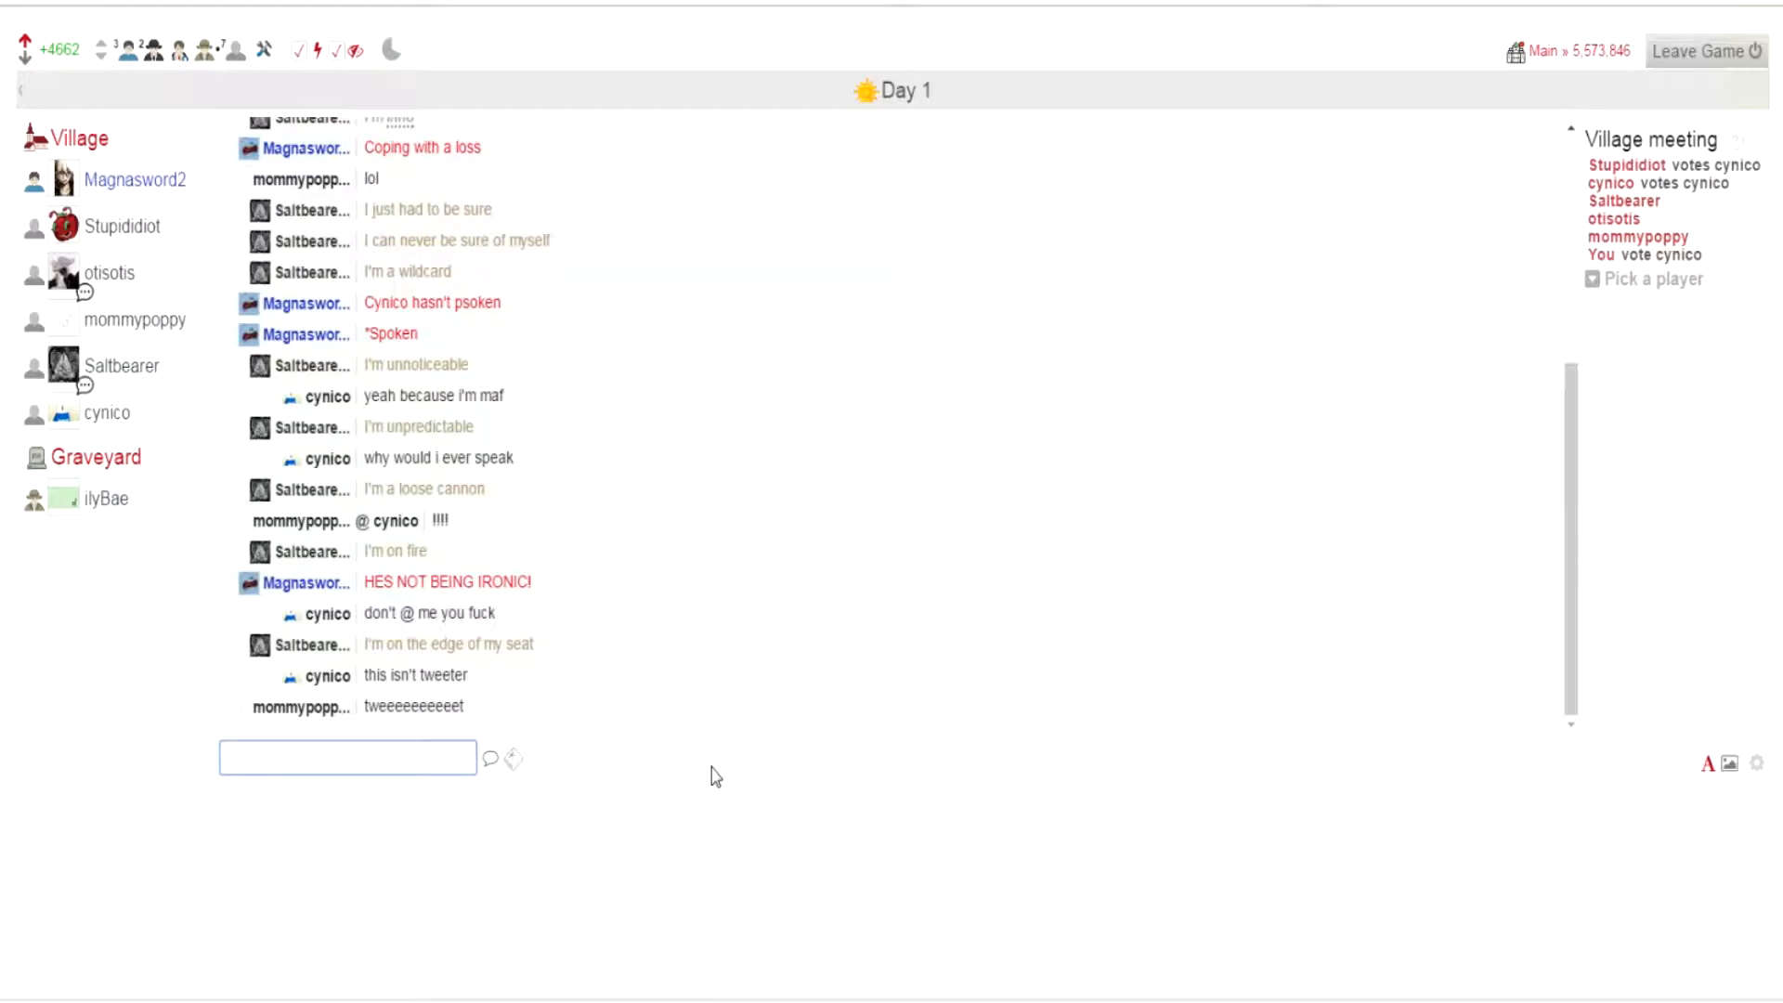
pyautogui.write('Twi')
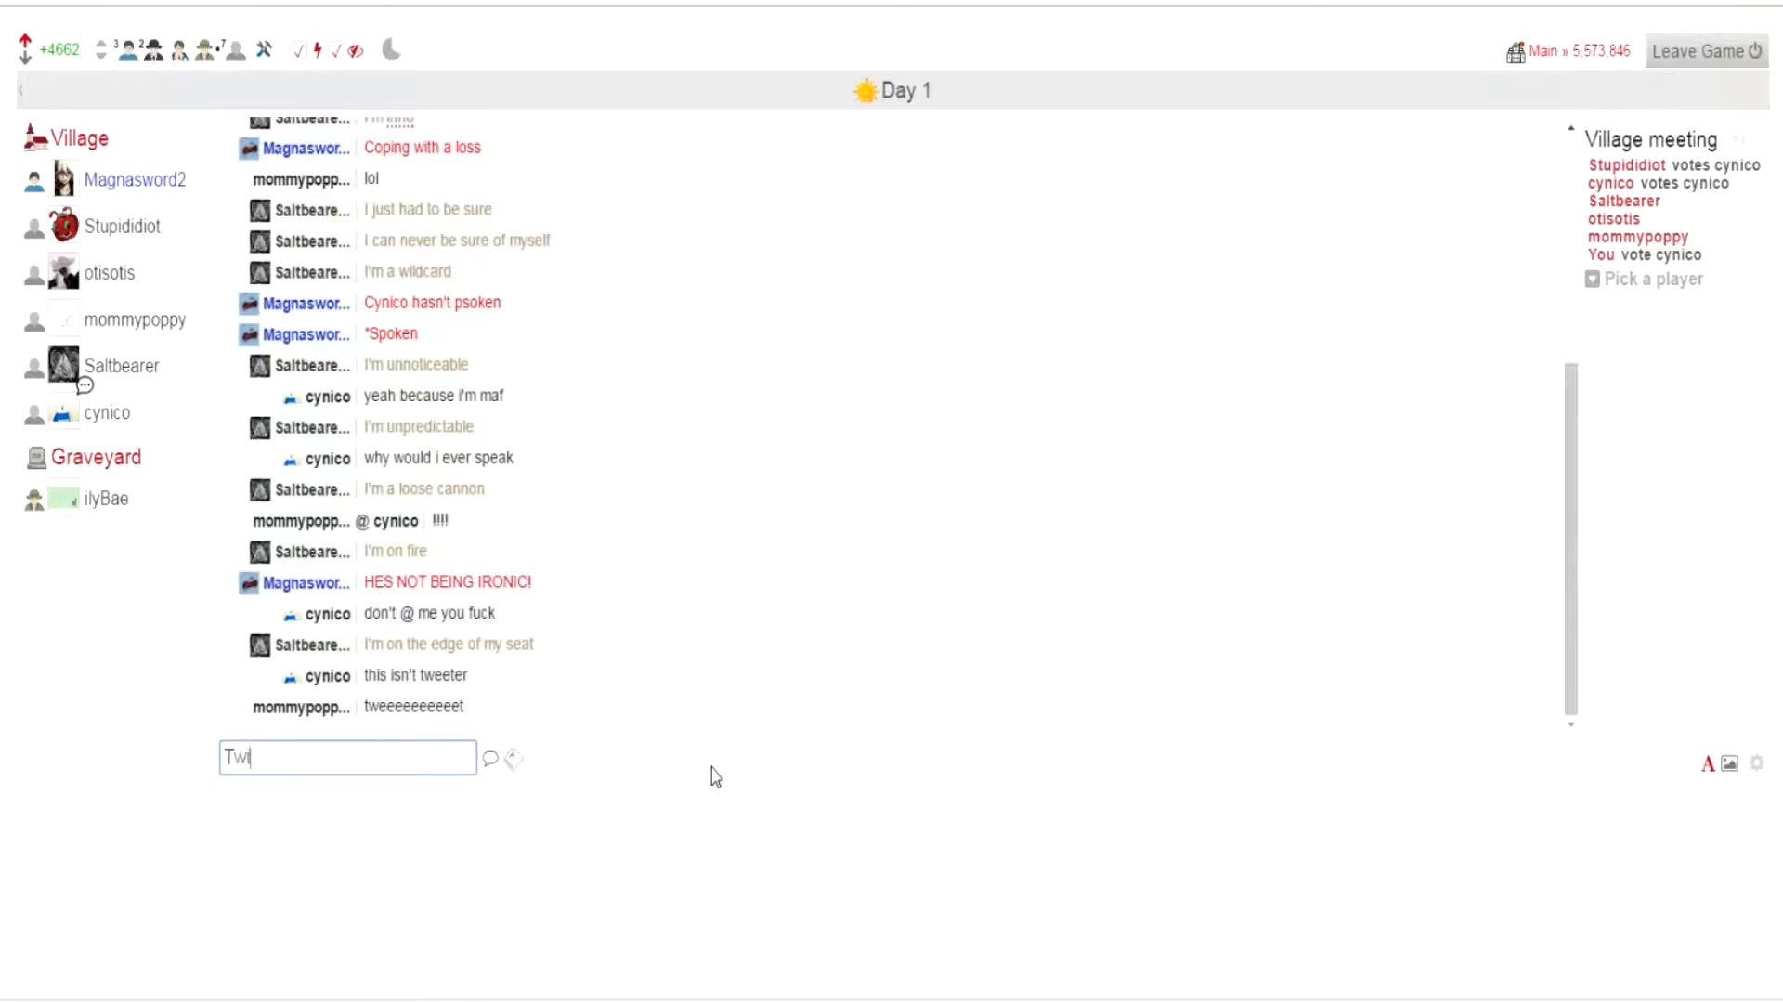
pyautogui.press('Return')
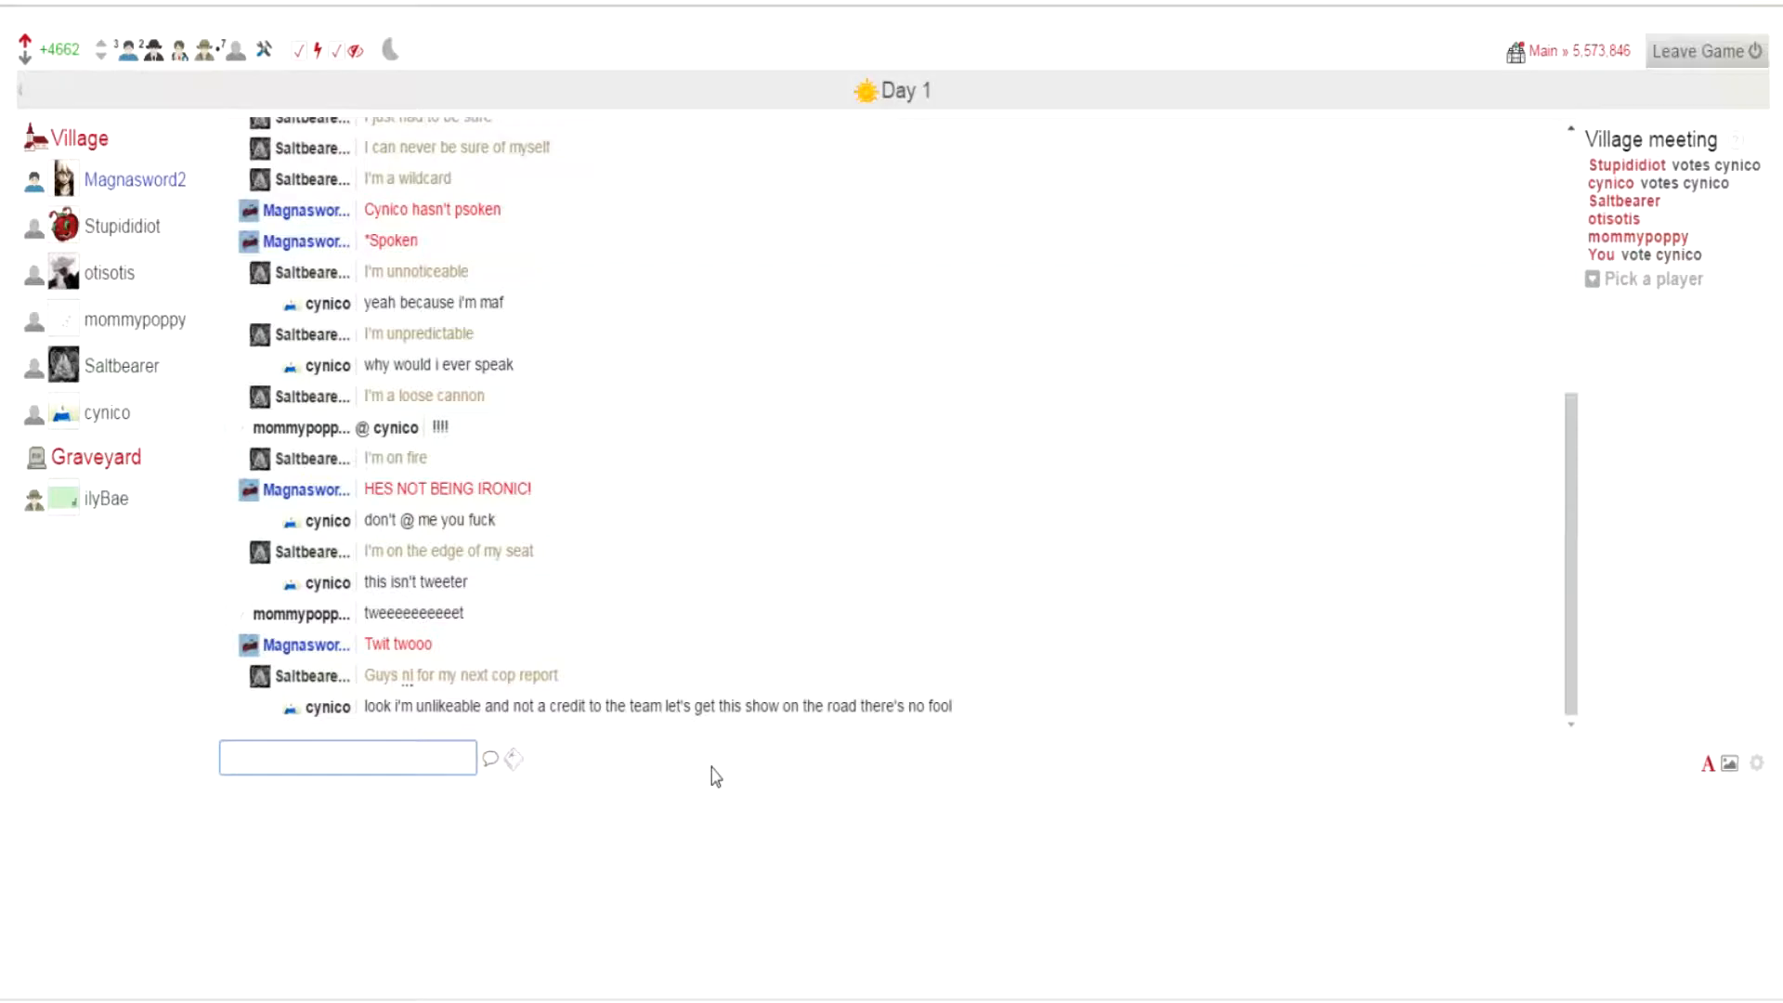
# Step: Post "HEY DONT STEAL MAH JURB" in the day chat
pyautogui.write('HEY D')
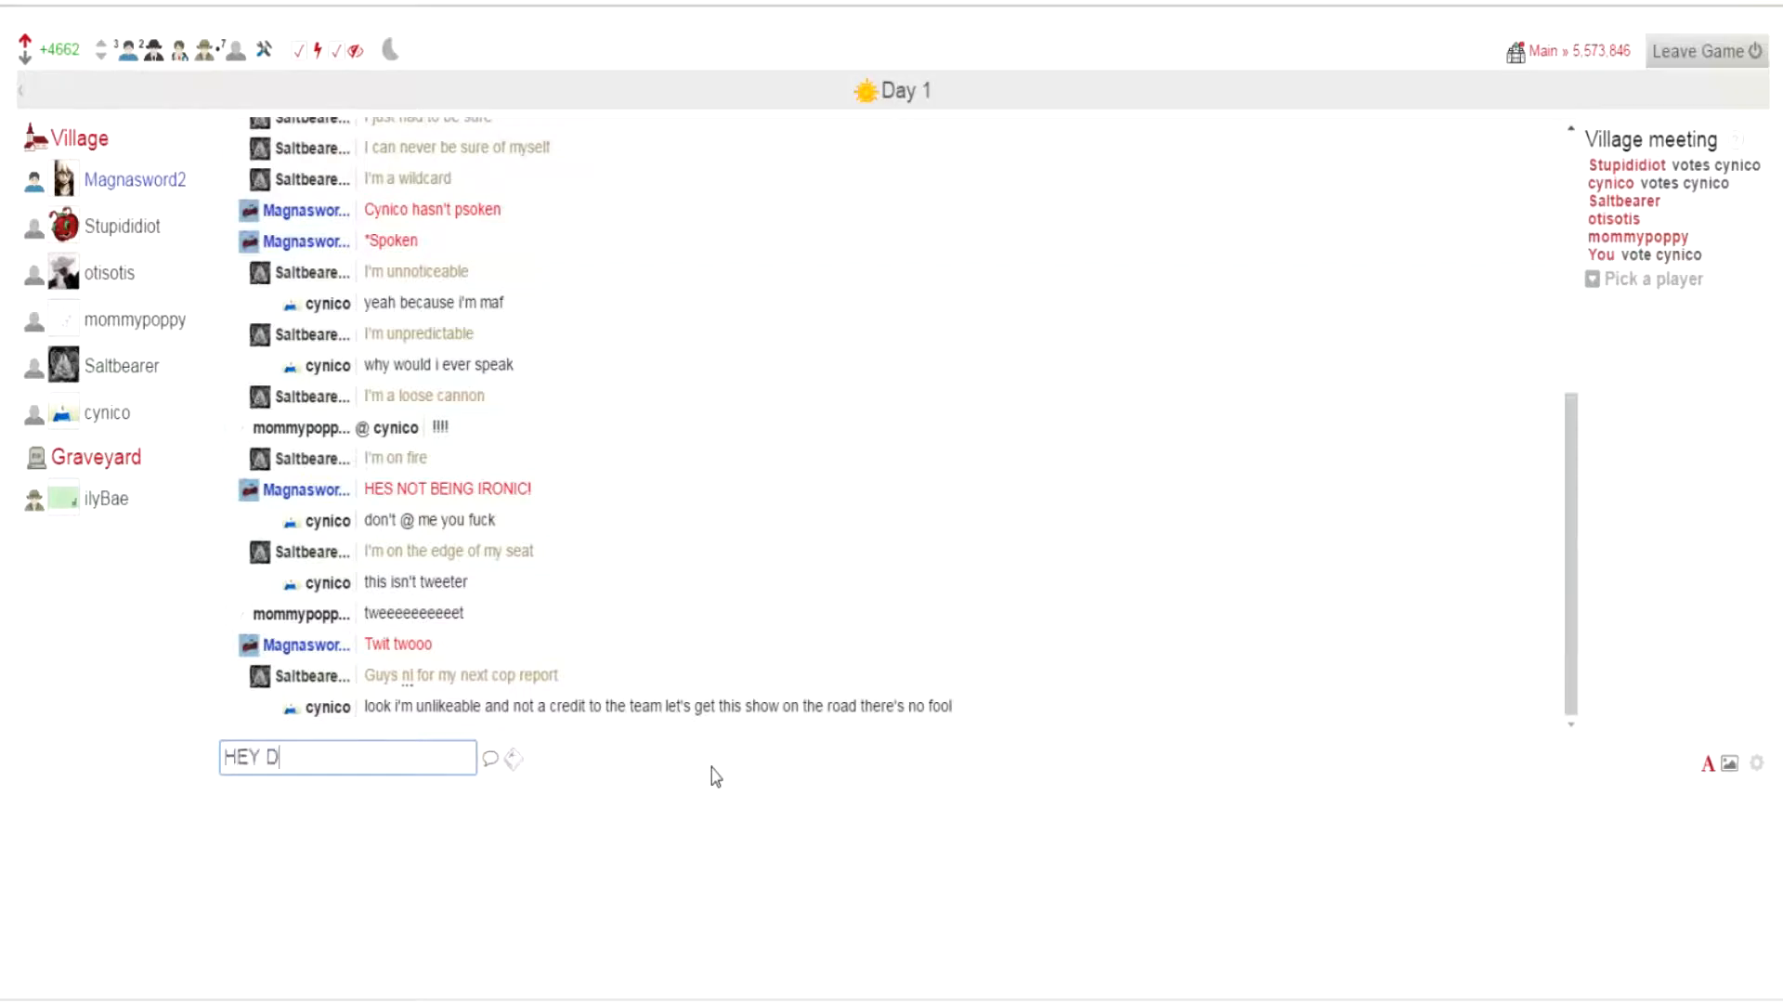
pyautogui.write('ONT STEAL')
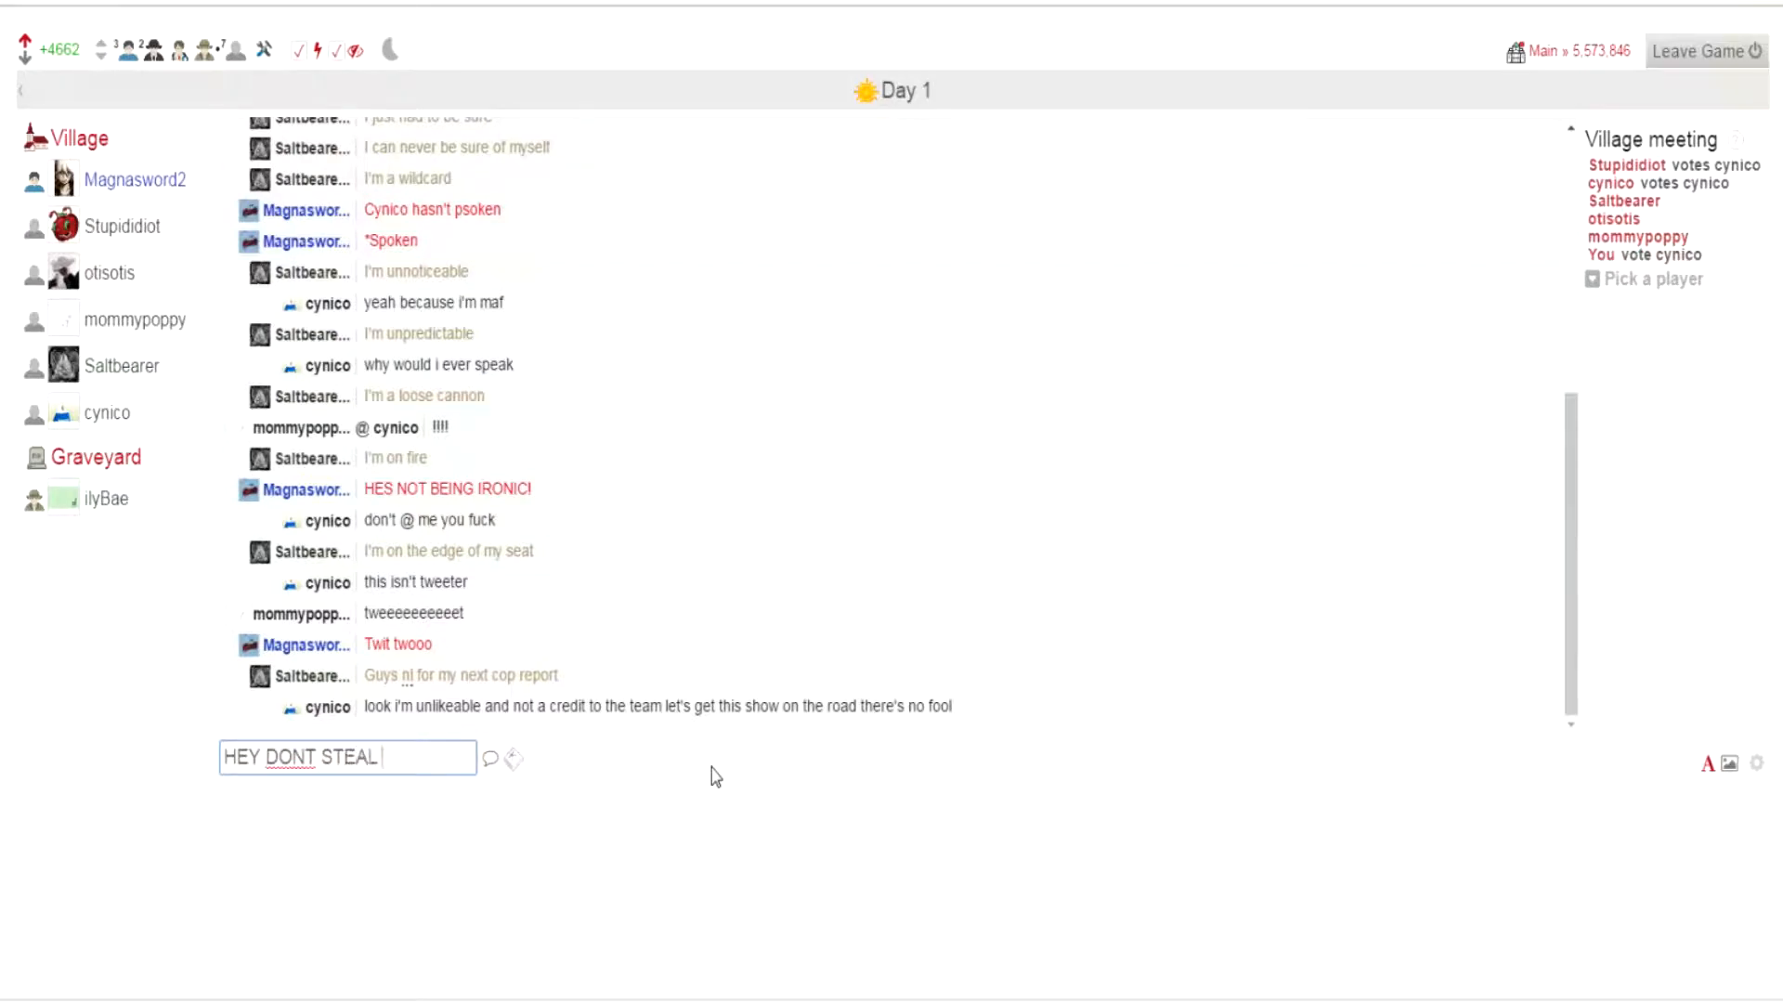
pyautogui.write('MAH HURB')
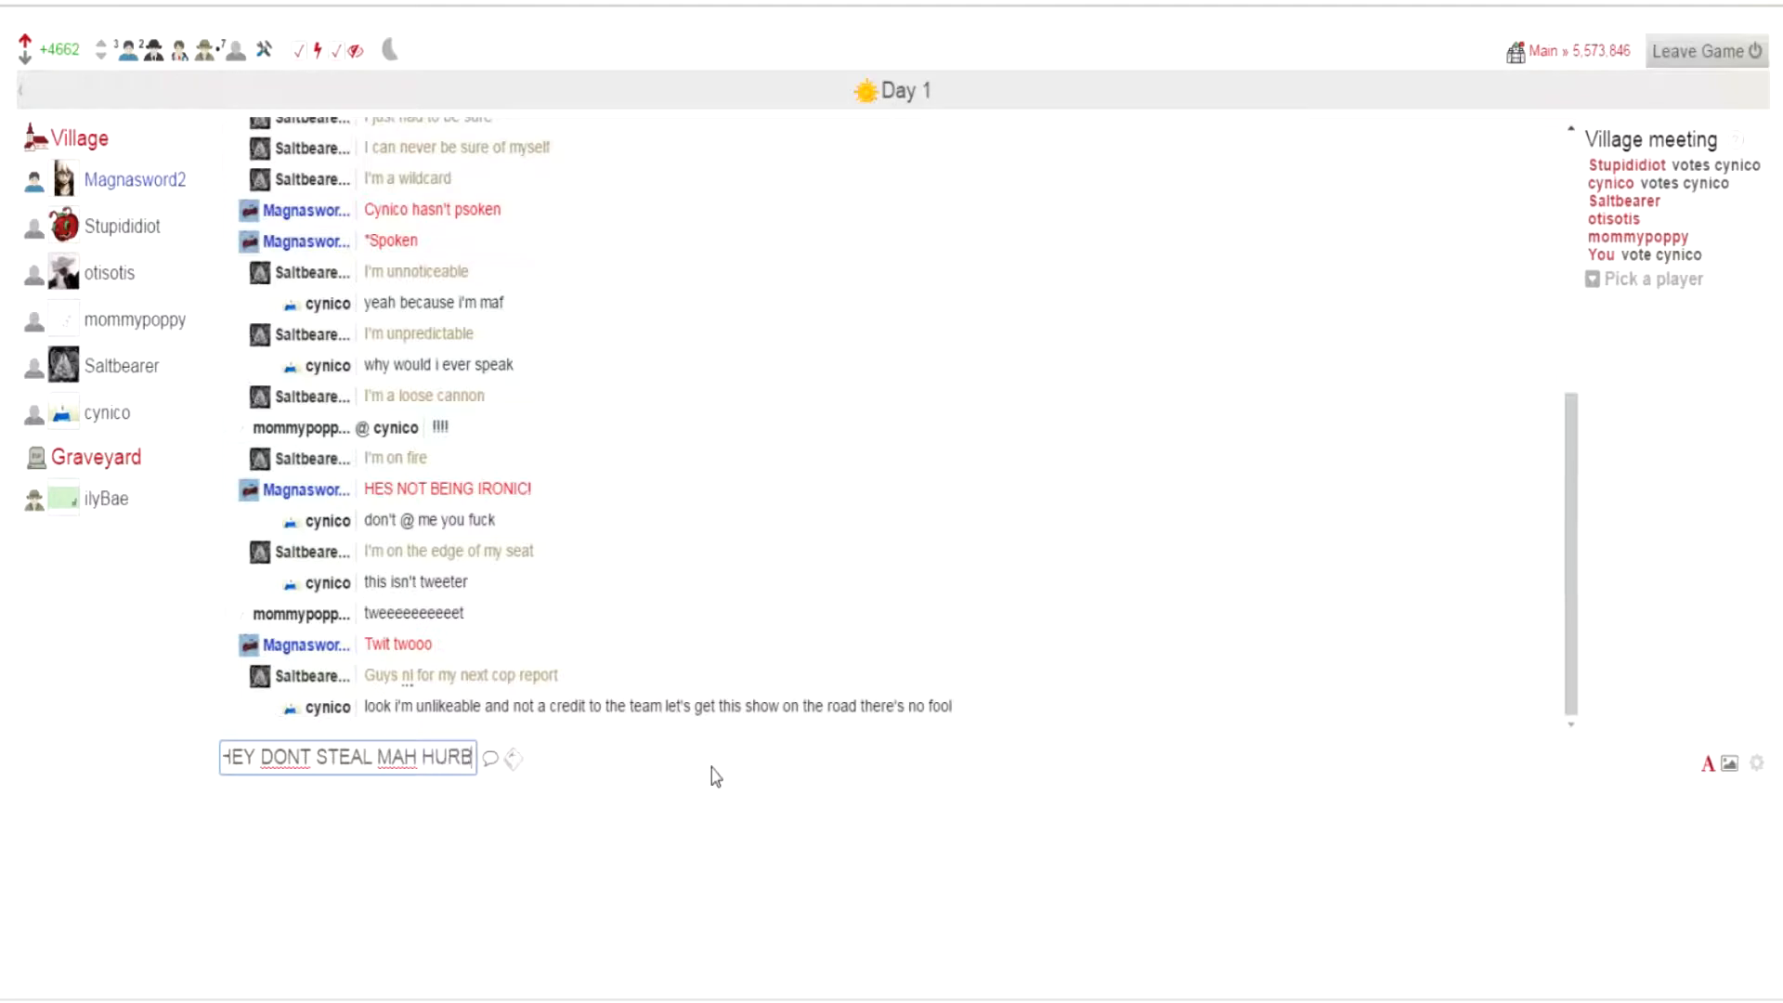
pyautogui.press('Return')
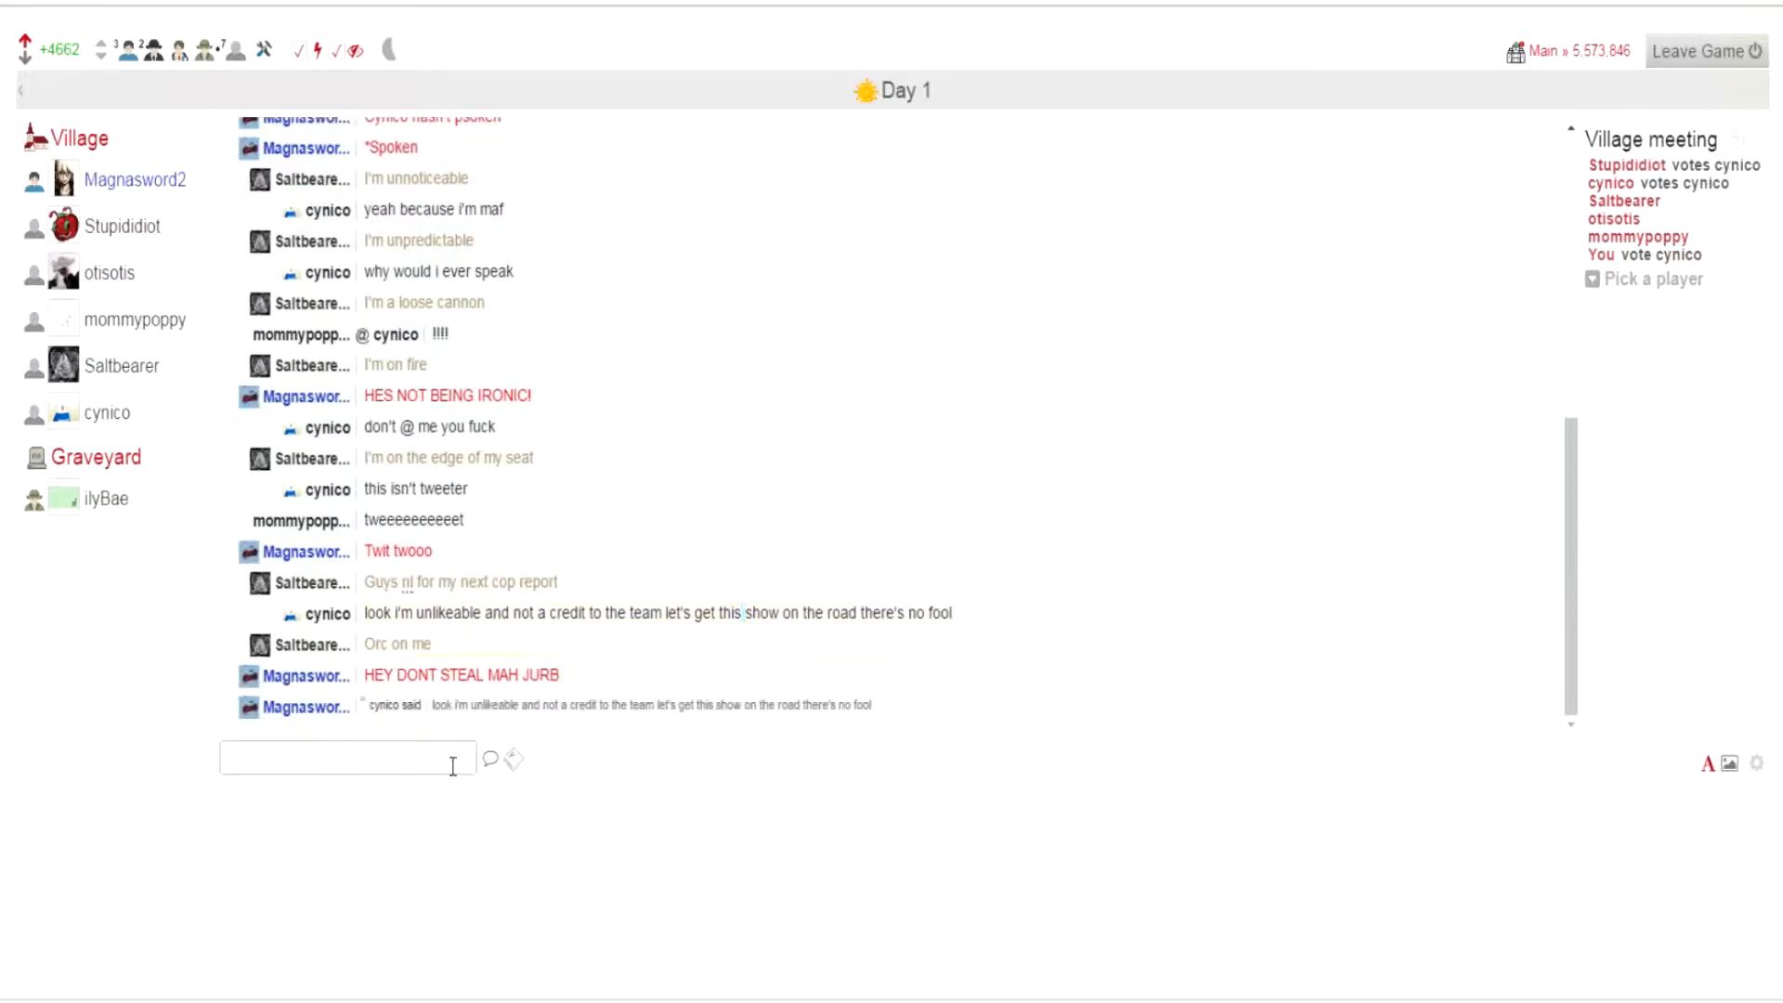
# Step: Post the replies starting "Your'e" and "Did you though?" in the day chat
pyautogui.write("Your'e")
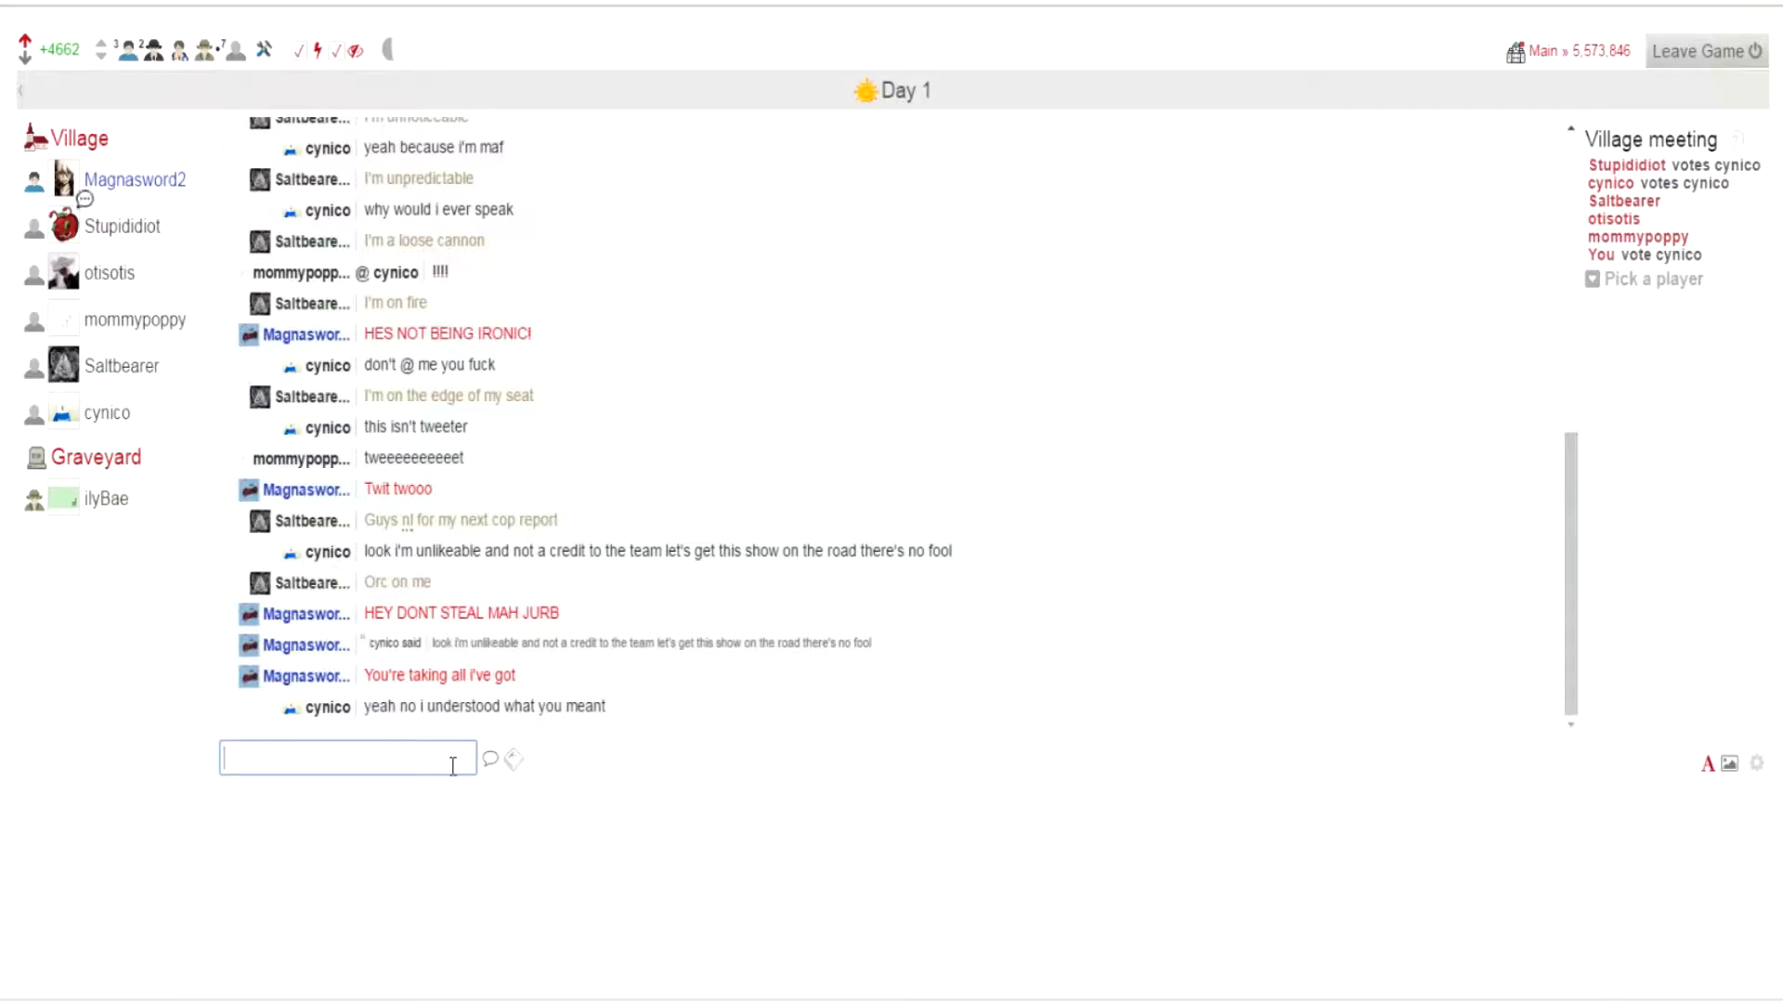
pyautogui.write('Did y')
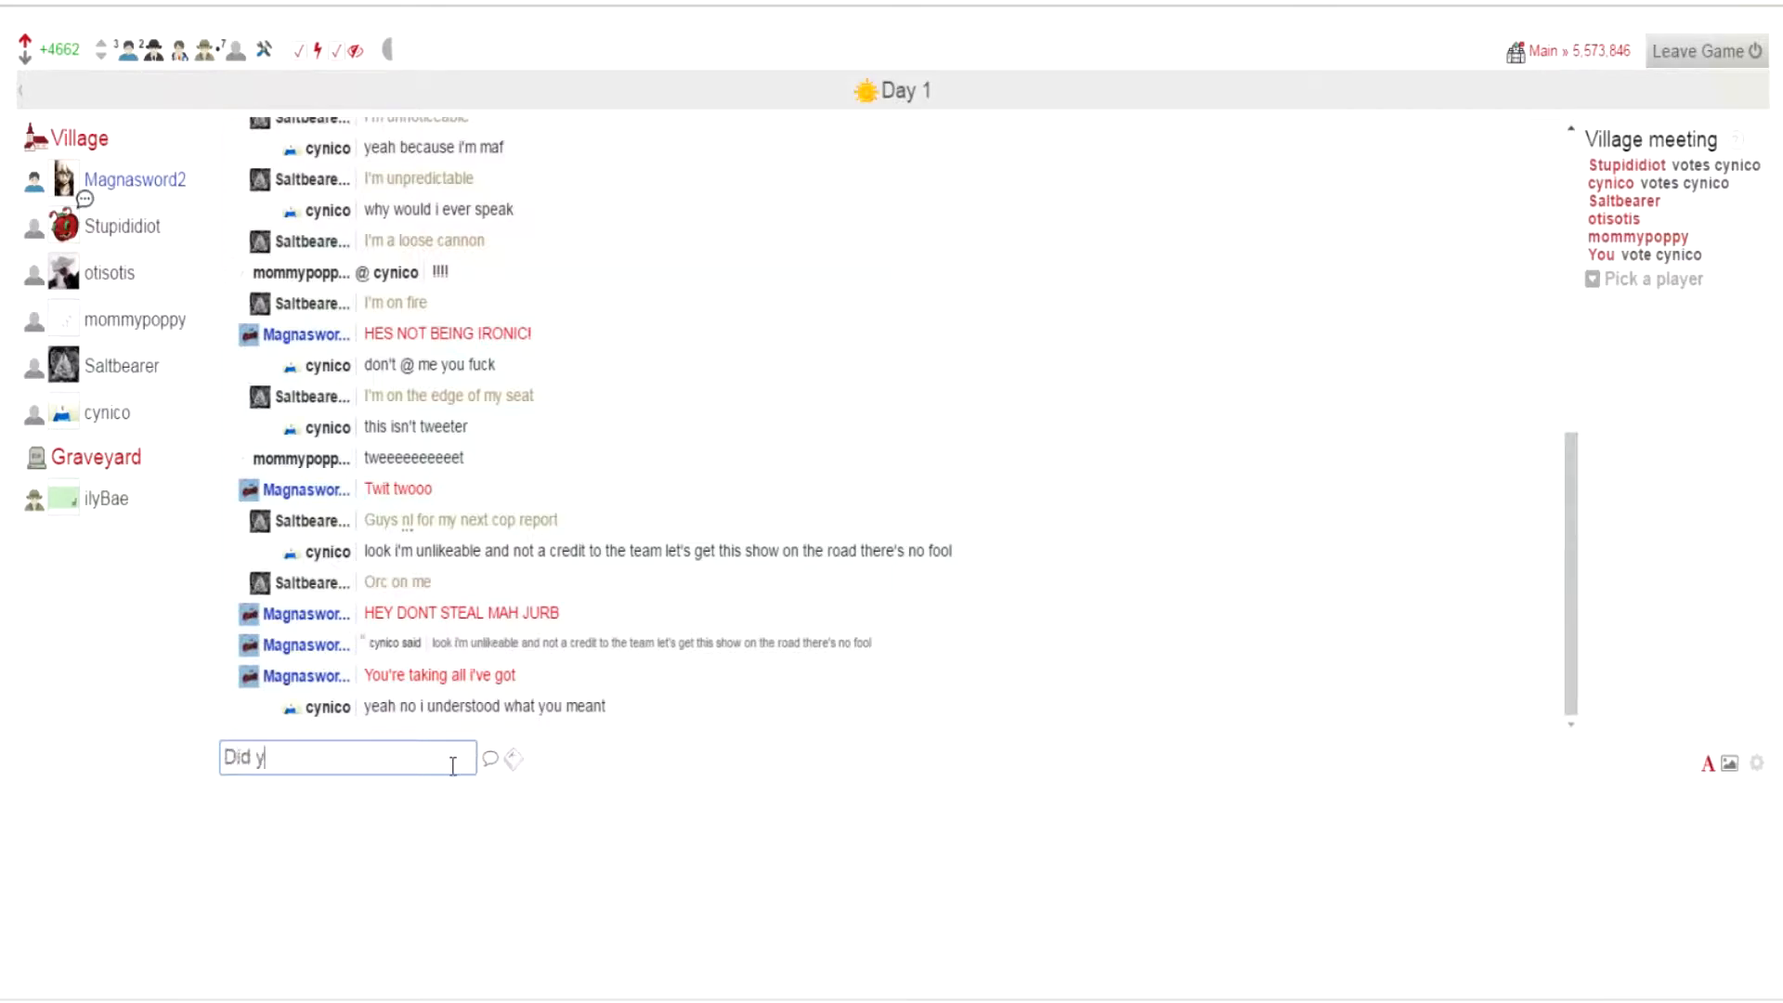
pyautogui.press('ctrl+a')
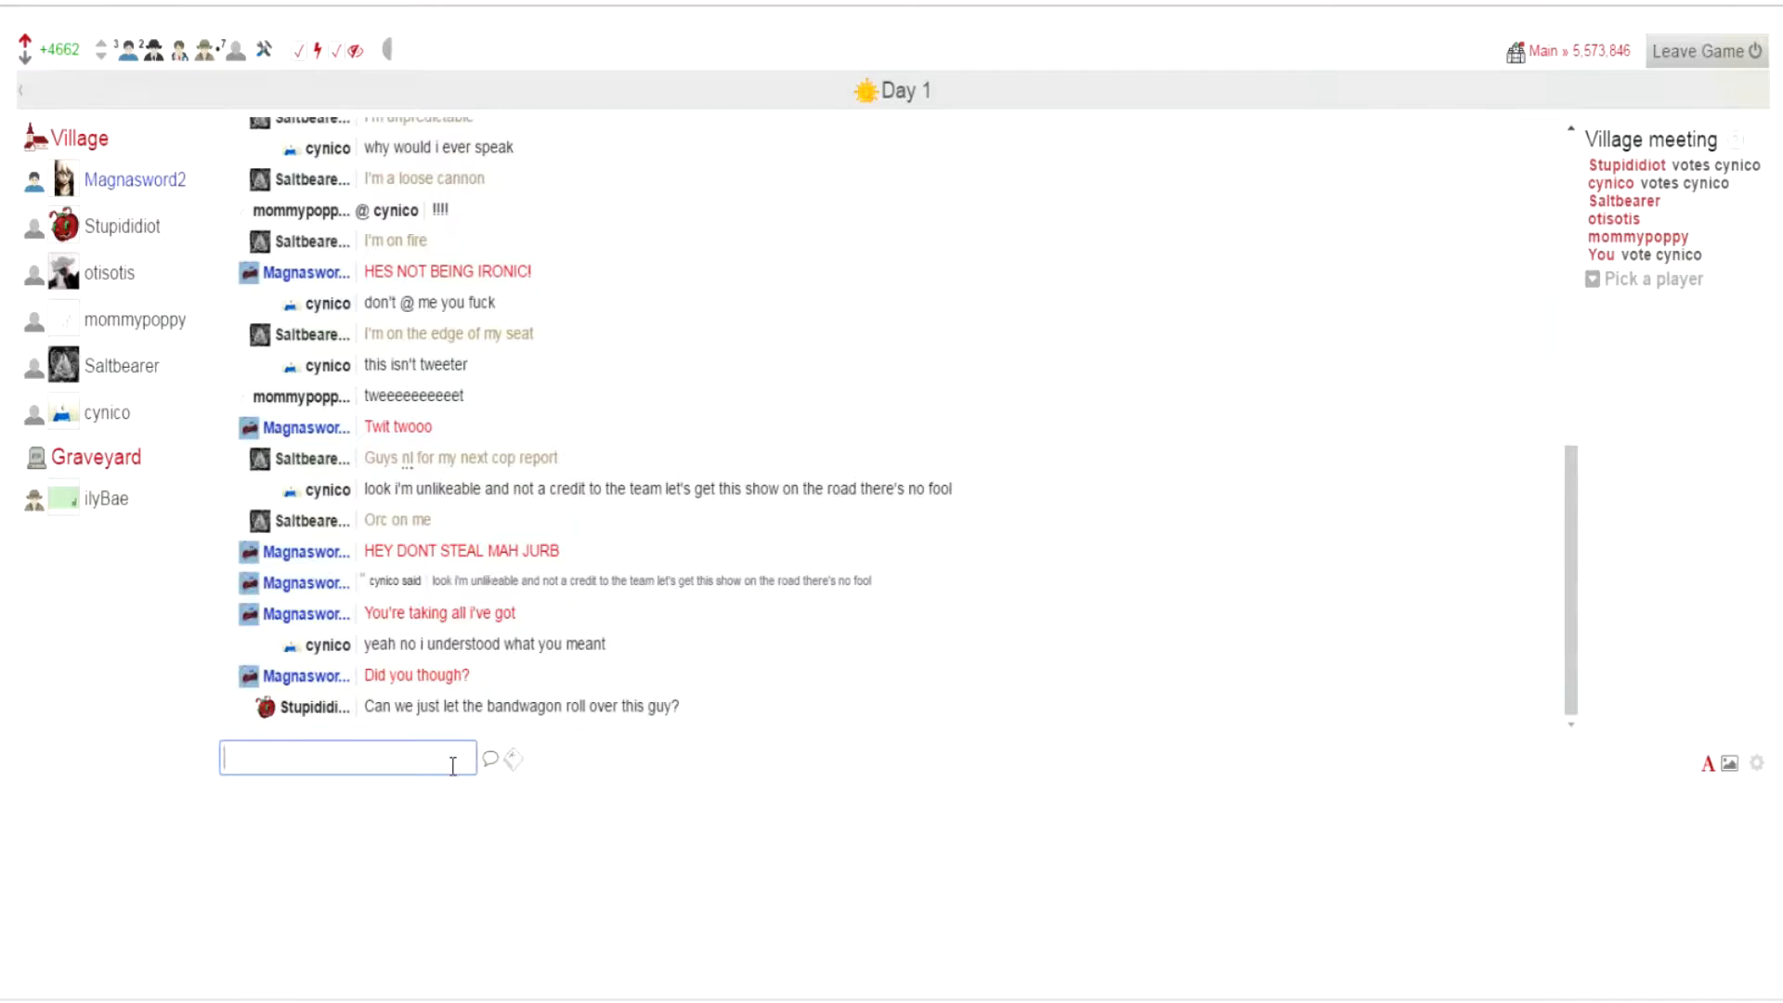
pyautogui.moveTo(79, 385)
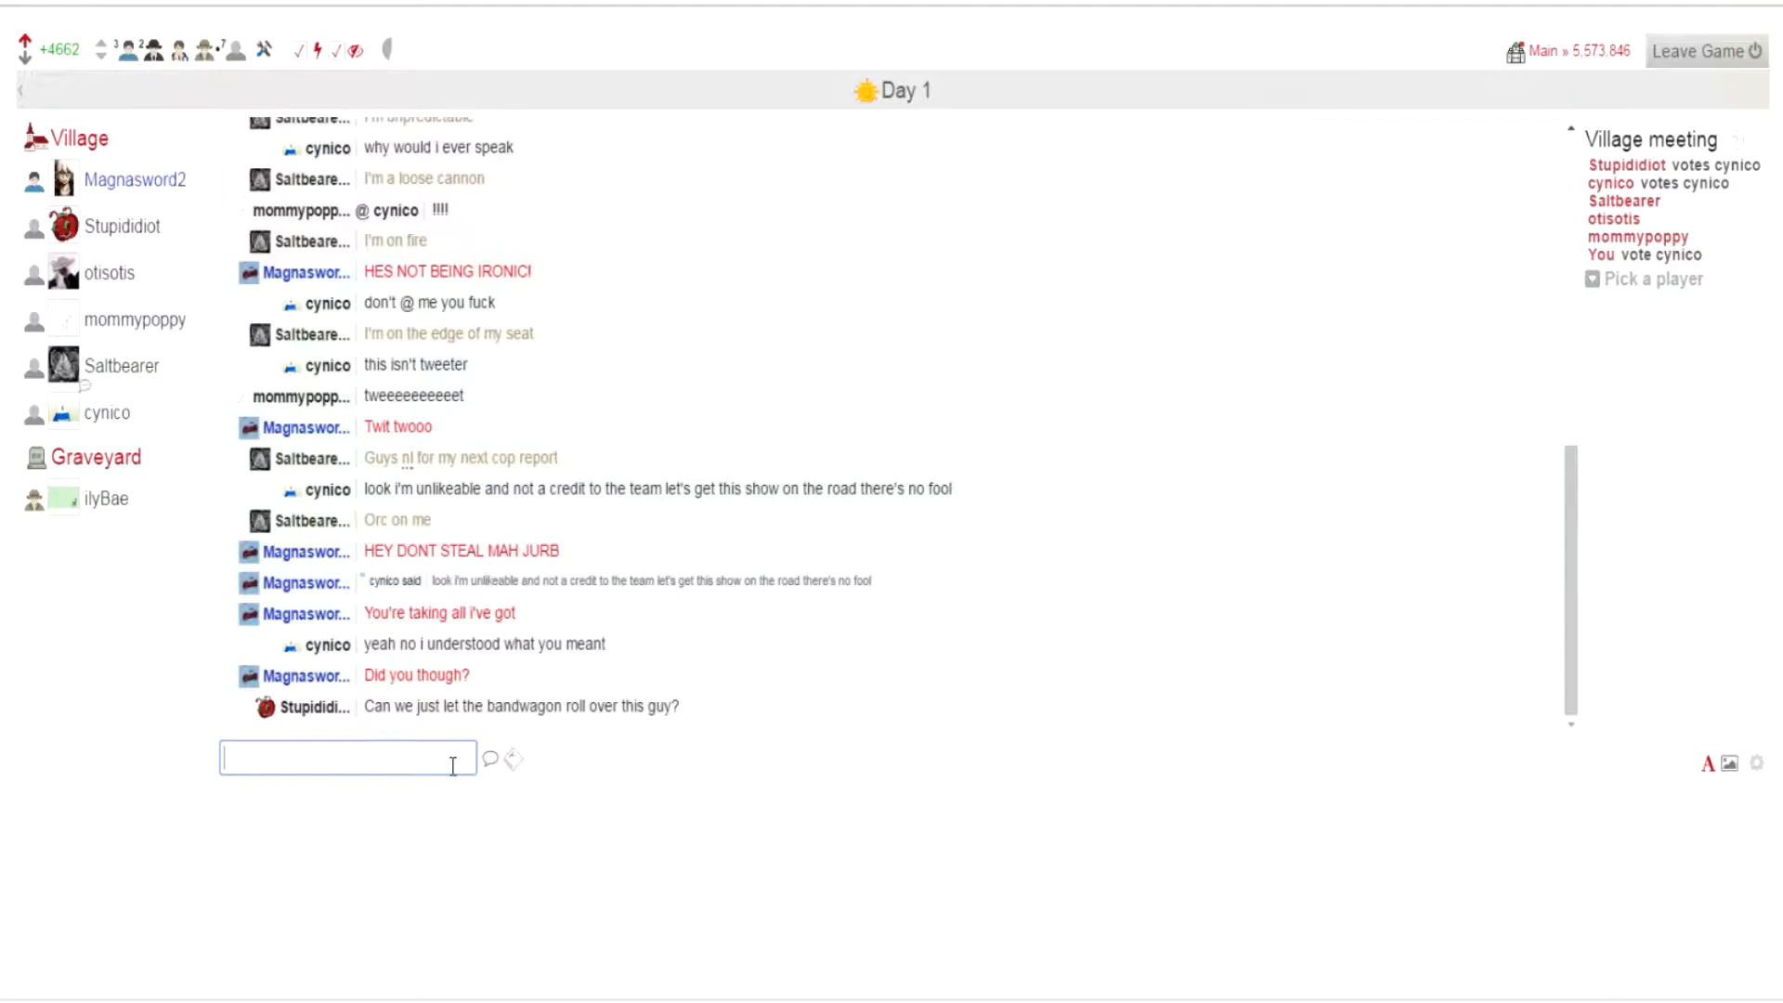
pyautogui.scroll(-3)
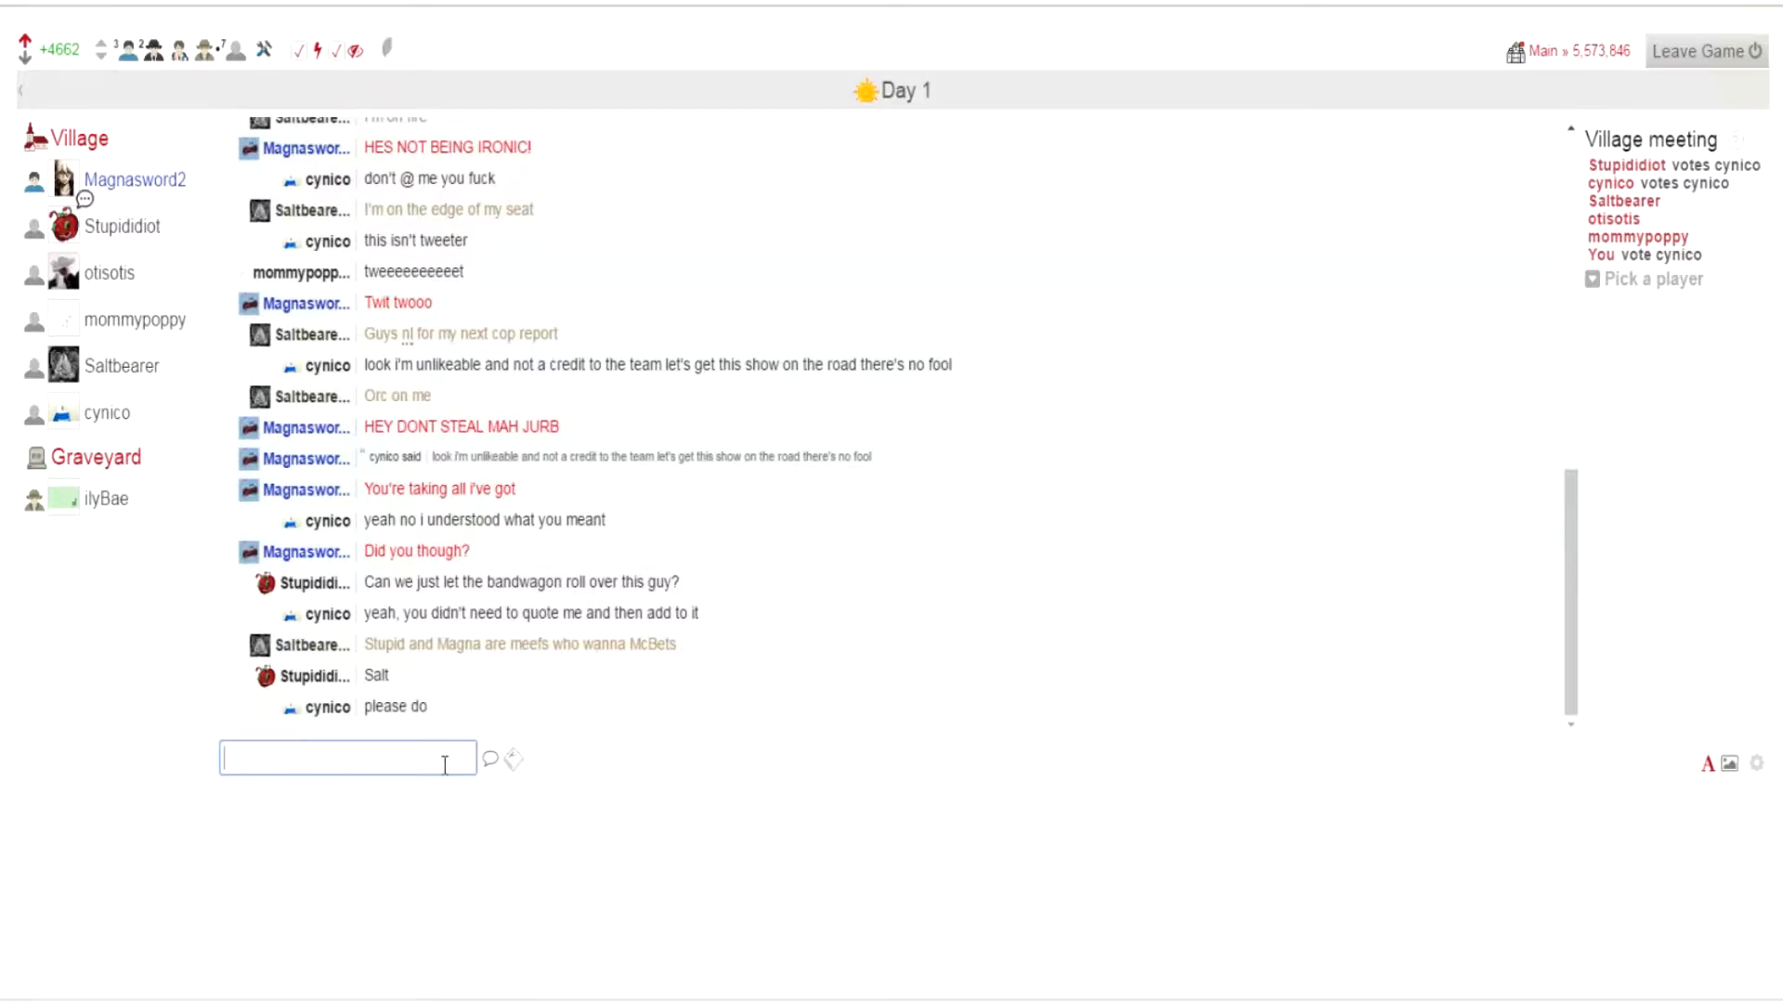
# Step: Post "Like you?" and "You sceptical moose humper" in the day chat
pyautogui.scroll(-3)
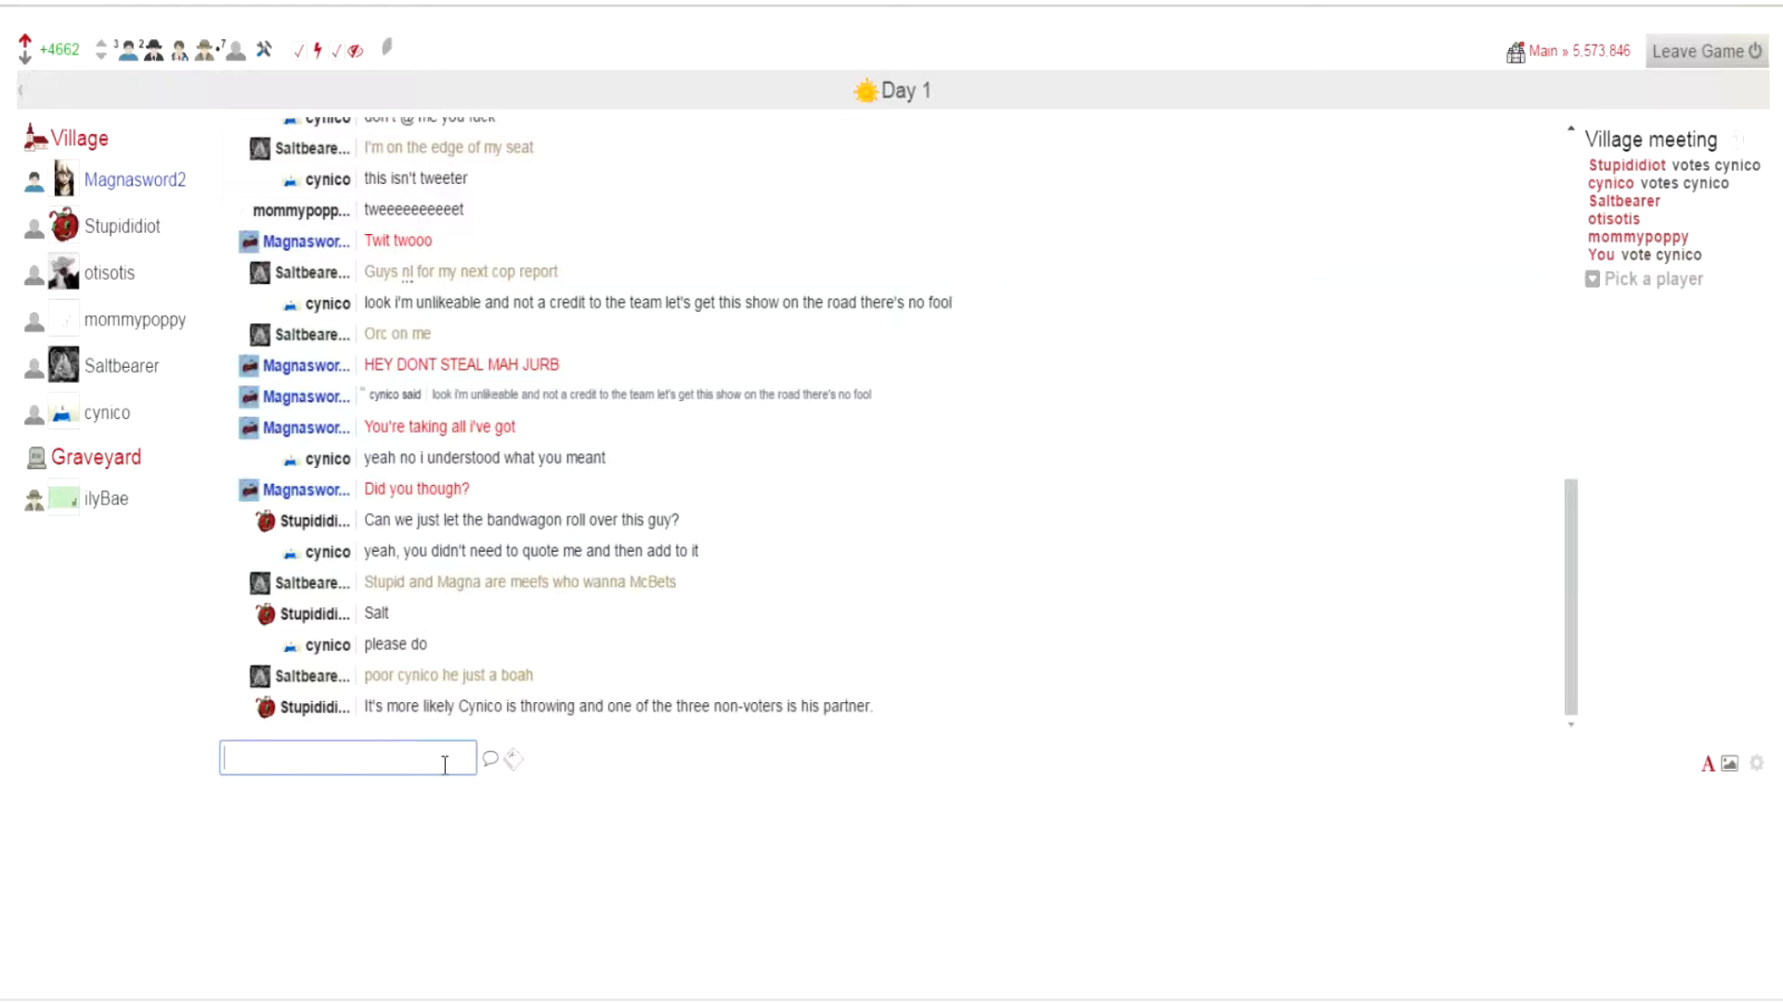
pyautogui.write('Like you')
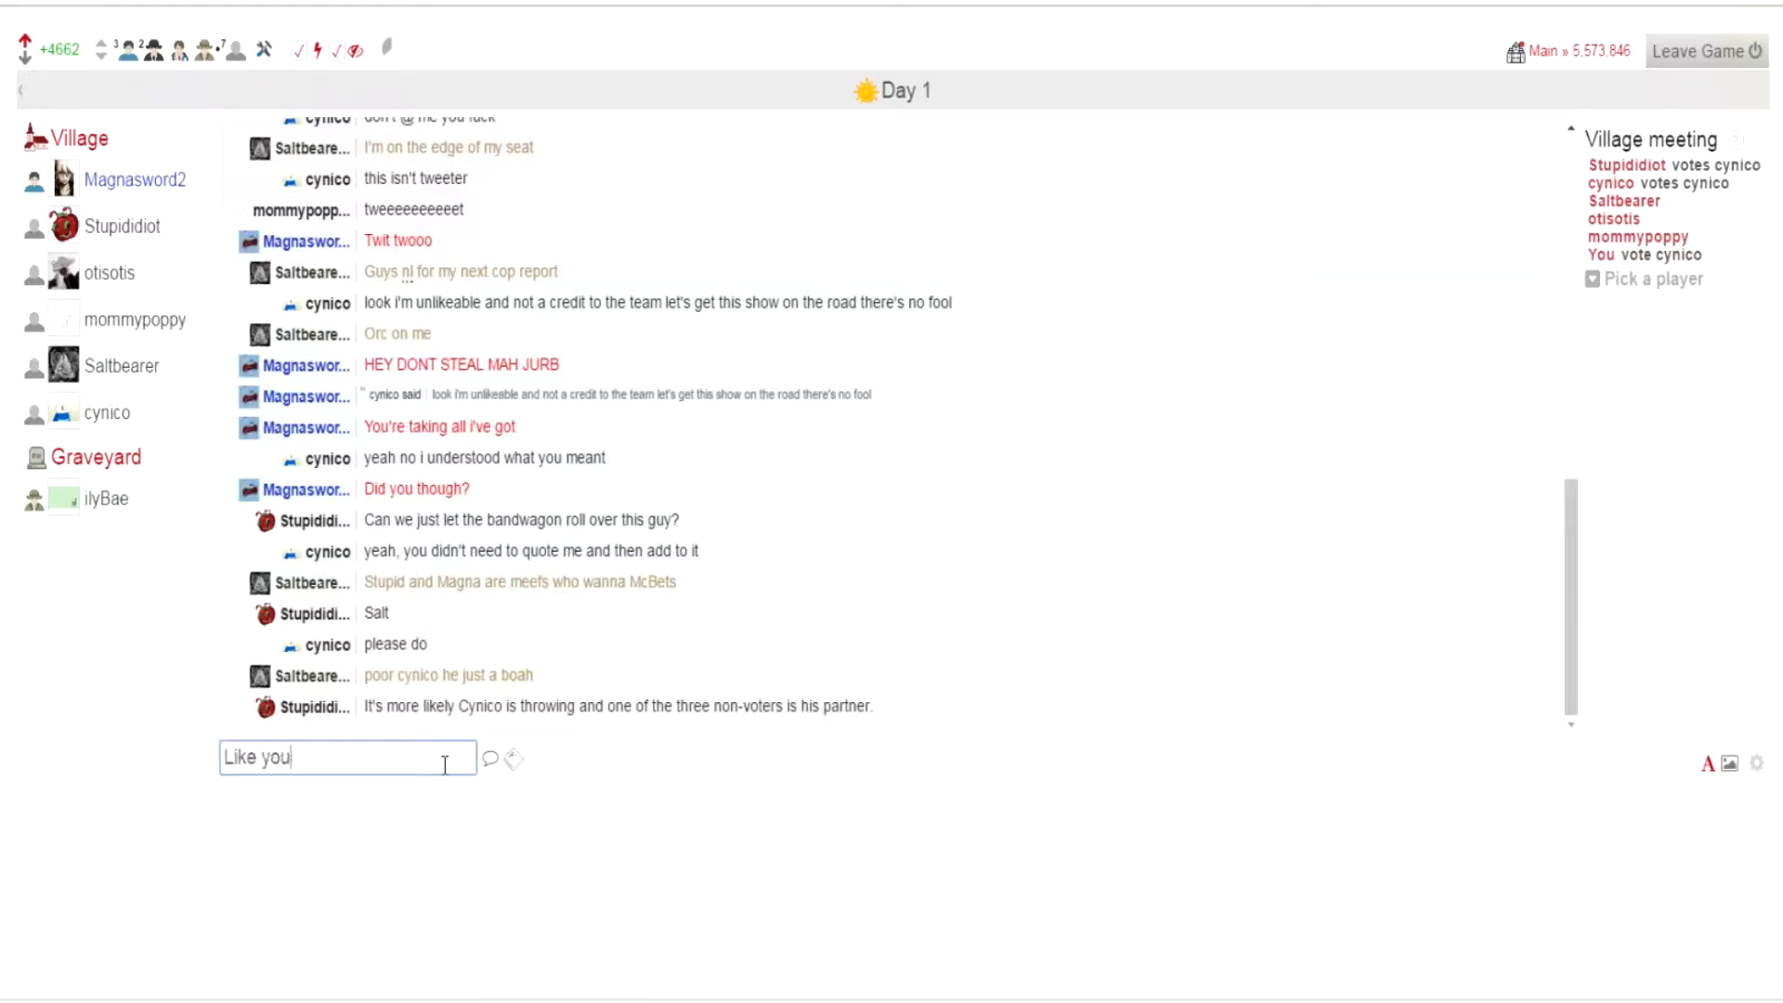
pyautogui.press('Return')
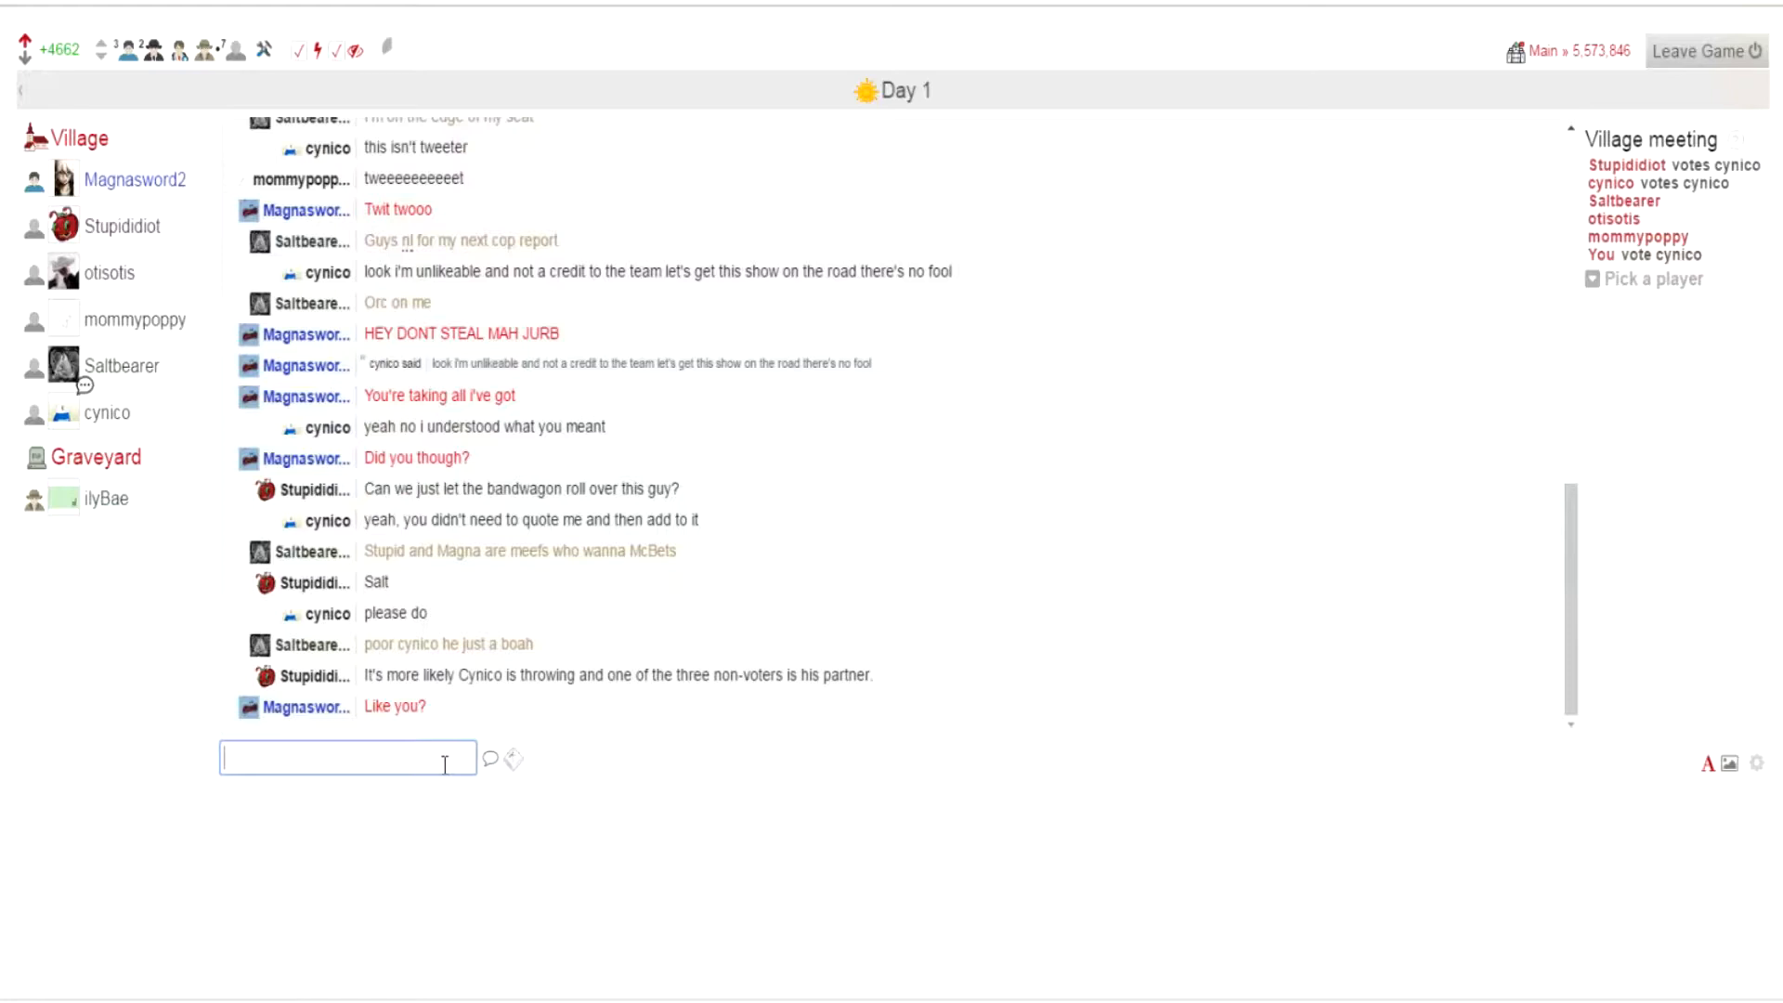
pyautogui.write('You')
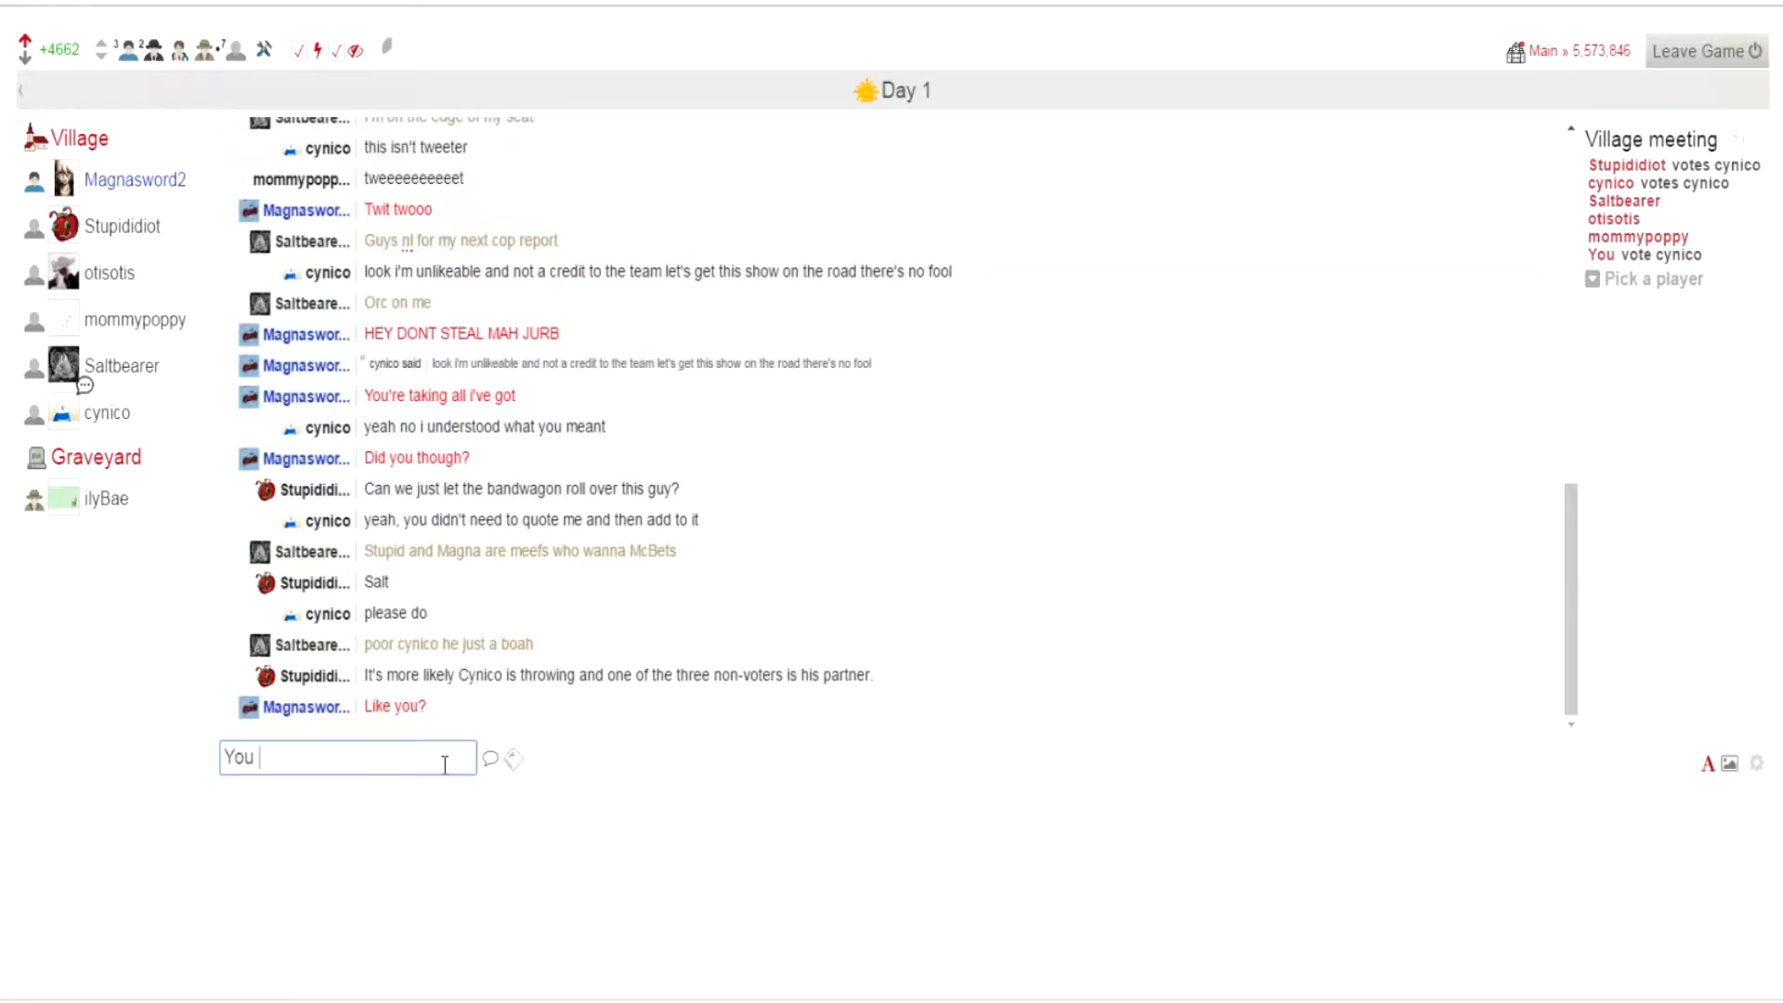
pyautogui.scroll(-3)
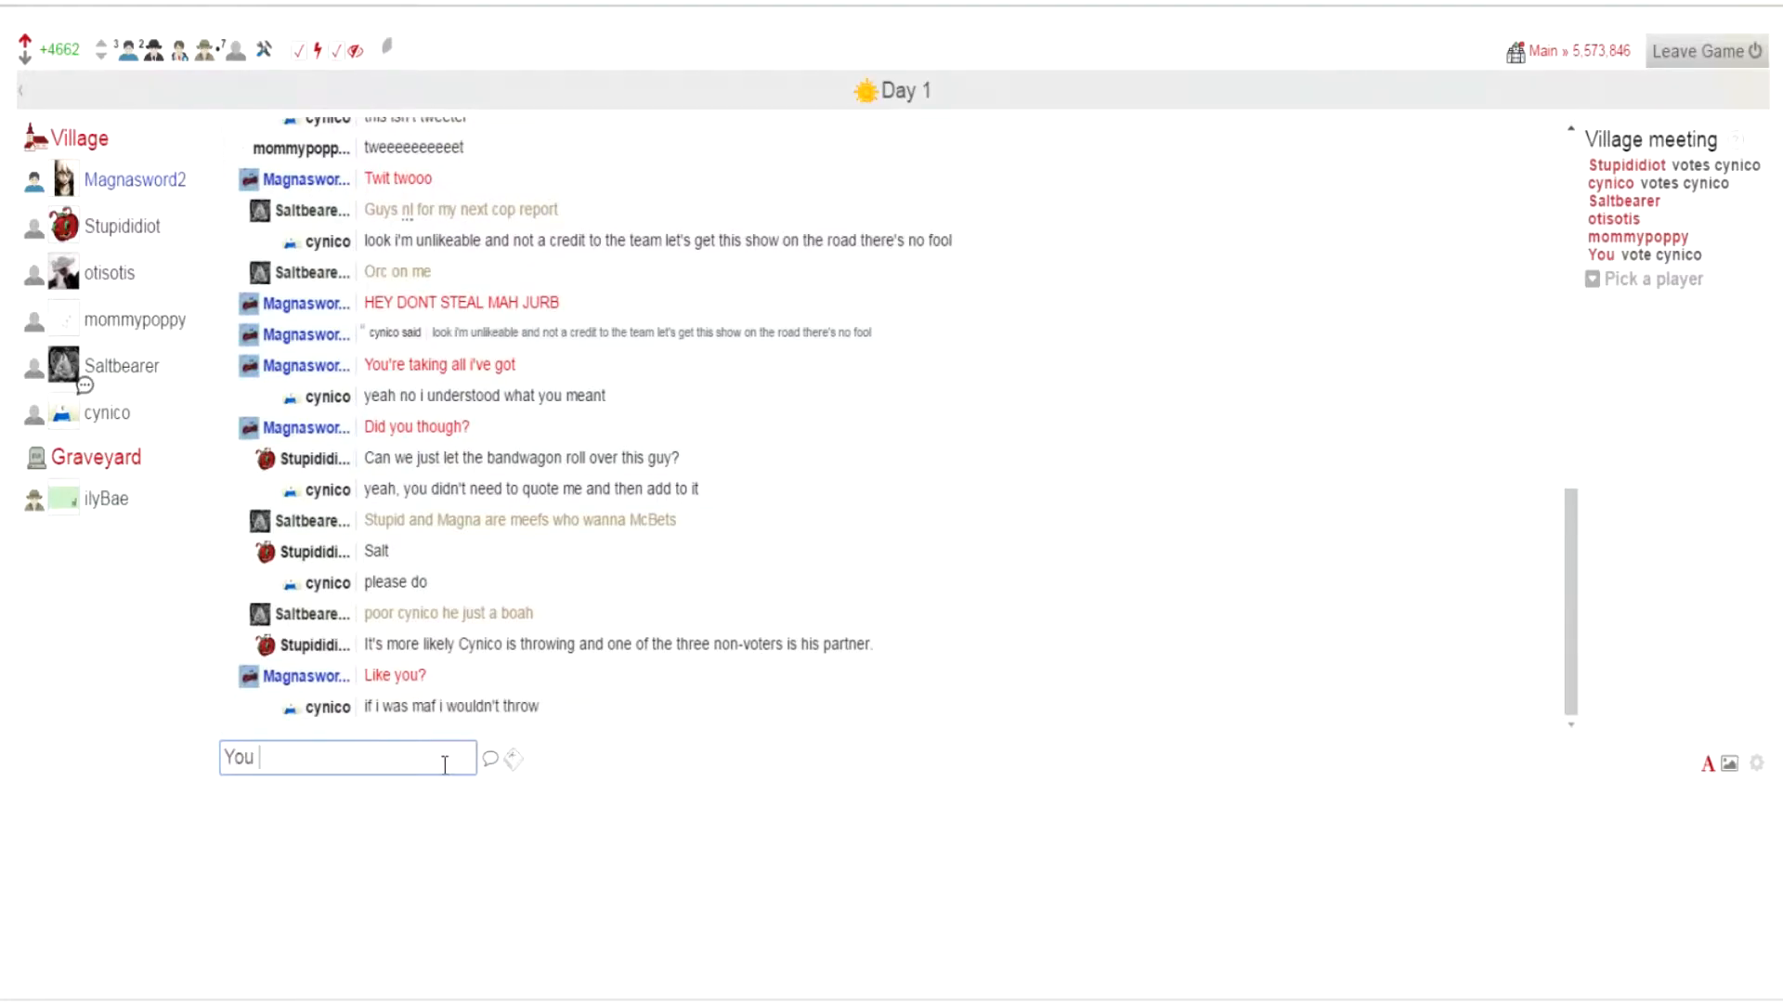
pyautogui.write('scep')
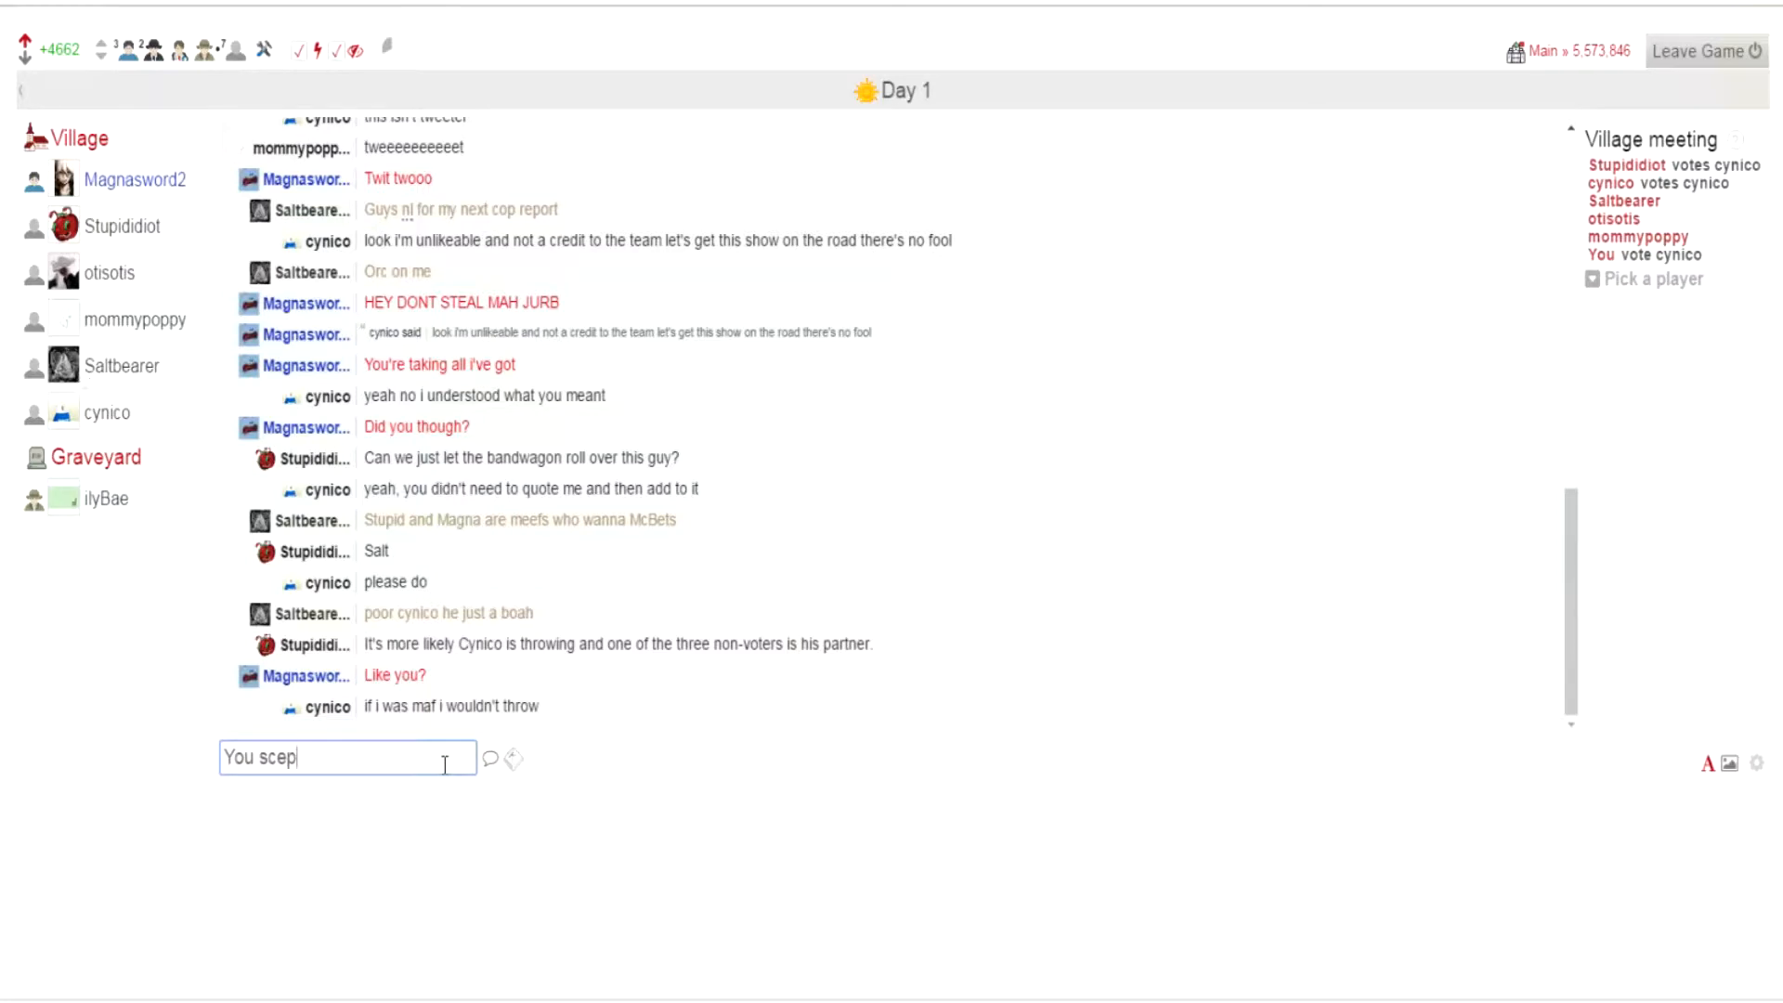
pyautogui.write('tical')
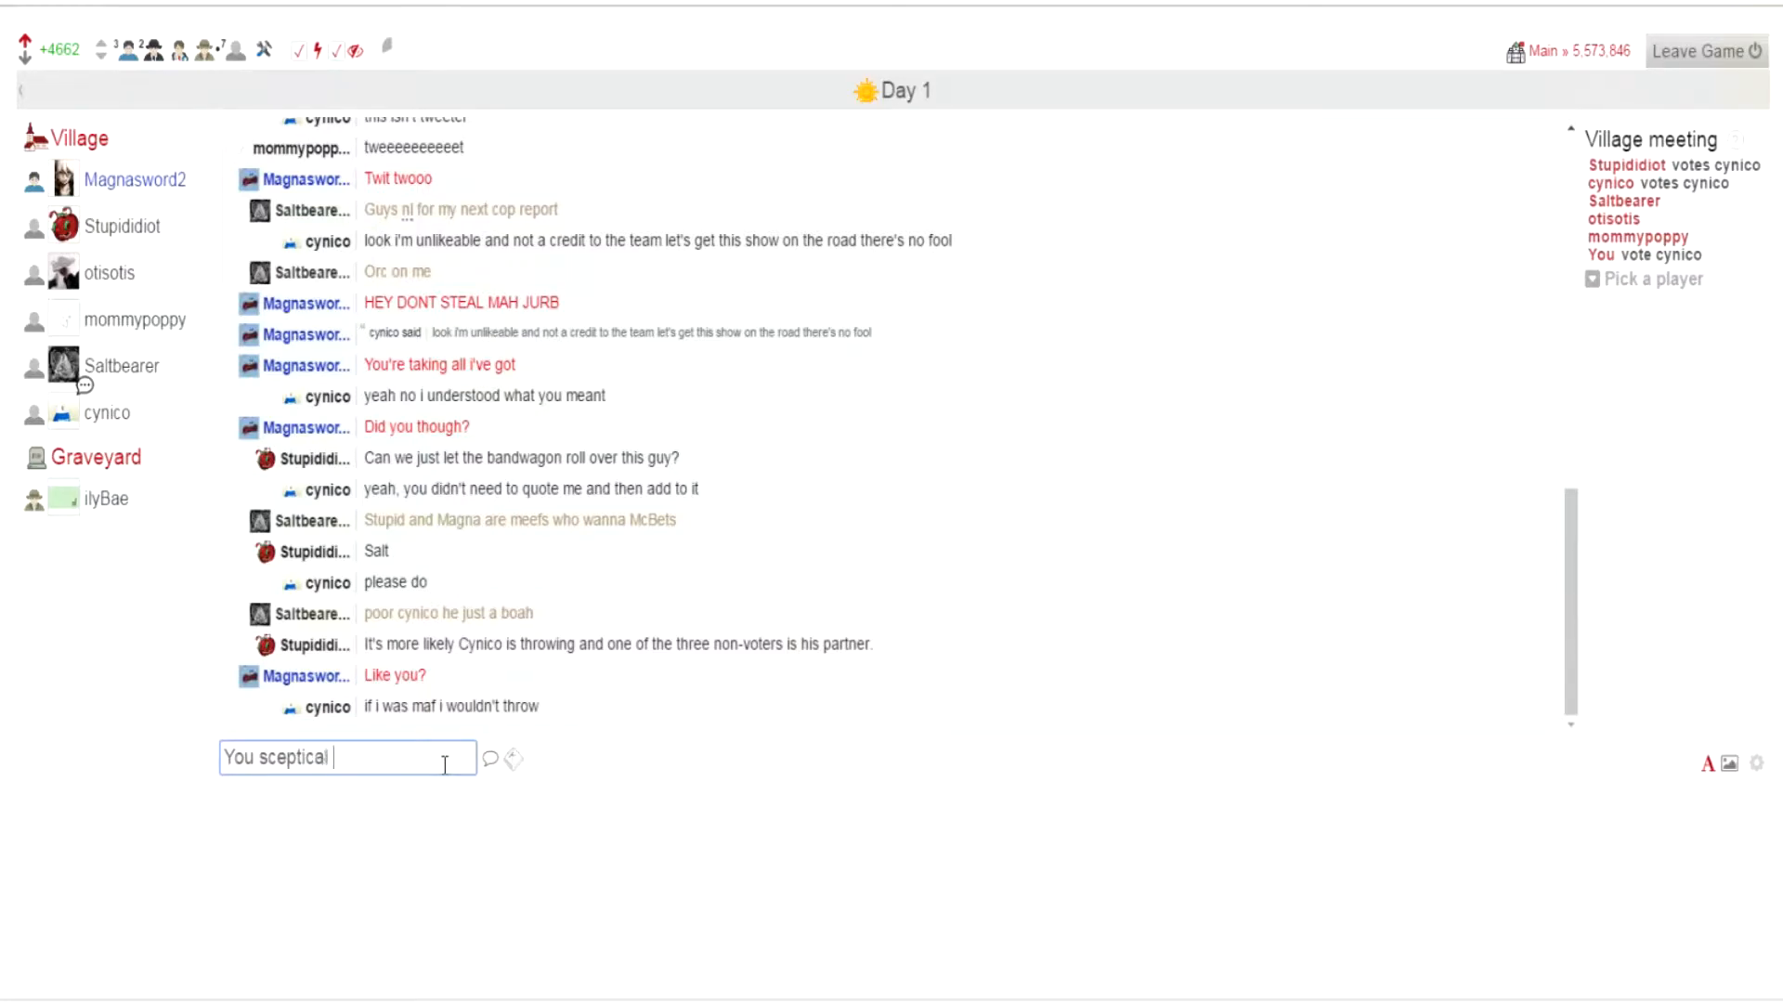
pyautogui.write('moose humper')
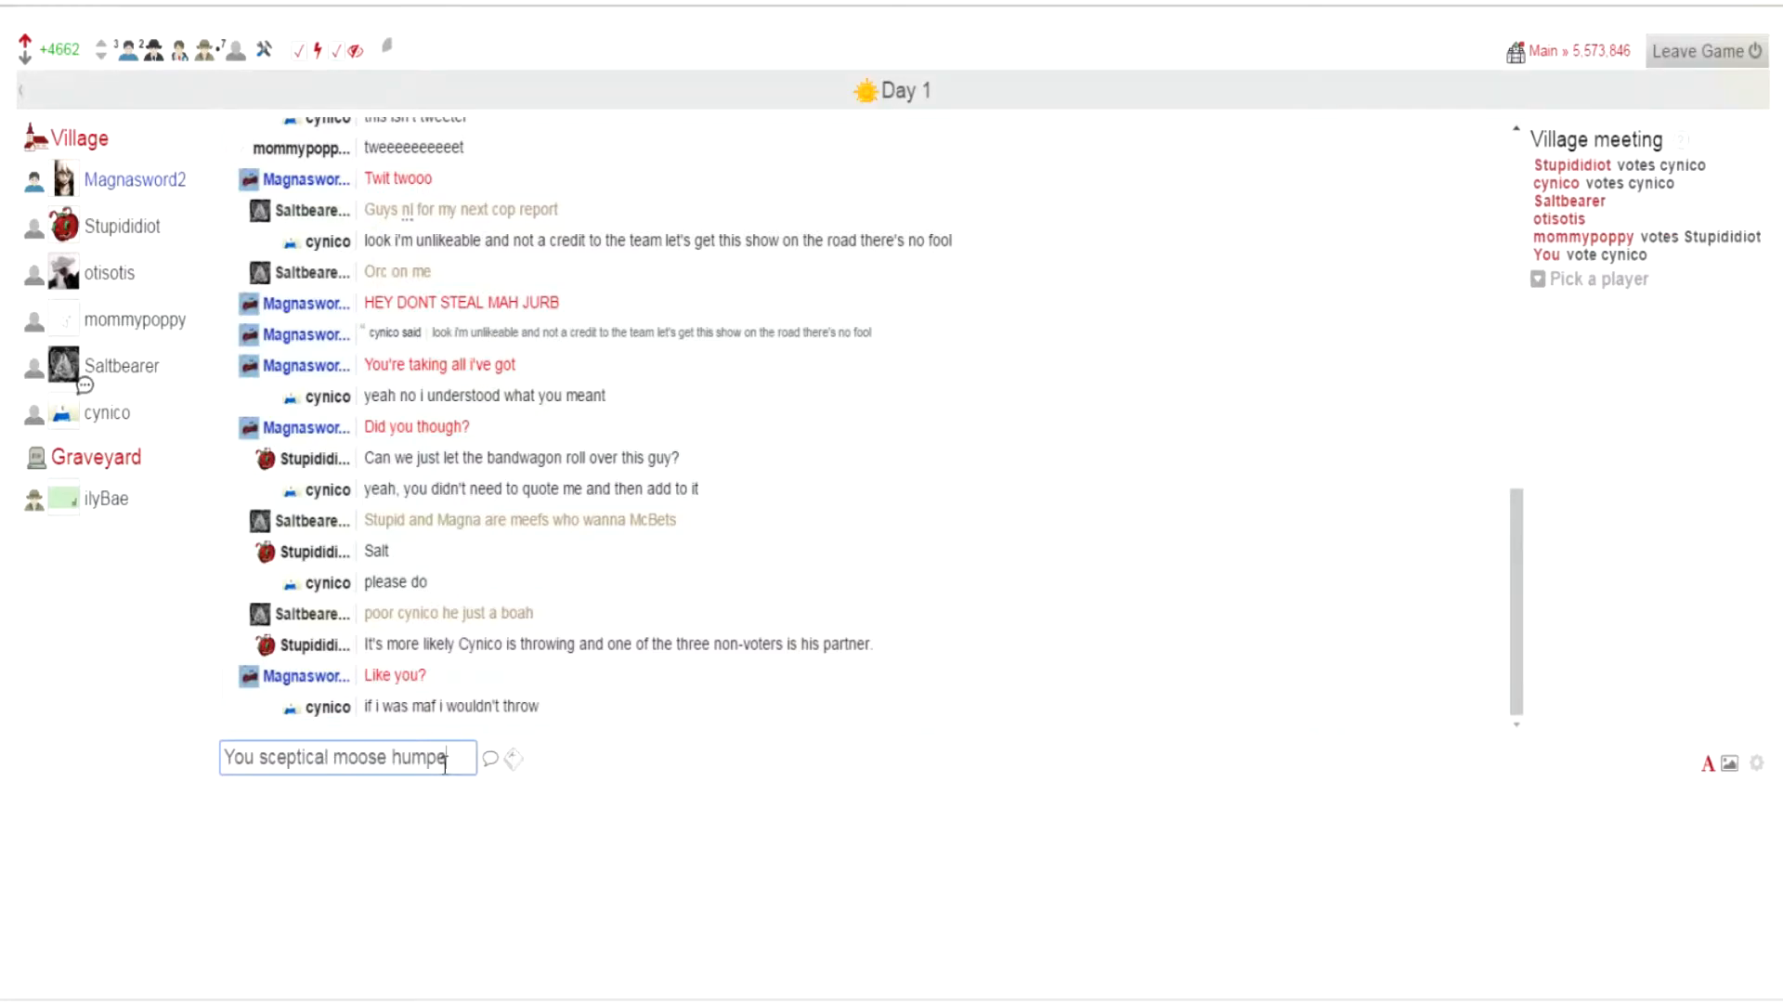
pyautogui.press('Return')
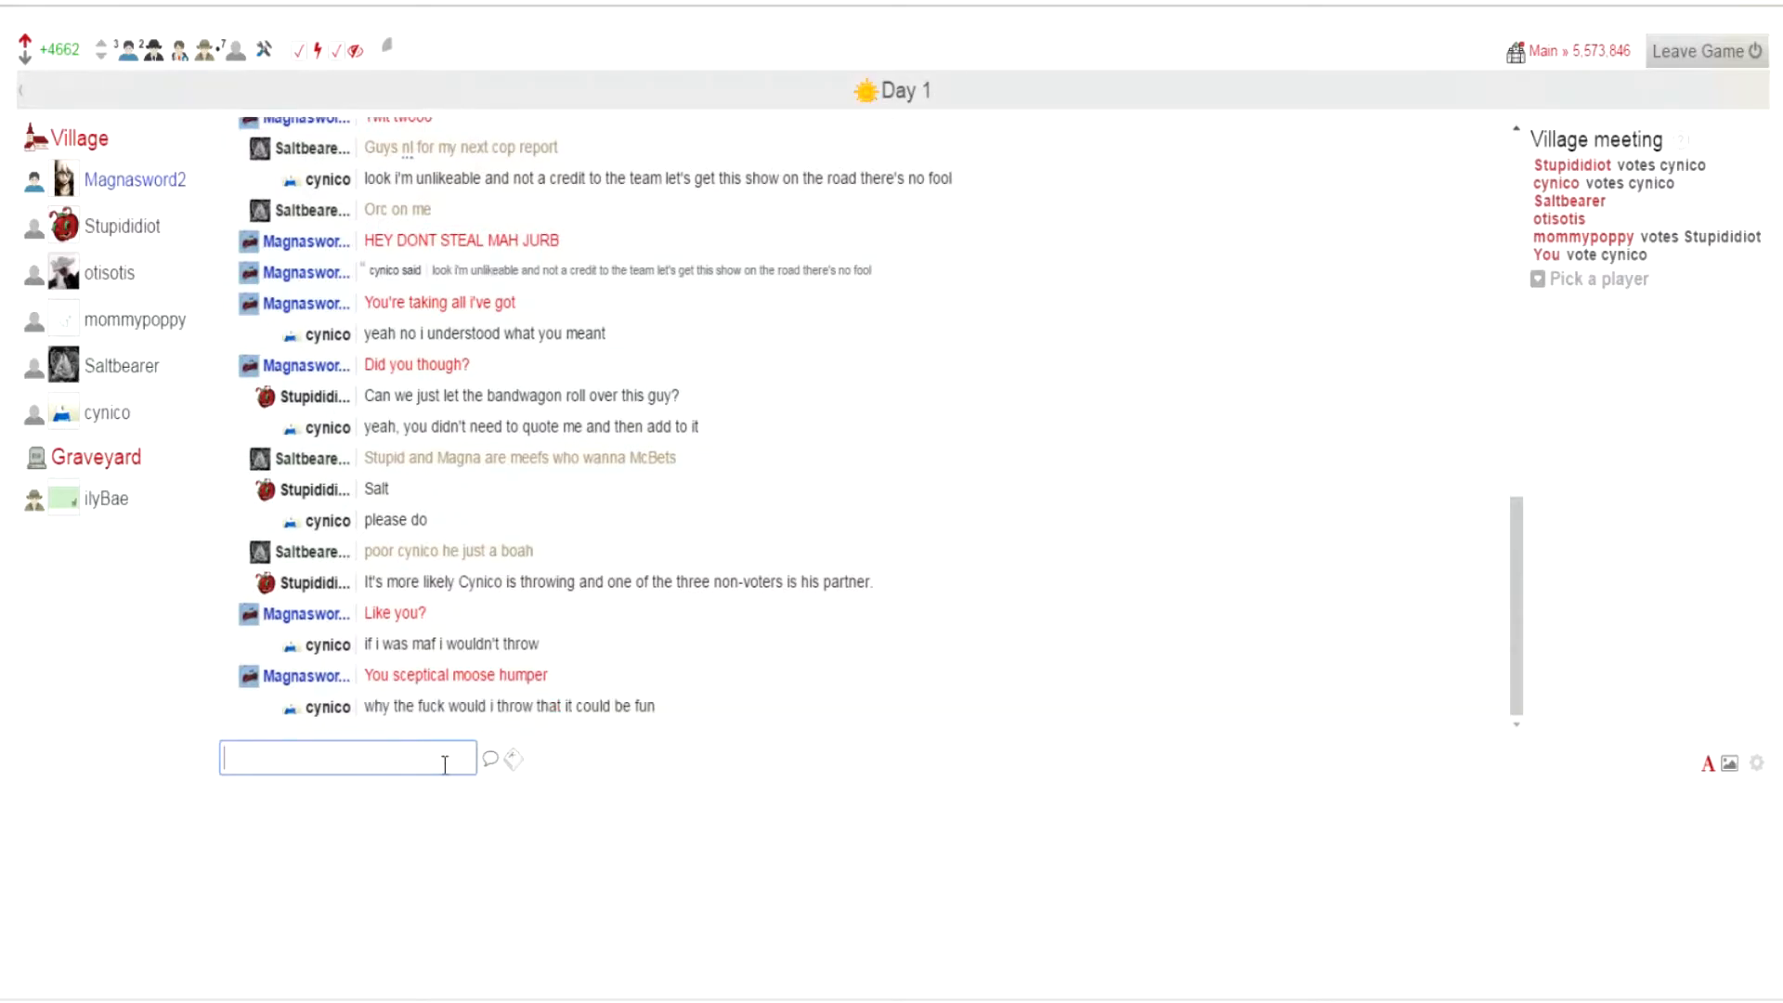
pyautogui.moveTo(69, 285)
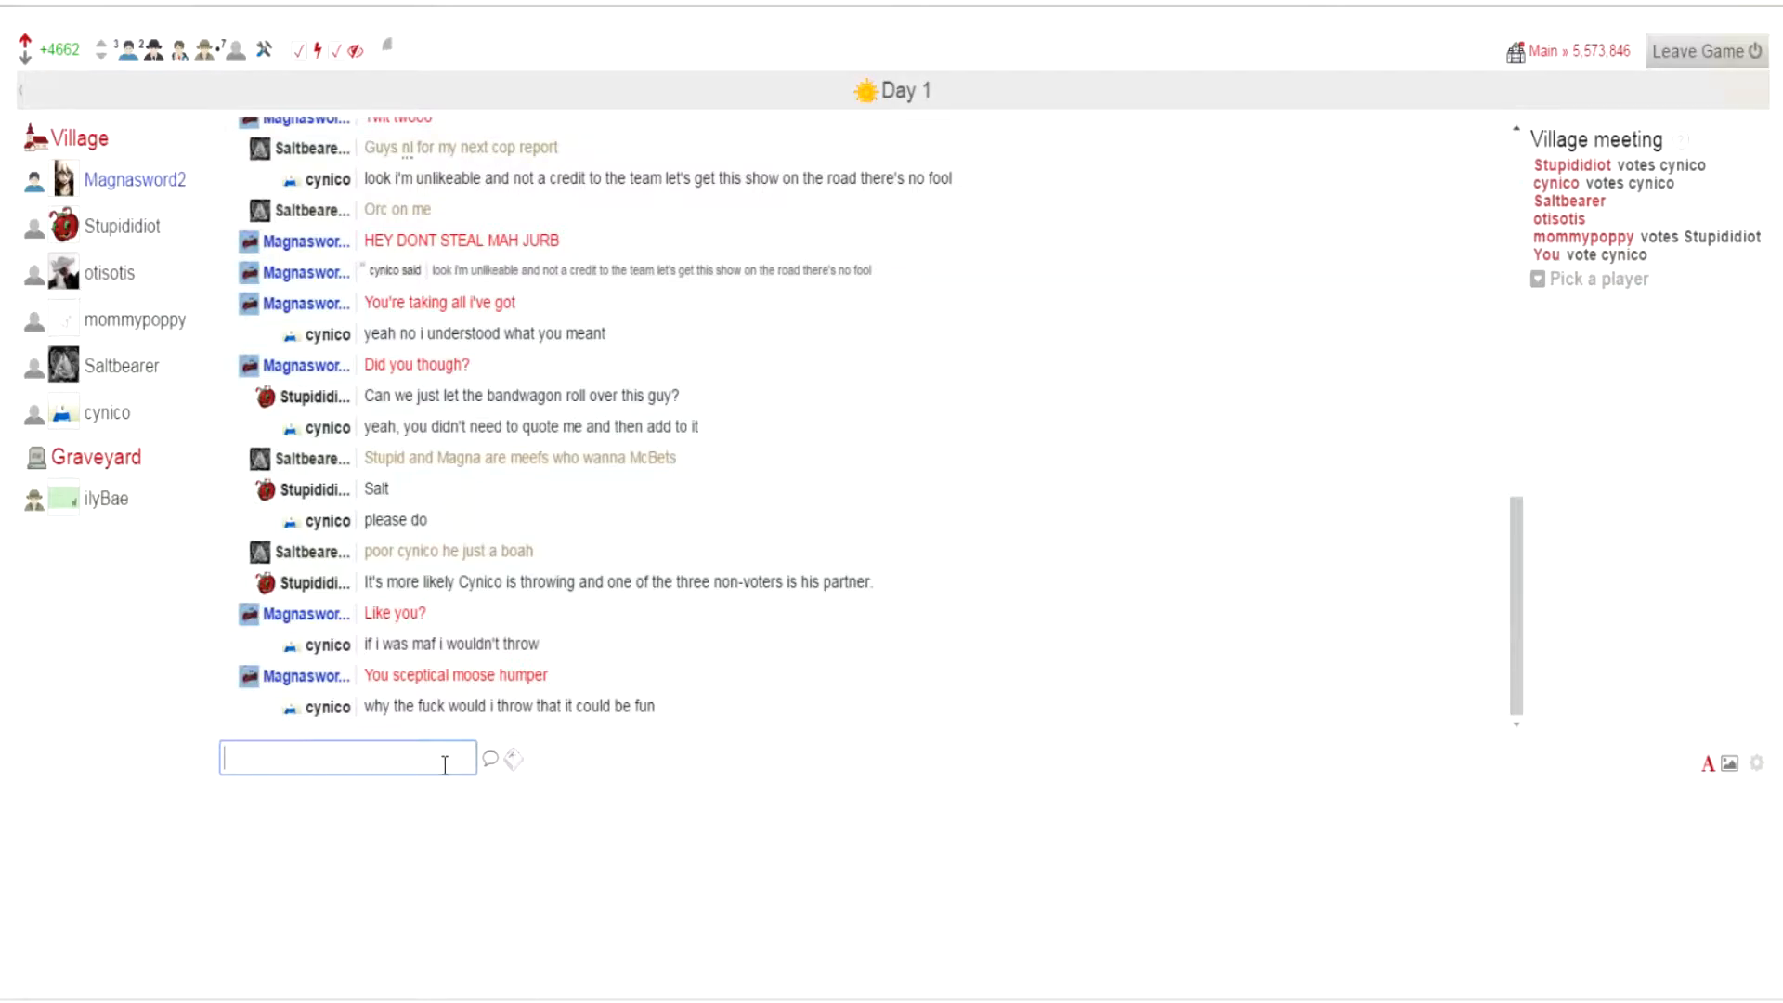
# Step: Post "He steals money from Moose chairties" in the day chat
pyautogui.scroll(-3)
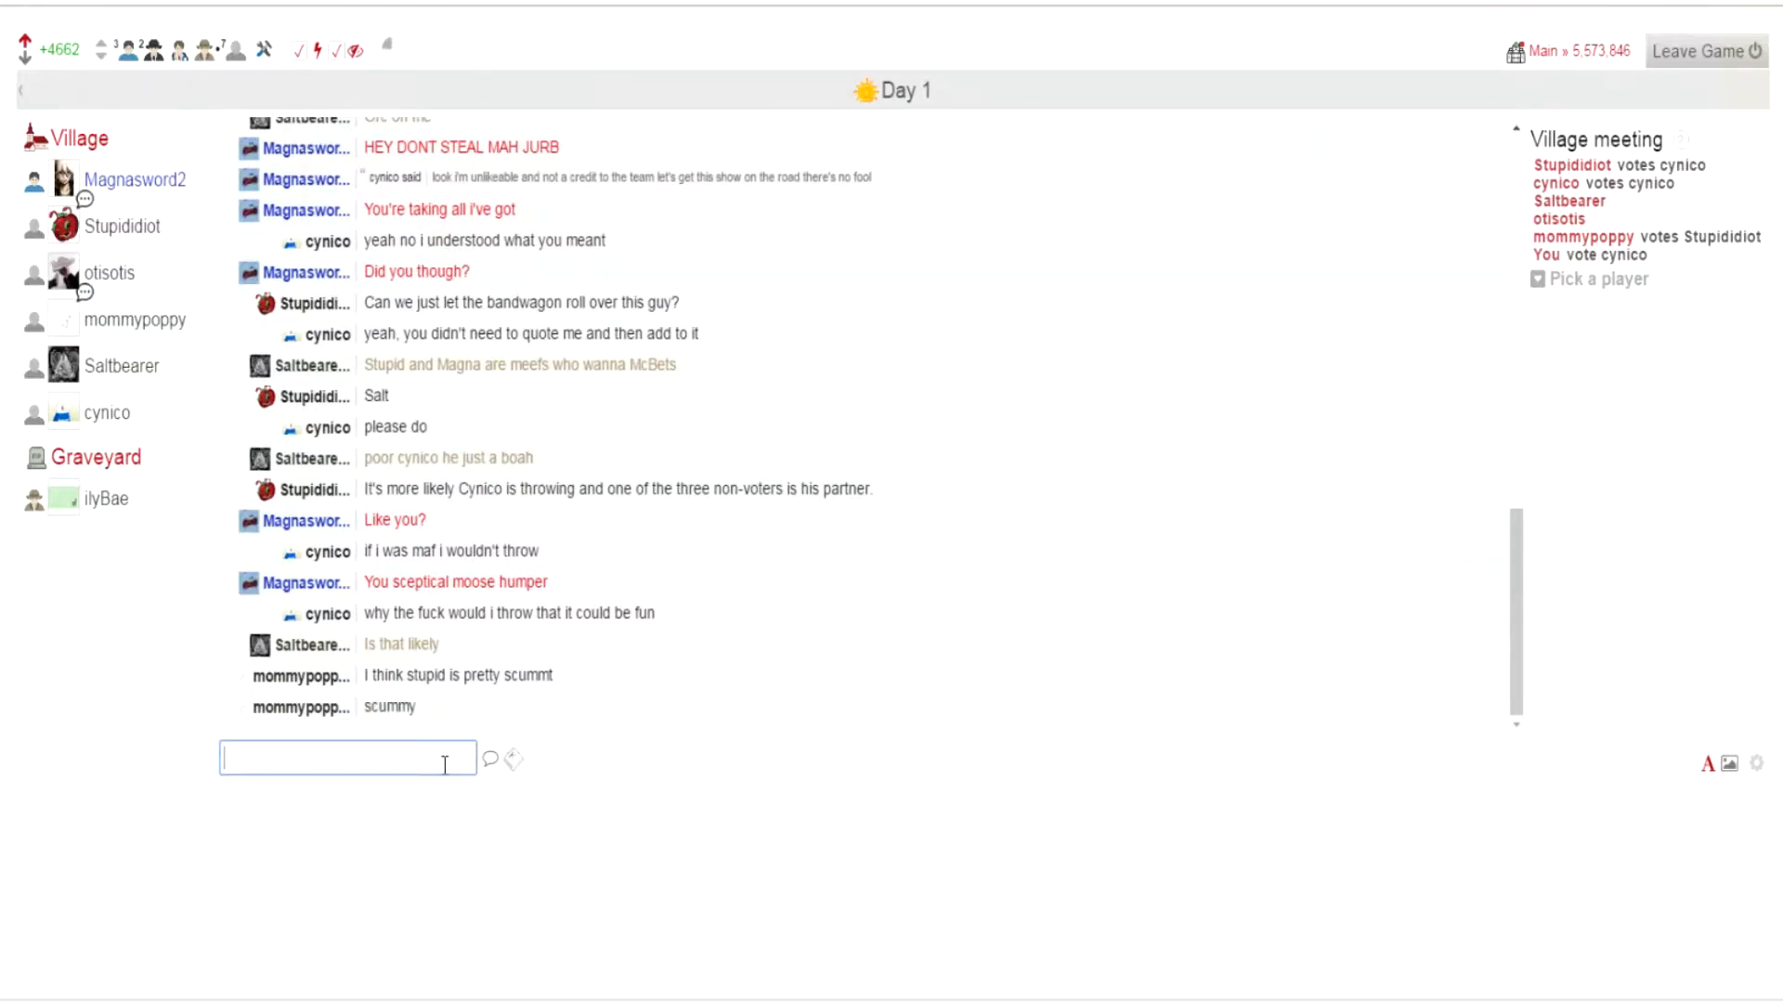
pyautogui.write('He')
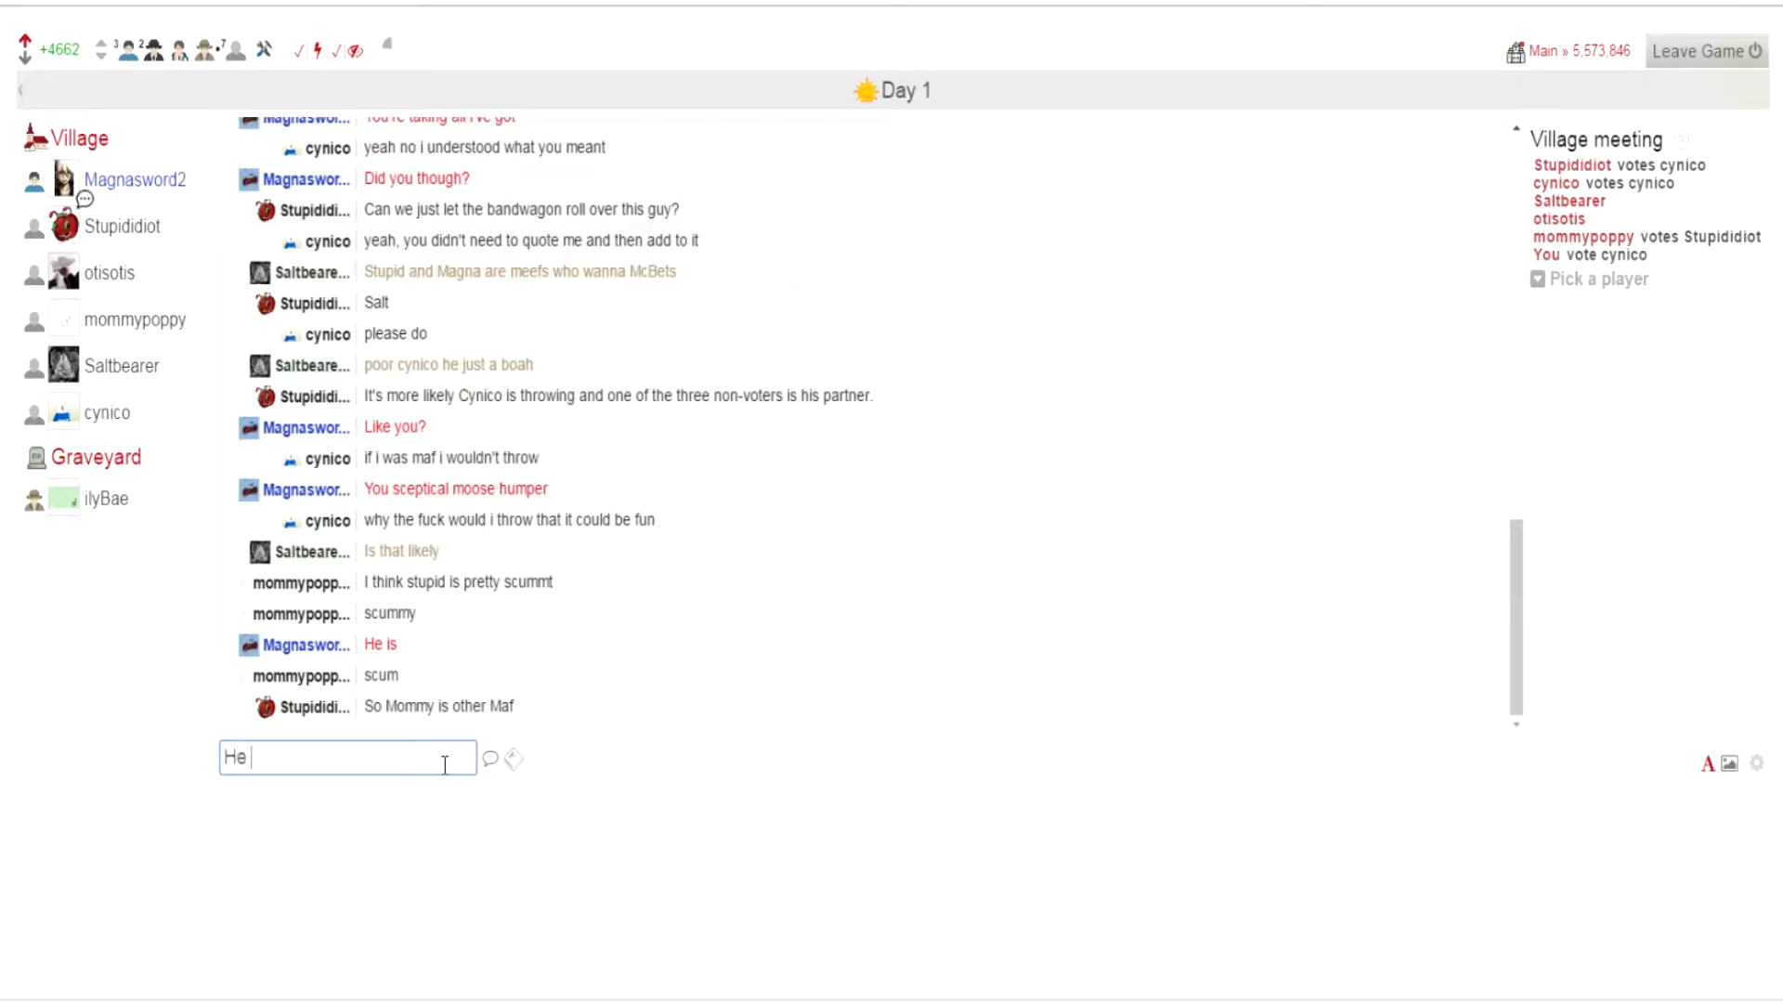
pyautogui.write('steals money fr')
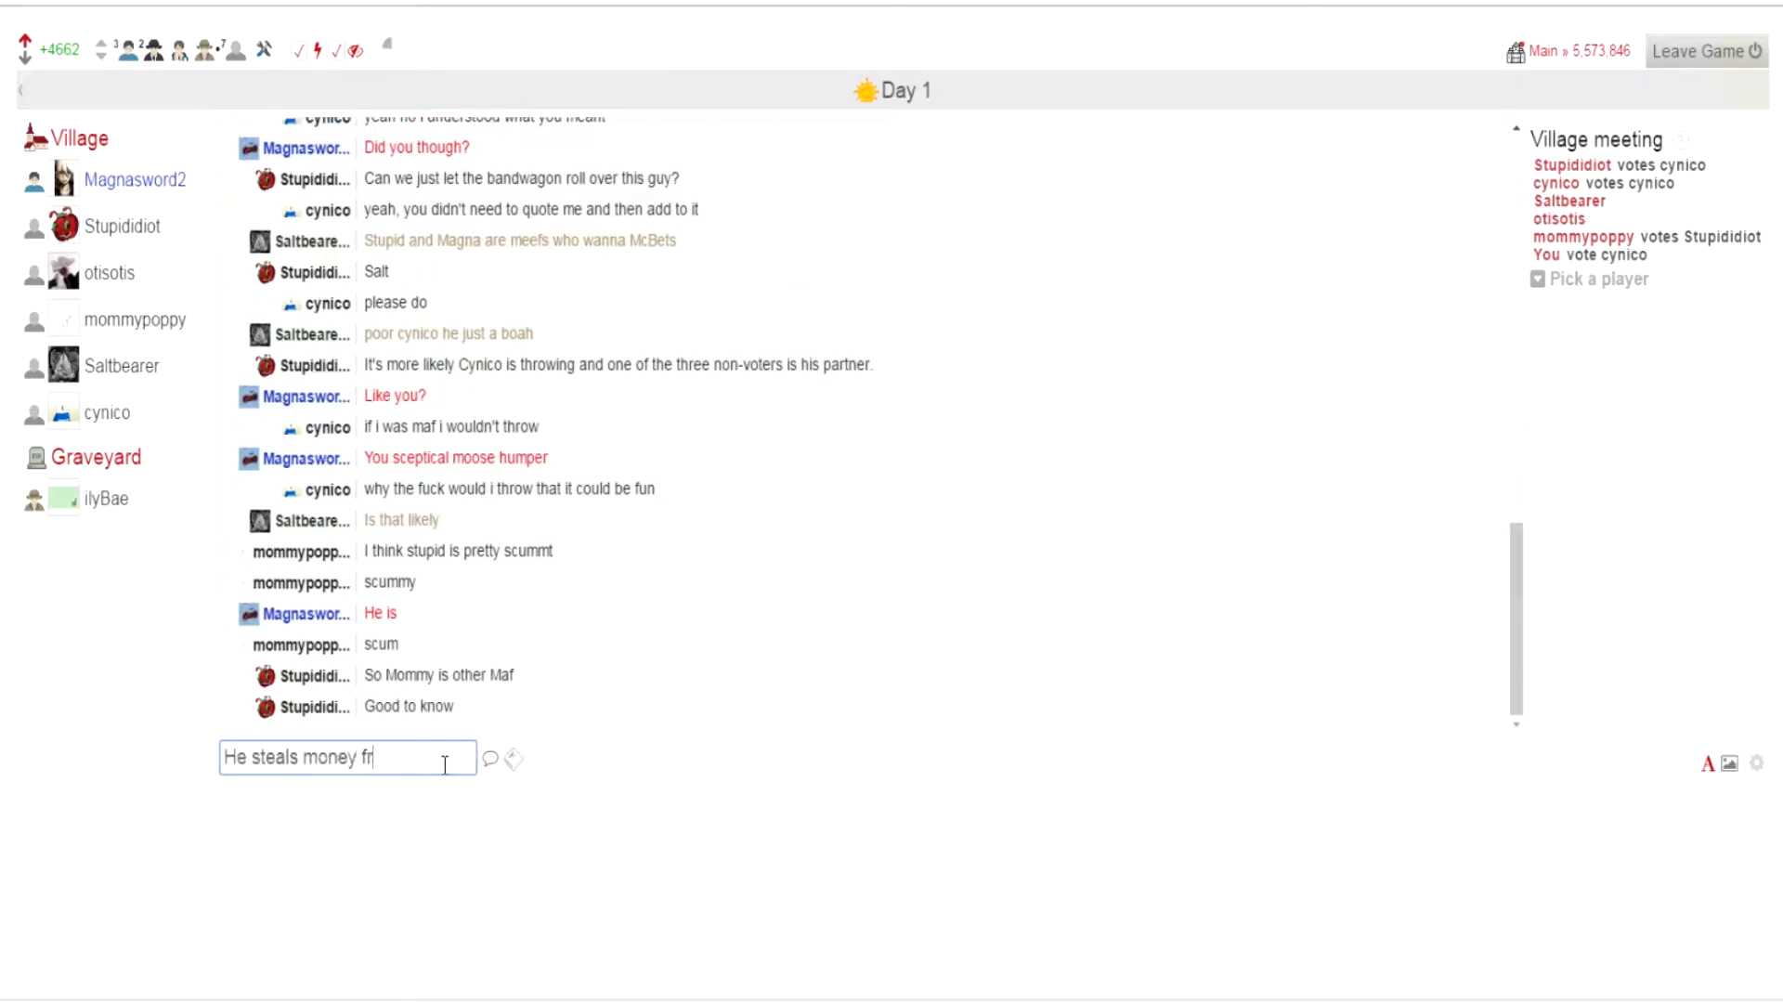
pyautogui.write('om Moose chair')
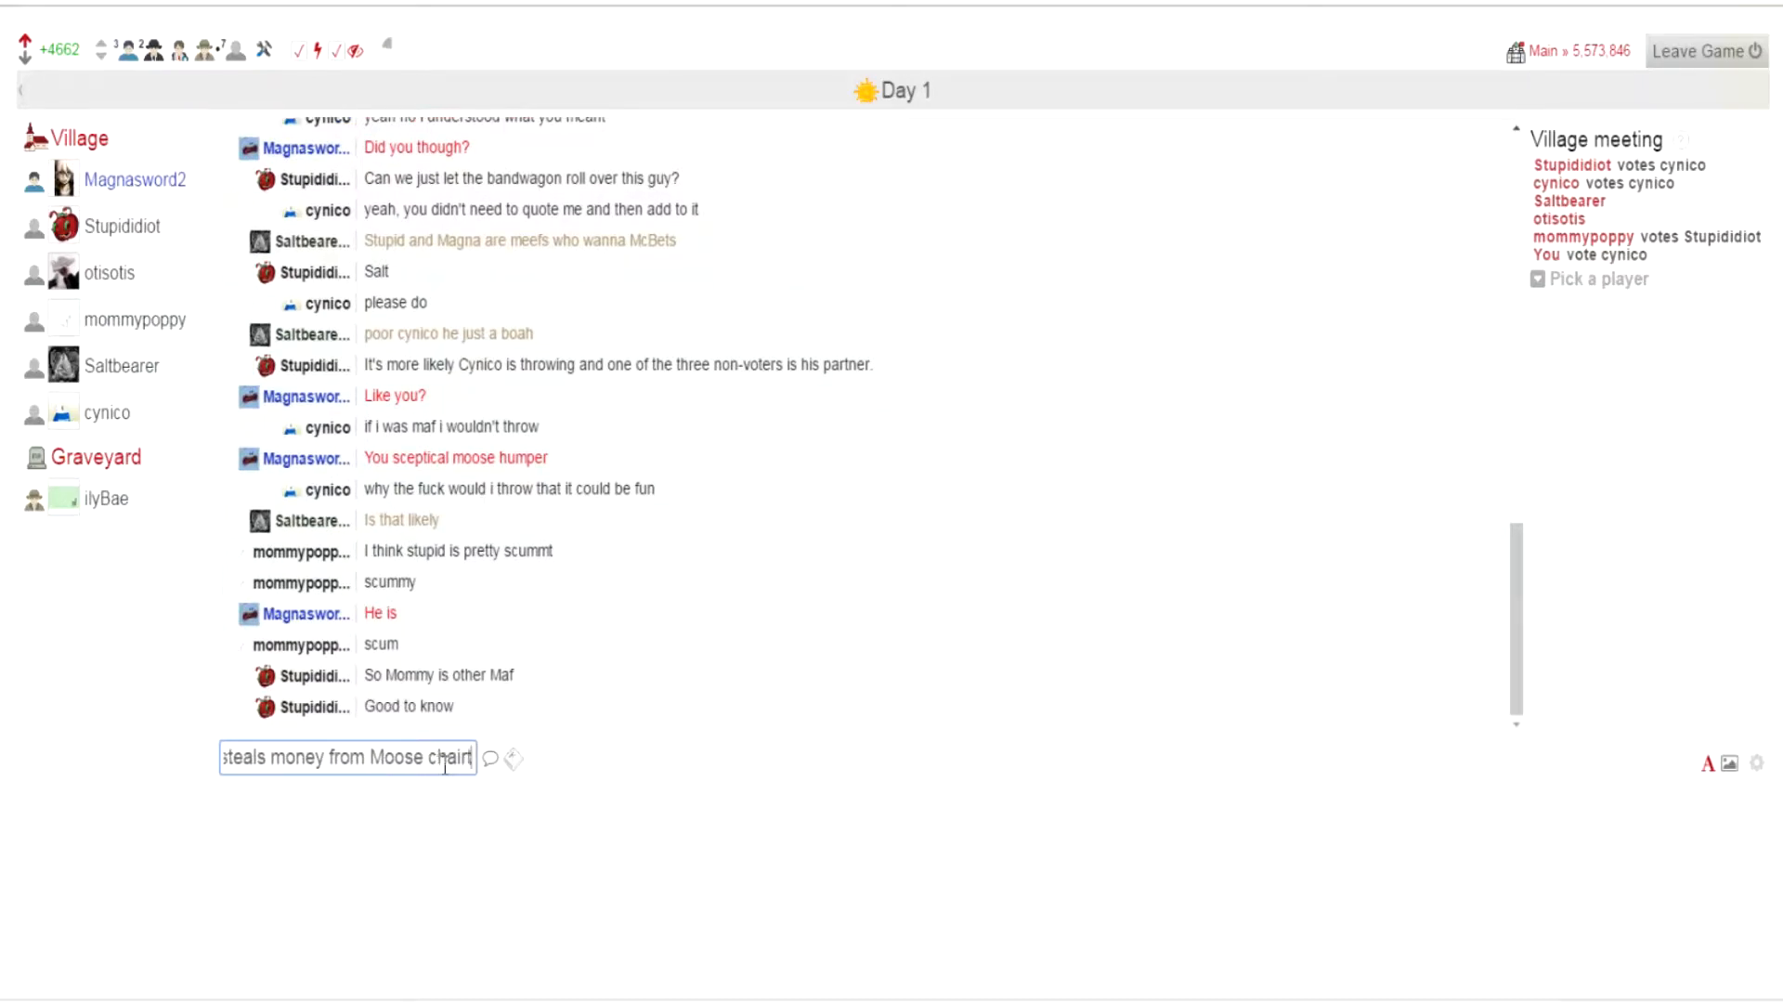
pyautogui.press('Return')
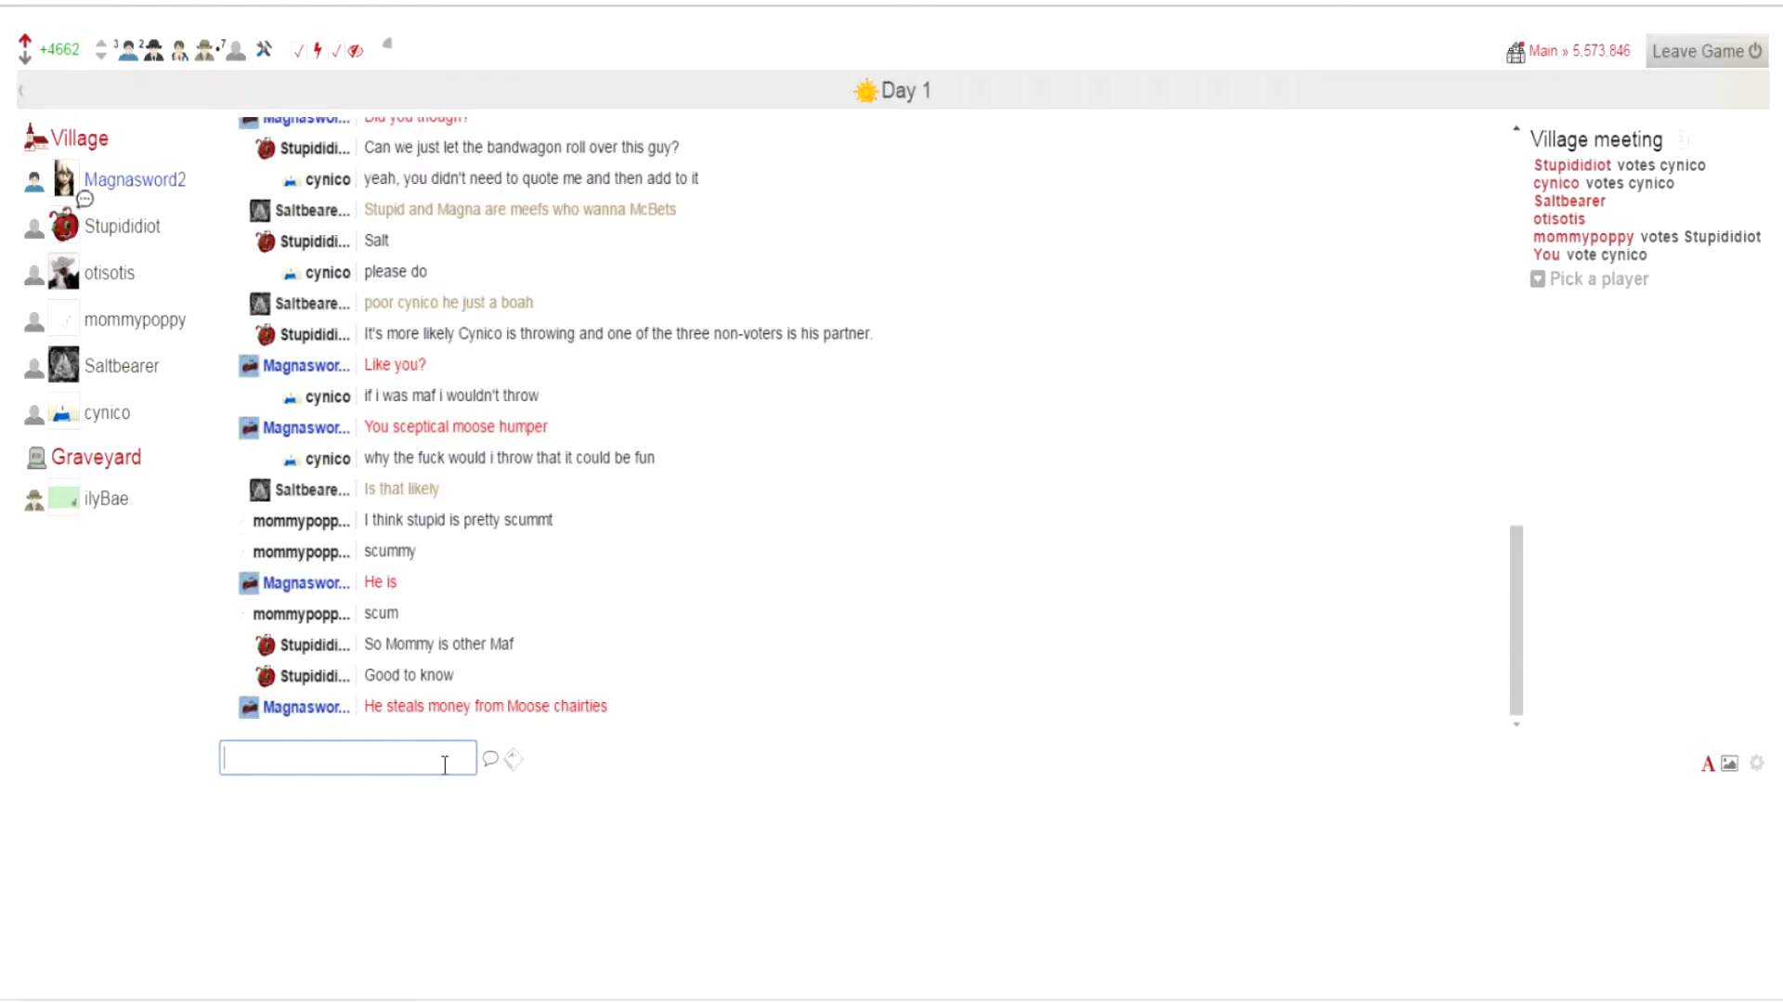
# Step: Post "He hates all moose" in the day chat while following the log
pyautogui.write('He')
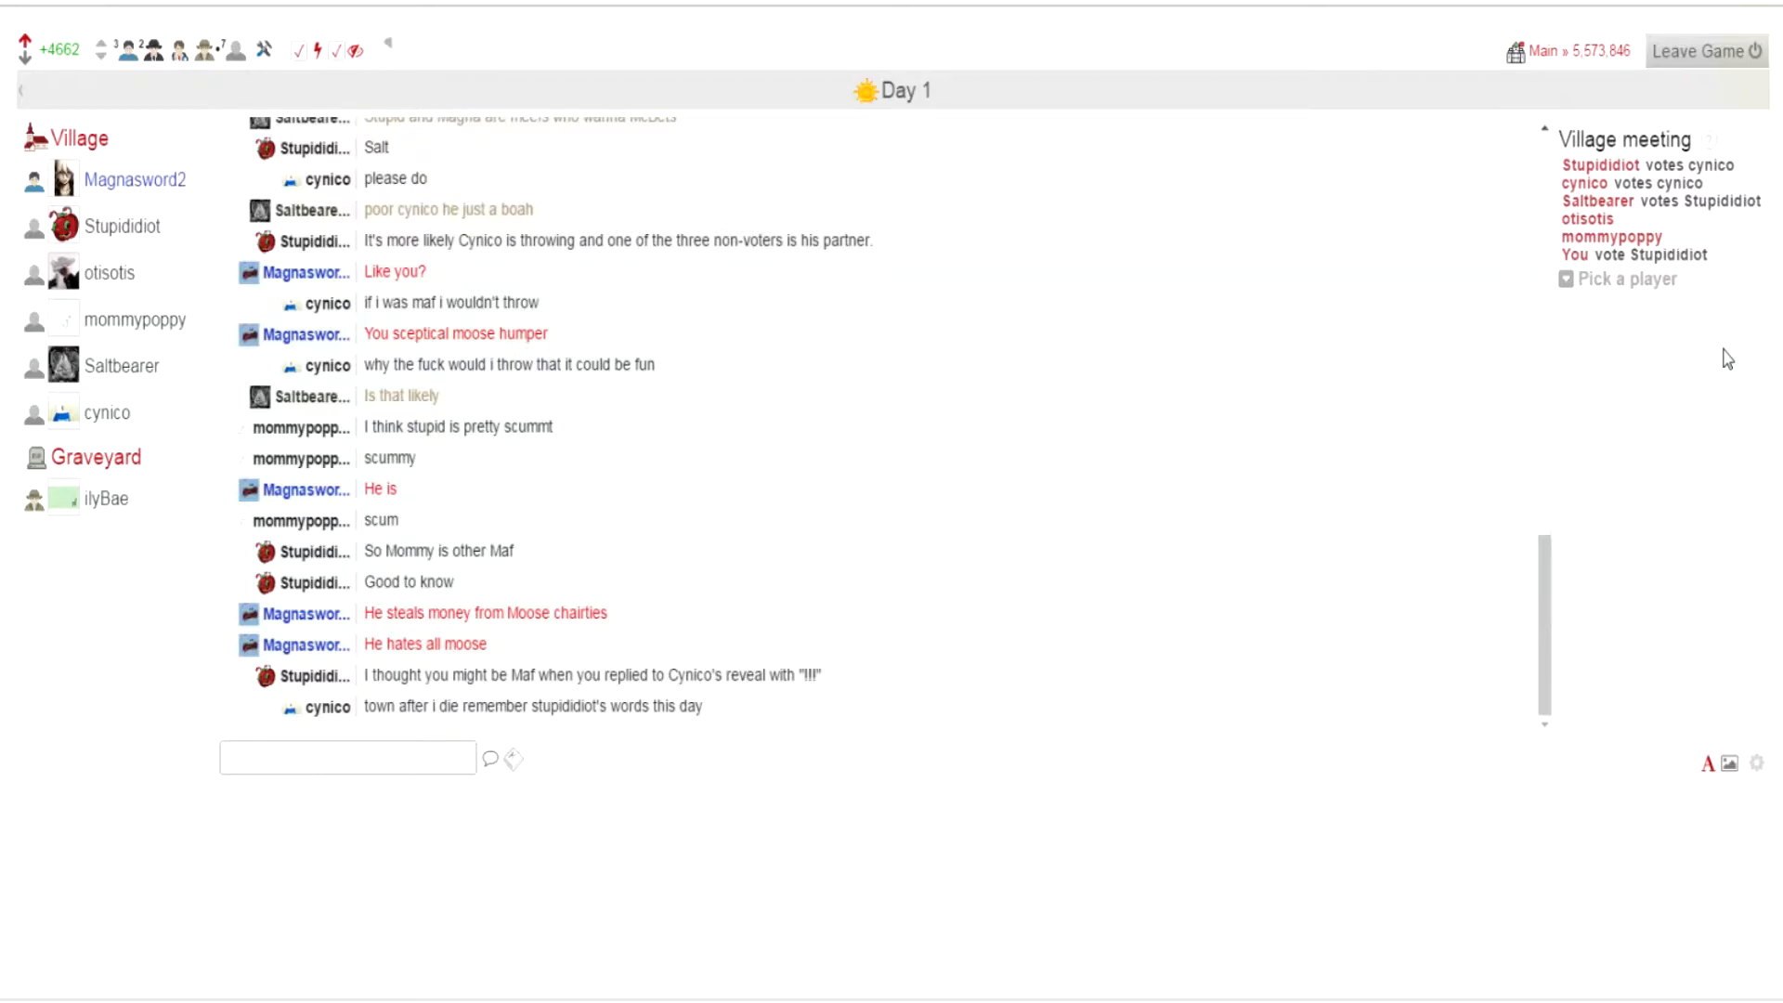
pyautogui.moveTo(85, 291)
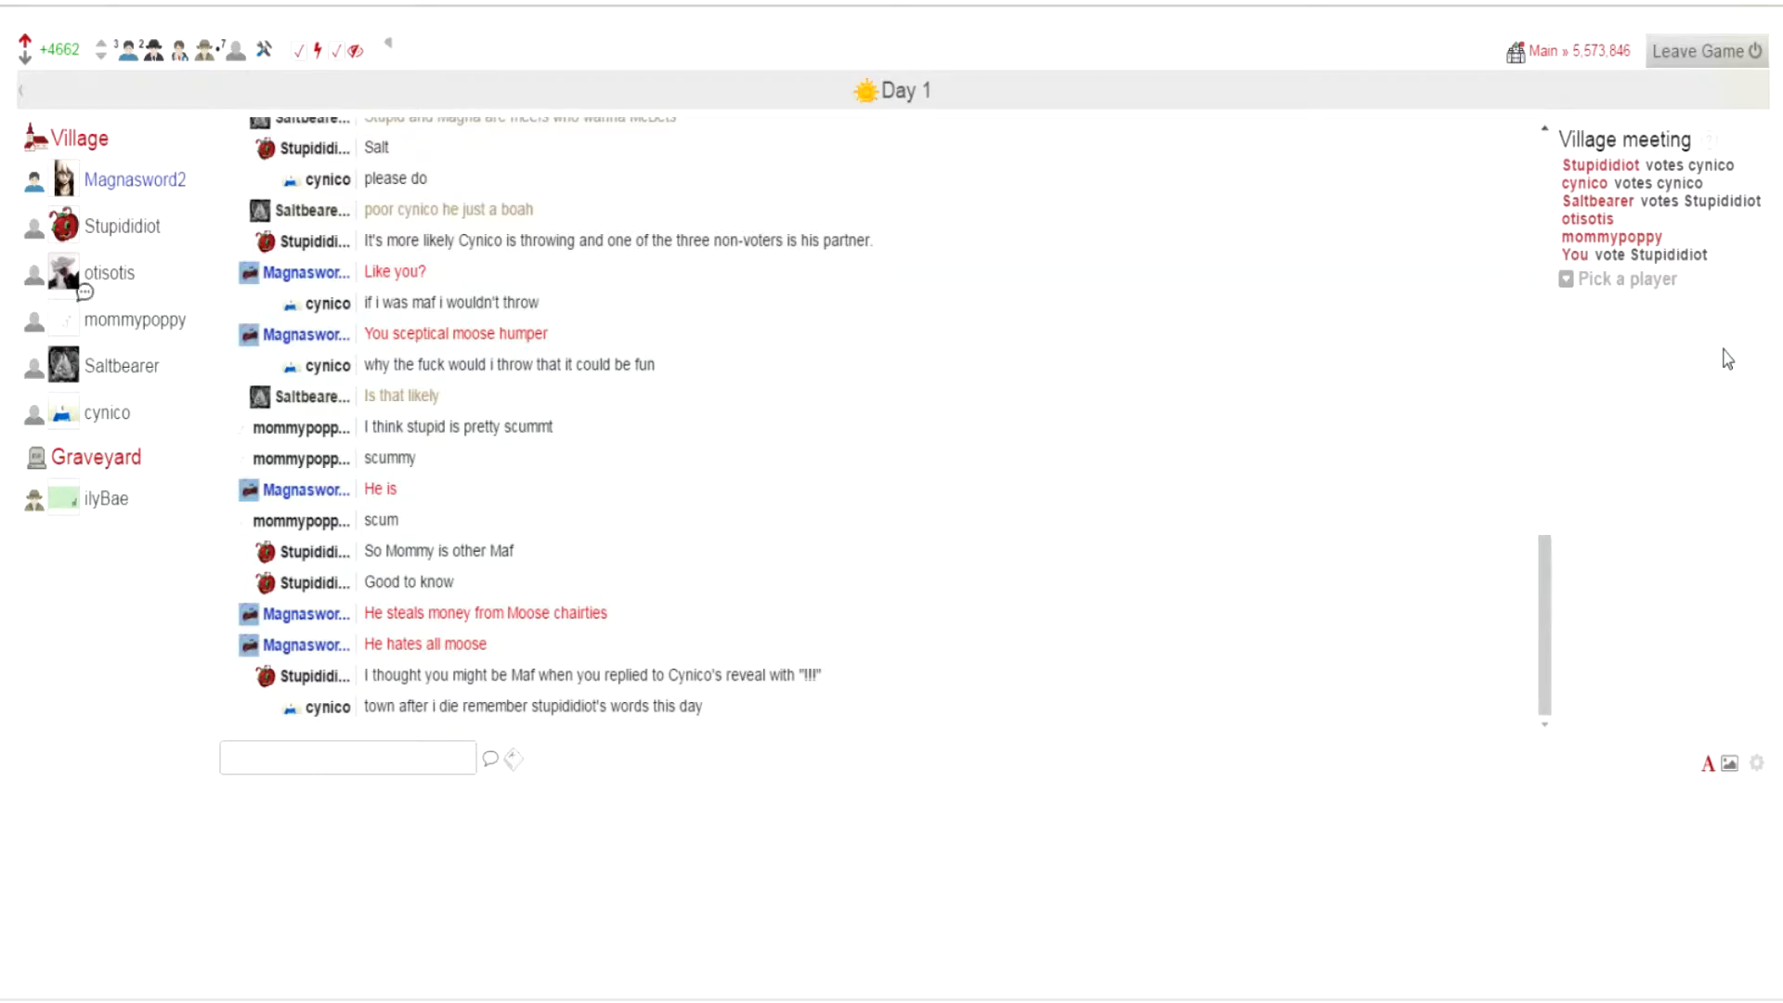
pyautogui.scroll(-3)
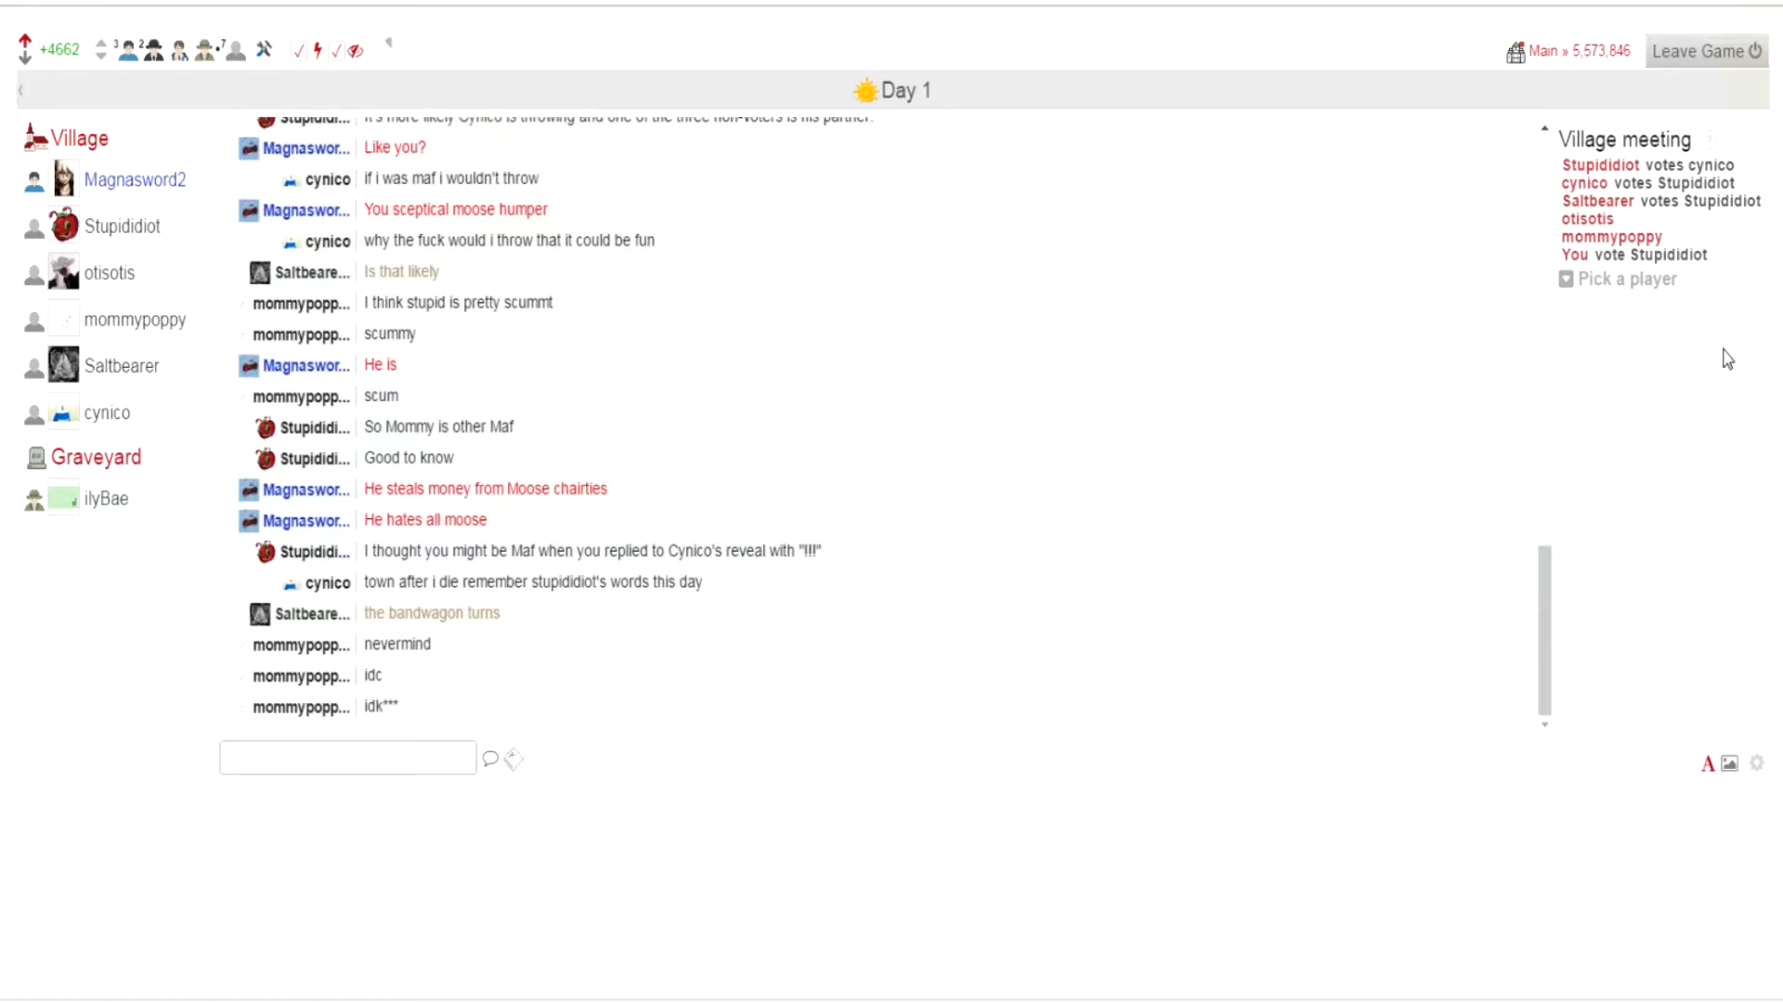
pyautogui.moveTo(82, 292)
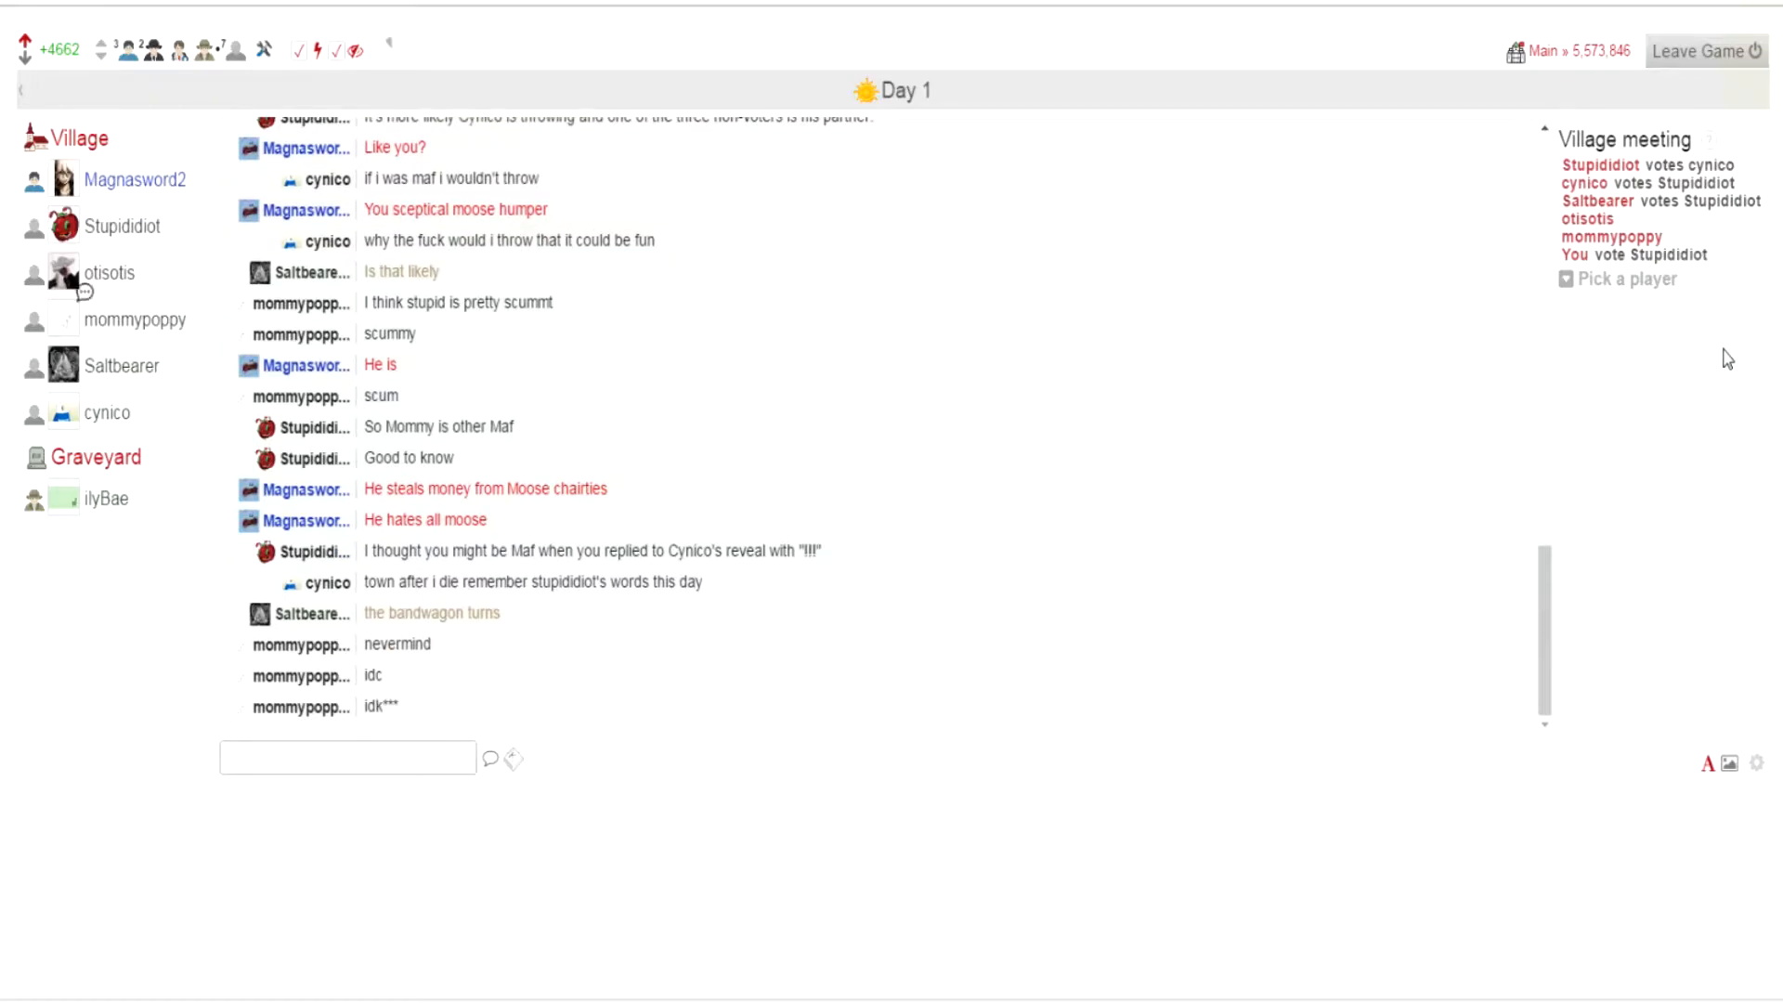
pyautogui.scroll(-3)
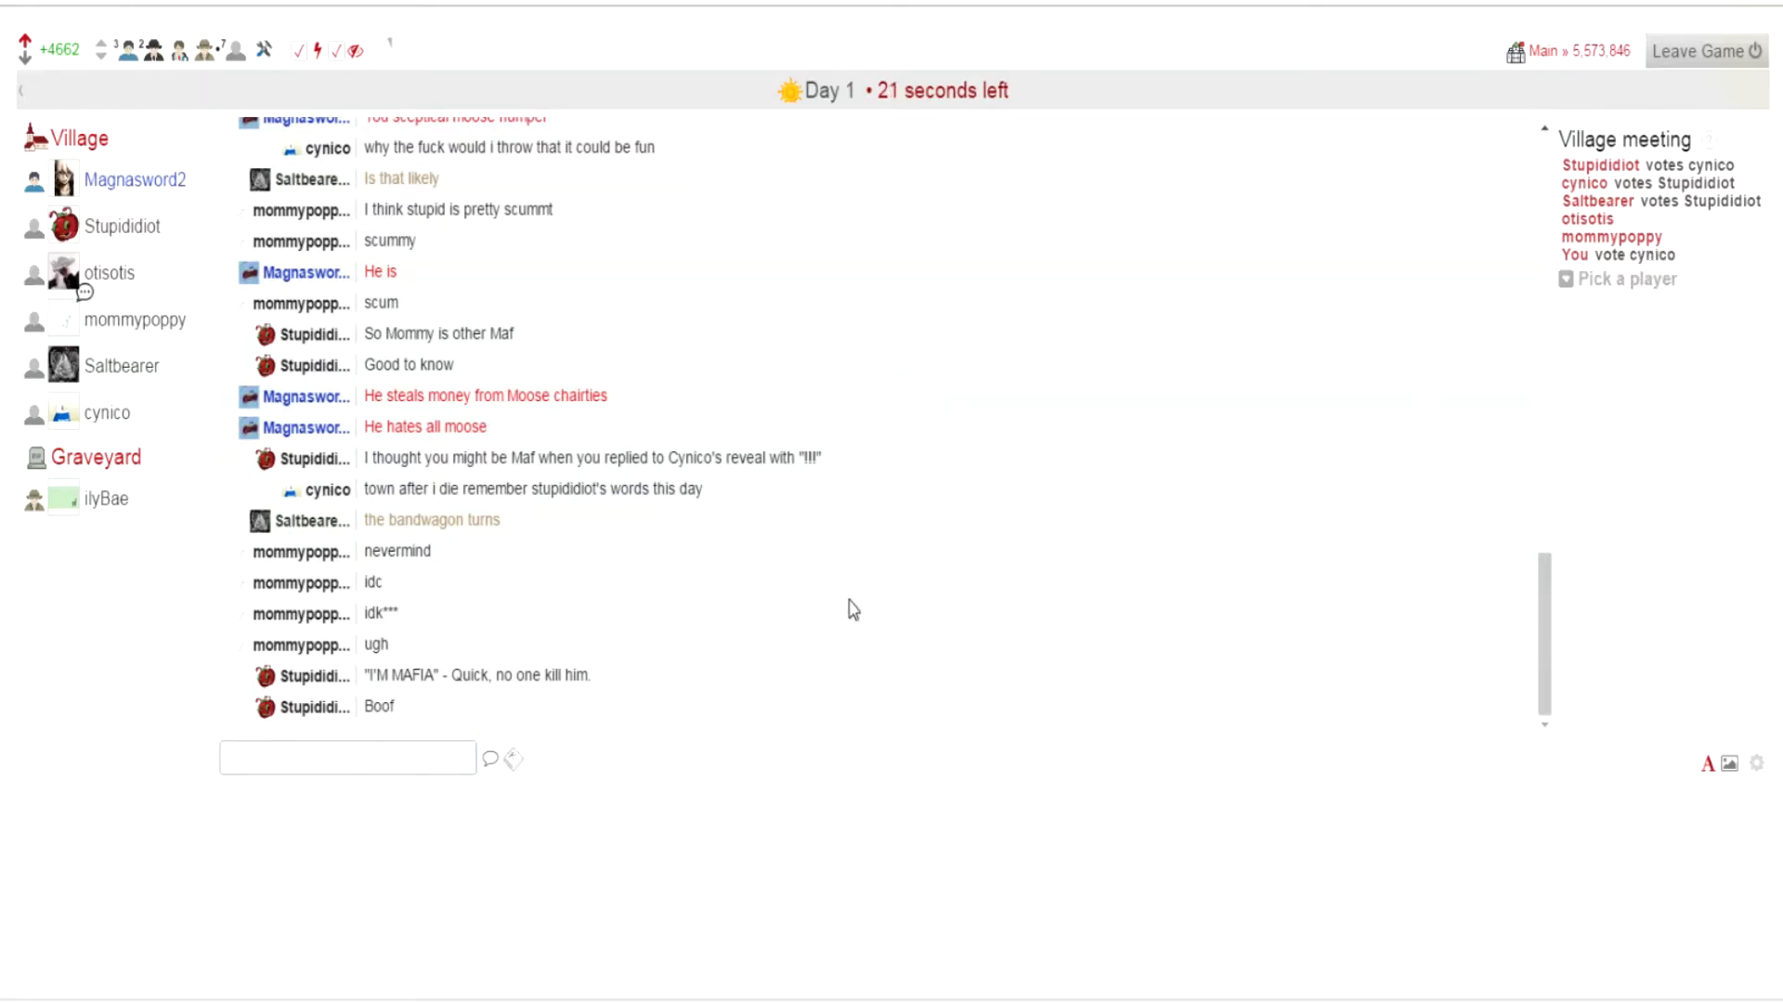
# Step: Post "I changed my tiny mind" in the chat with the vote on cynico
pyautogui.write('I chang')
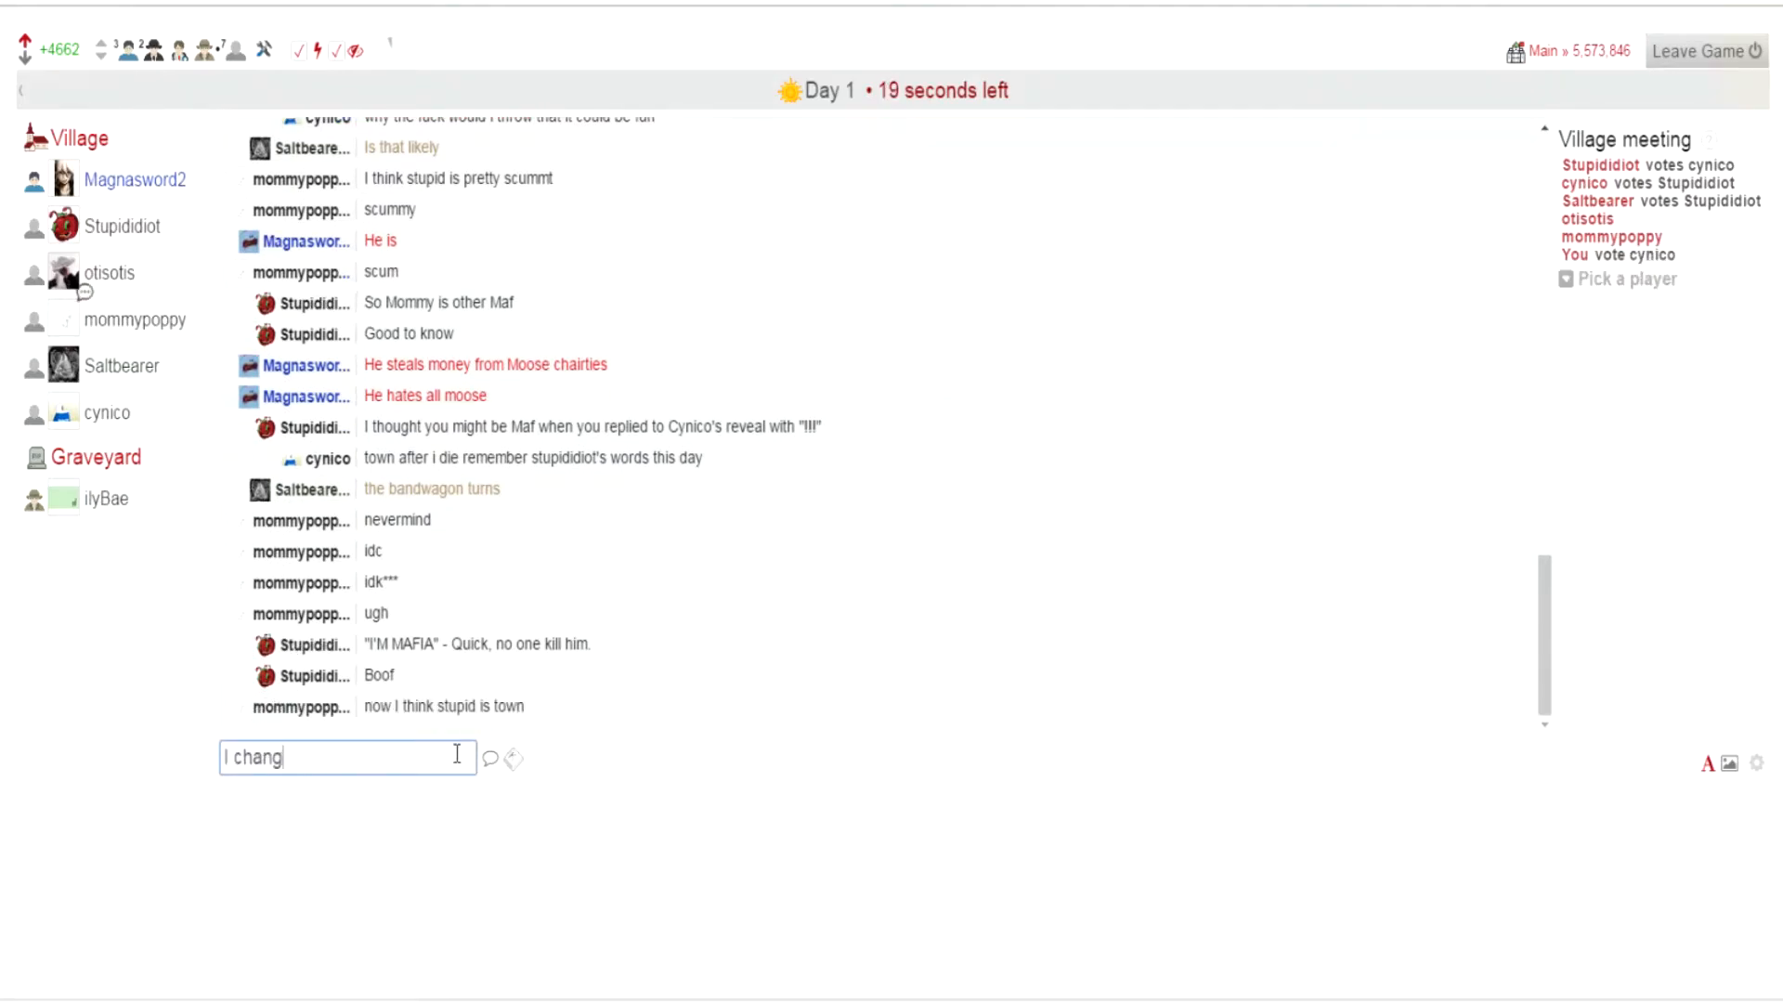
pyautogui.write('ed my tiny mo')
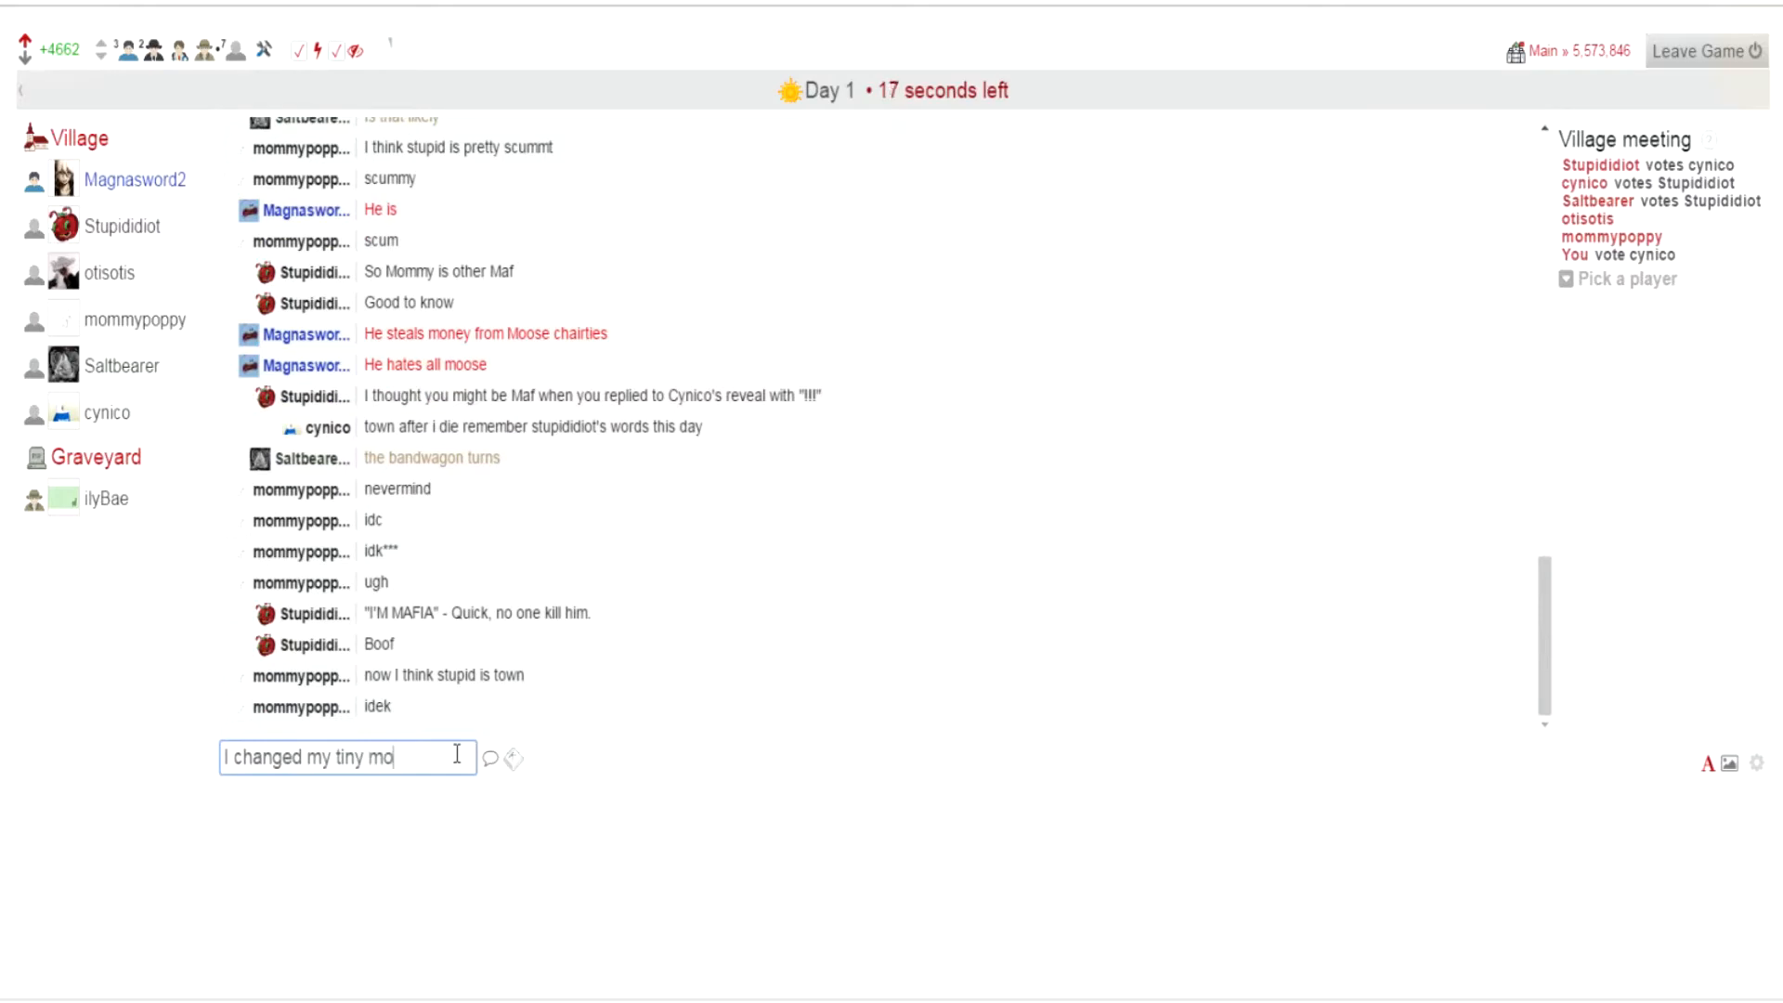
pyautogui.write('ind')
pyautogui.press('Return')
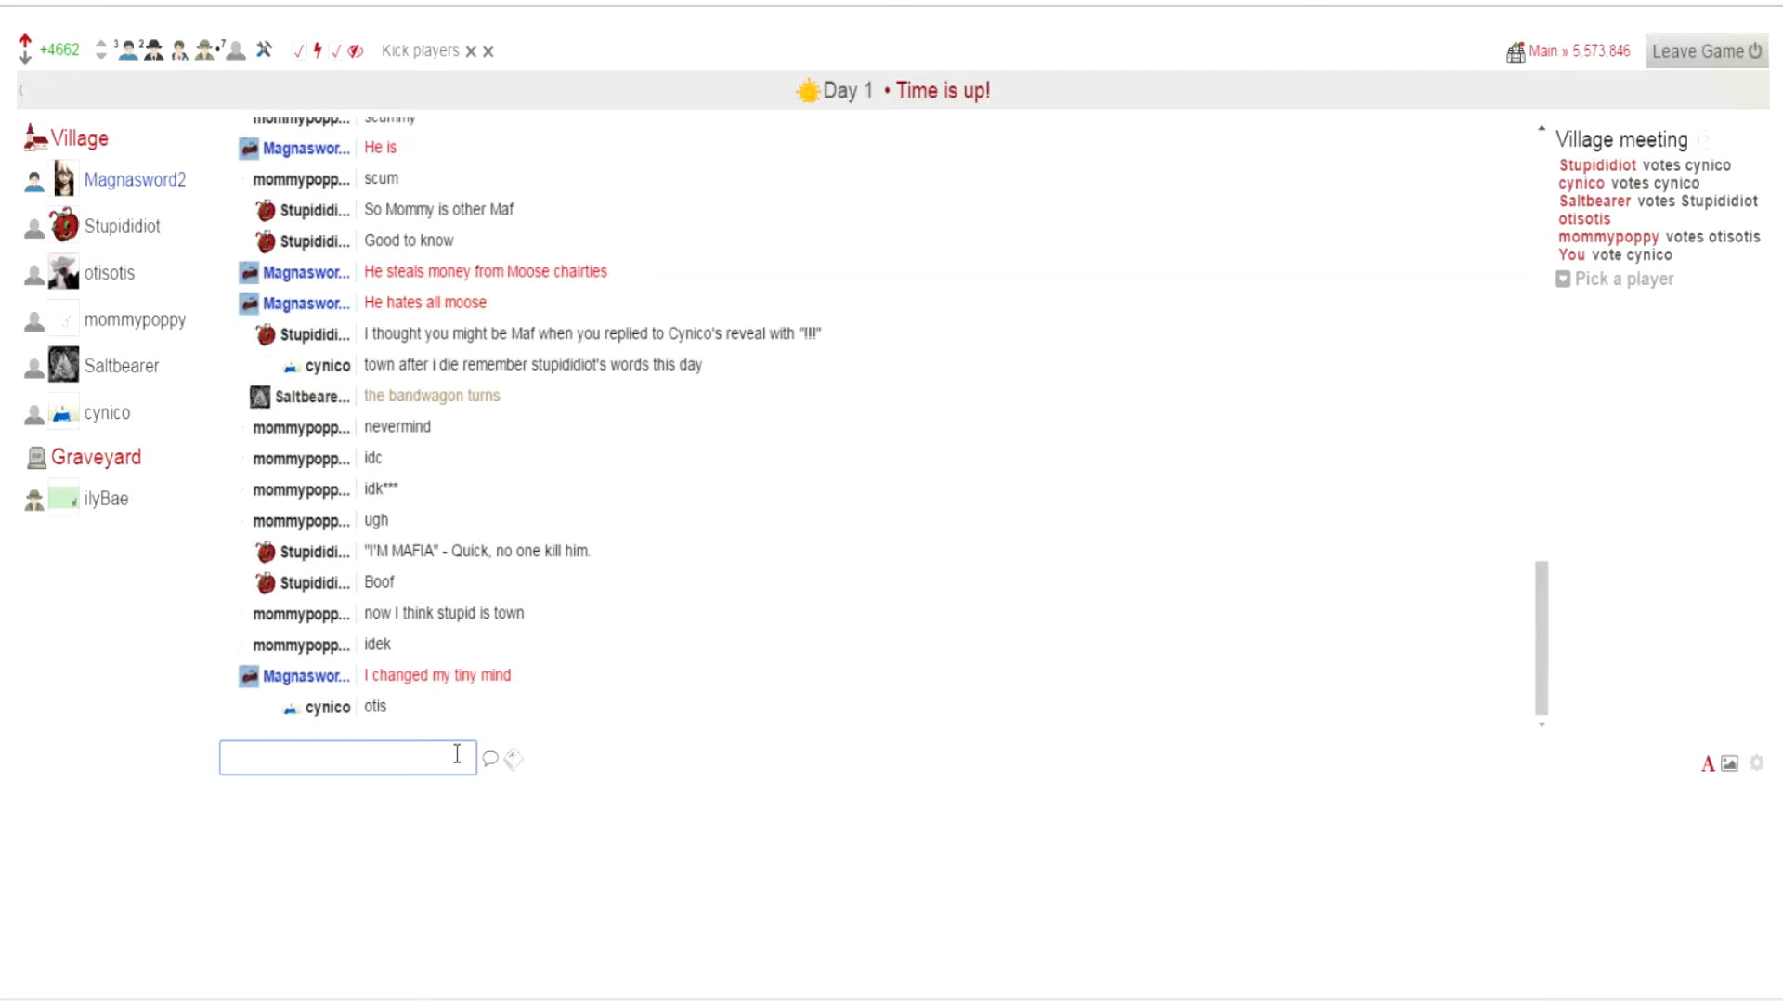
pyautogui.moveTo(783, 26)
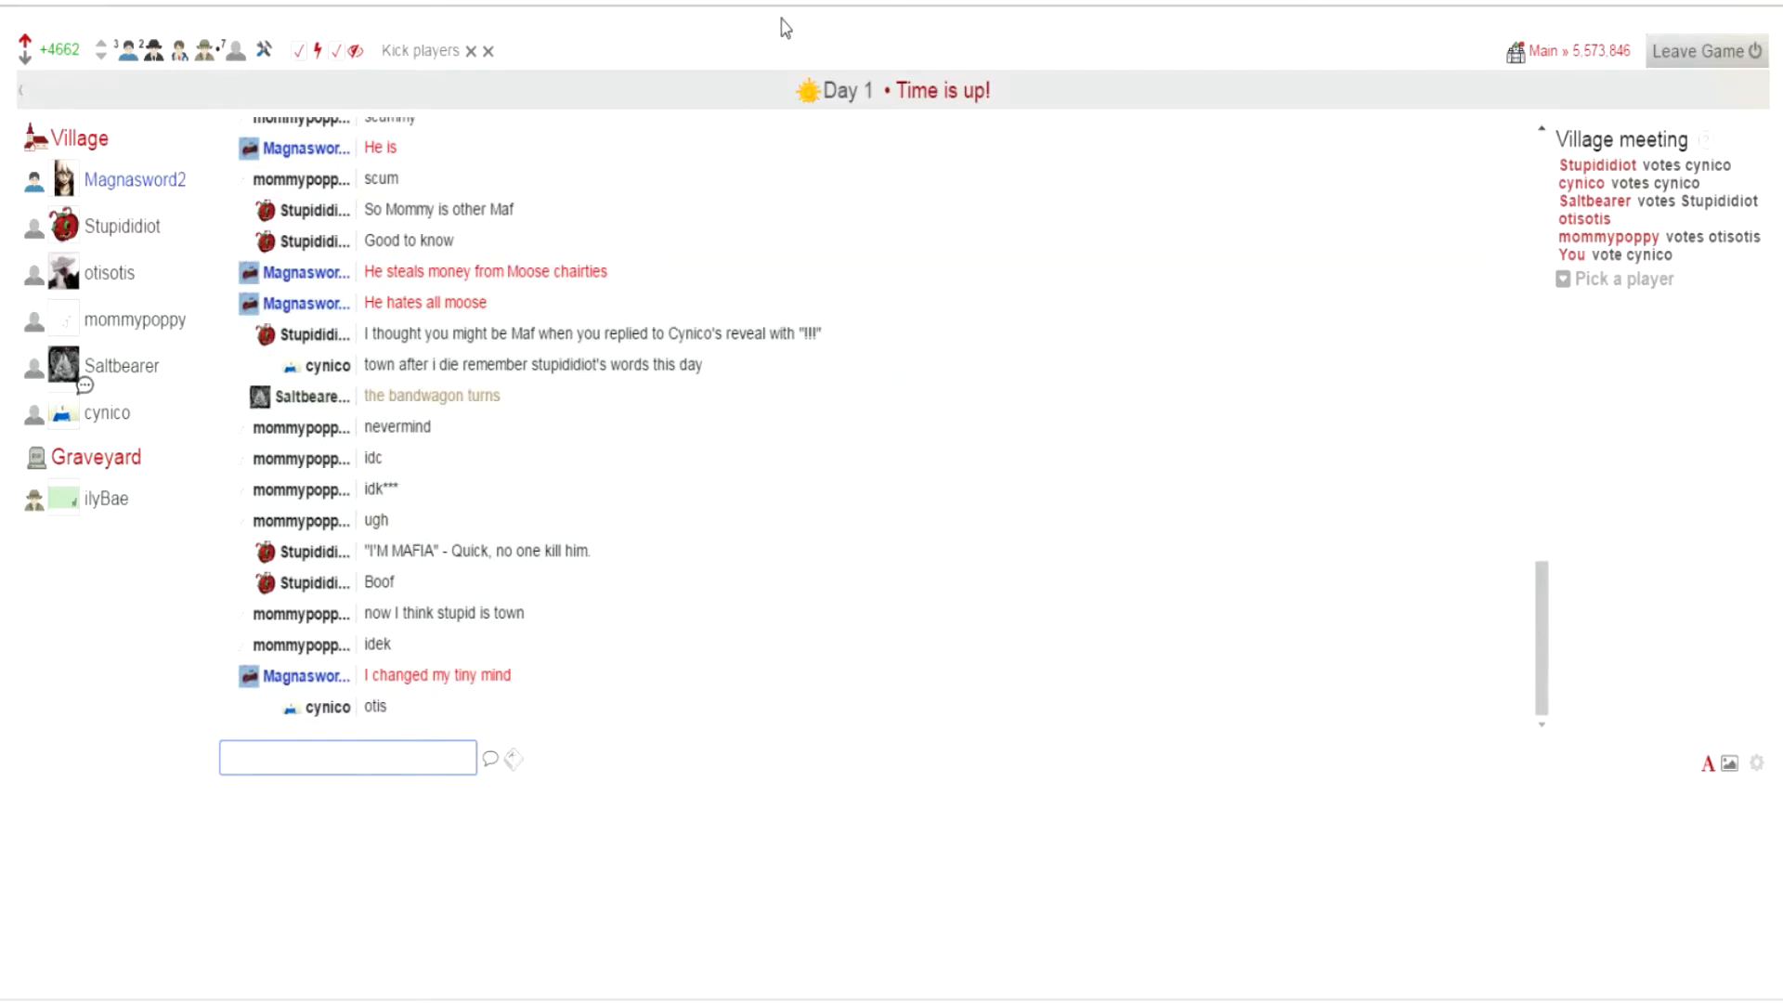
pyautogui.moveTo(420, 50)
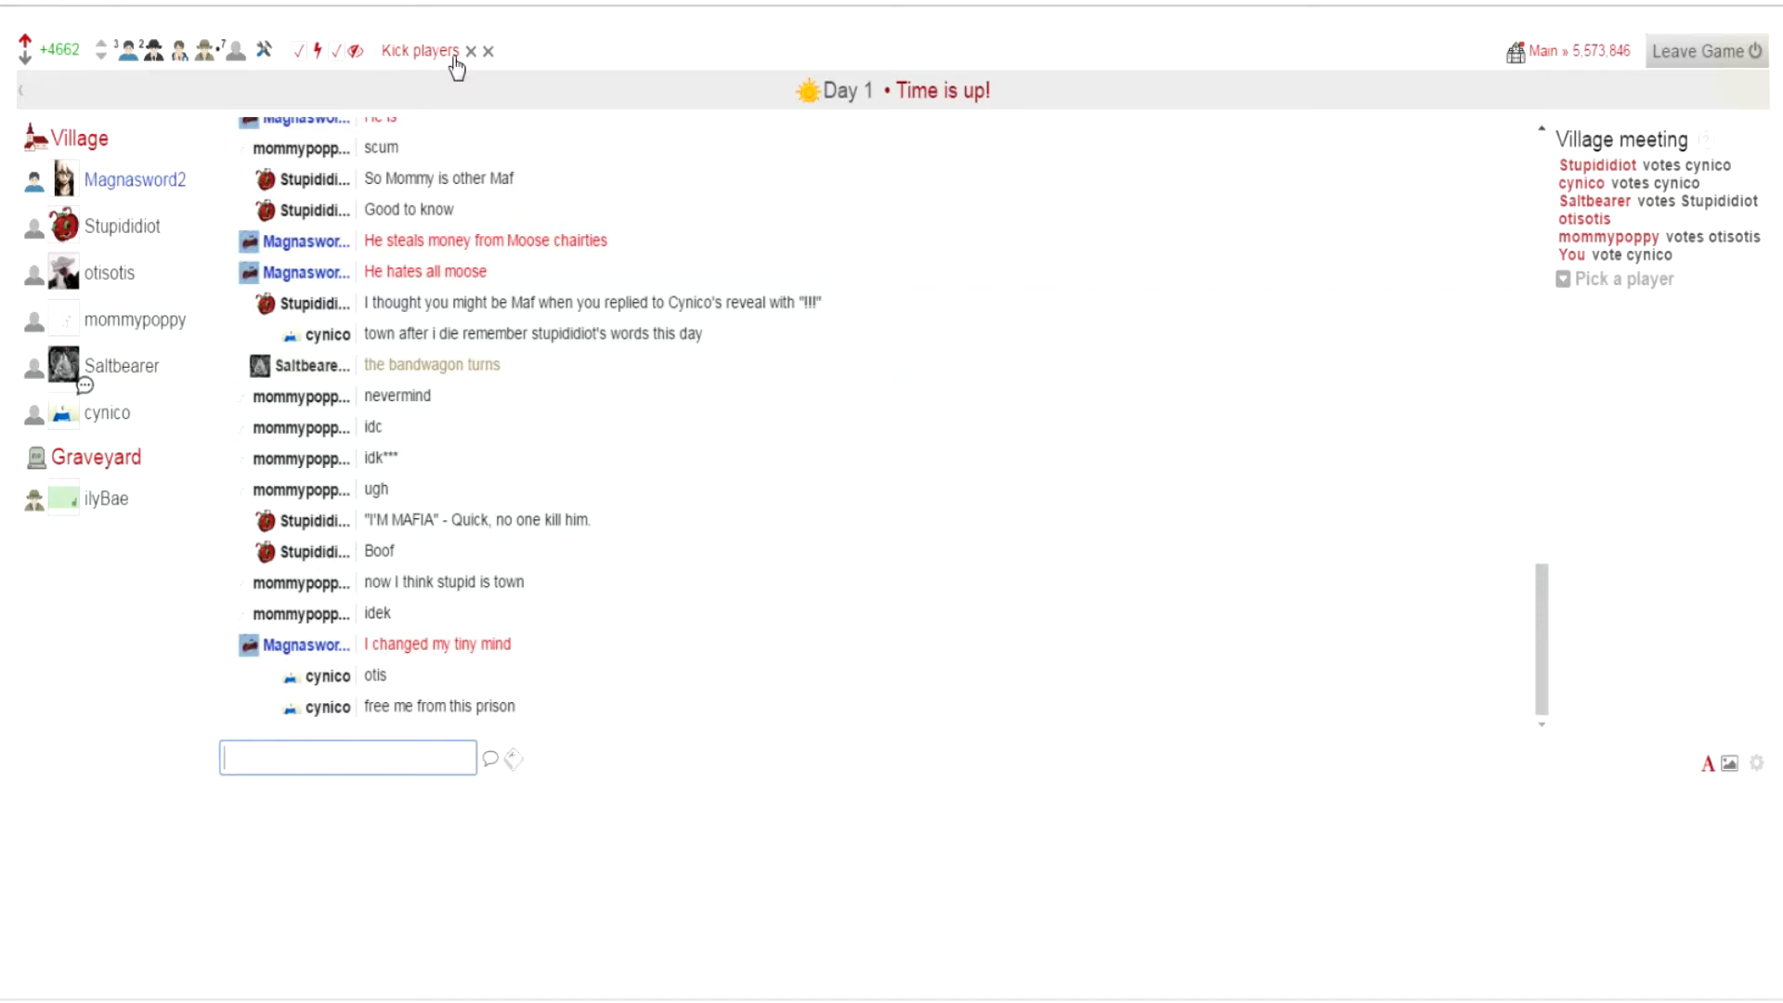
# Step: Vote to kick the remaining players once Day 1's time is up
pyautogui.click(488, 50)
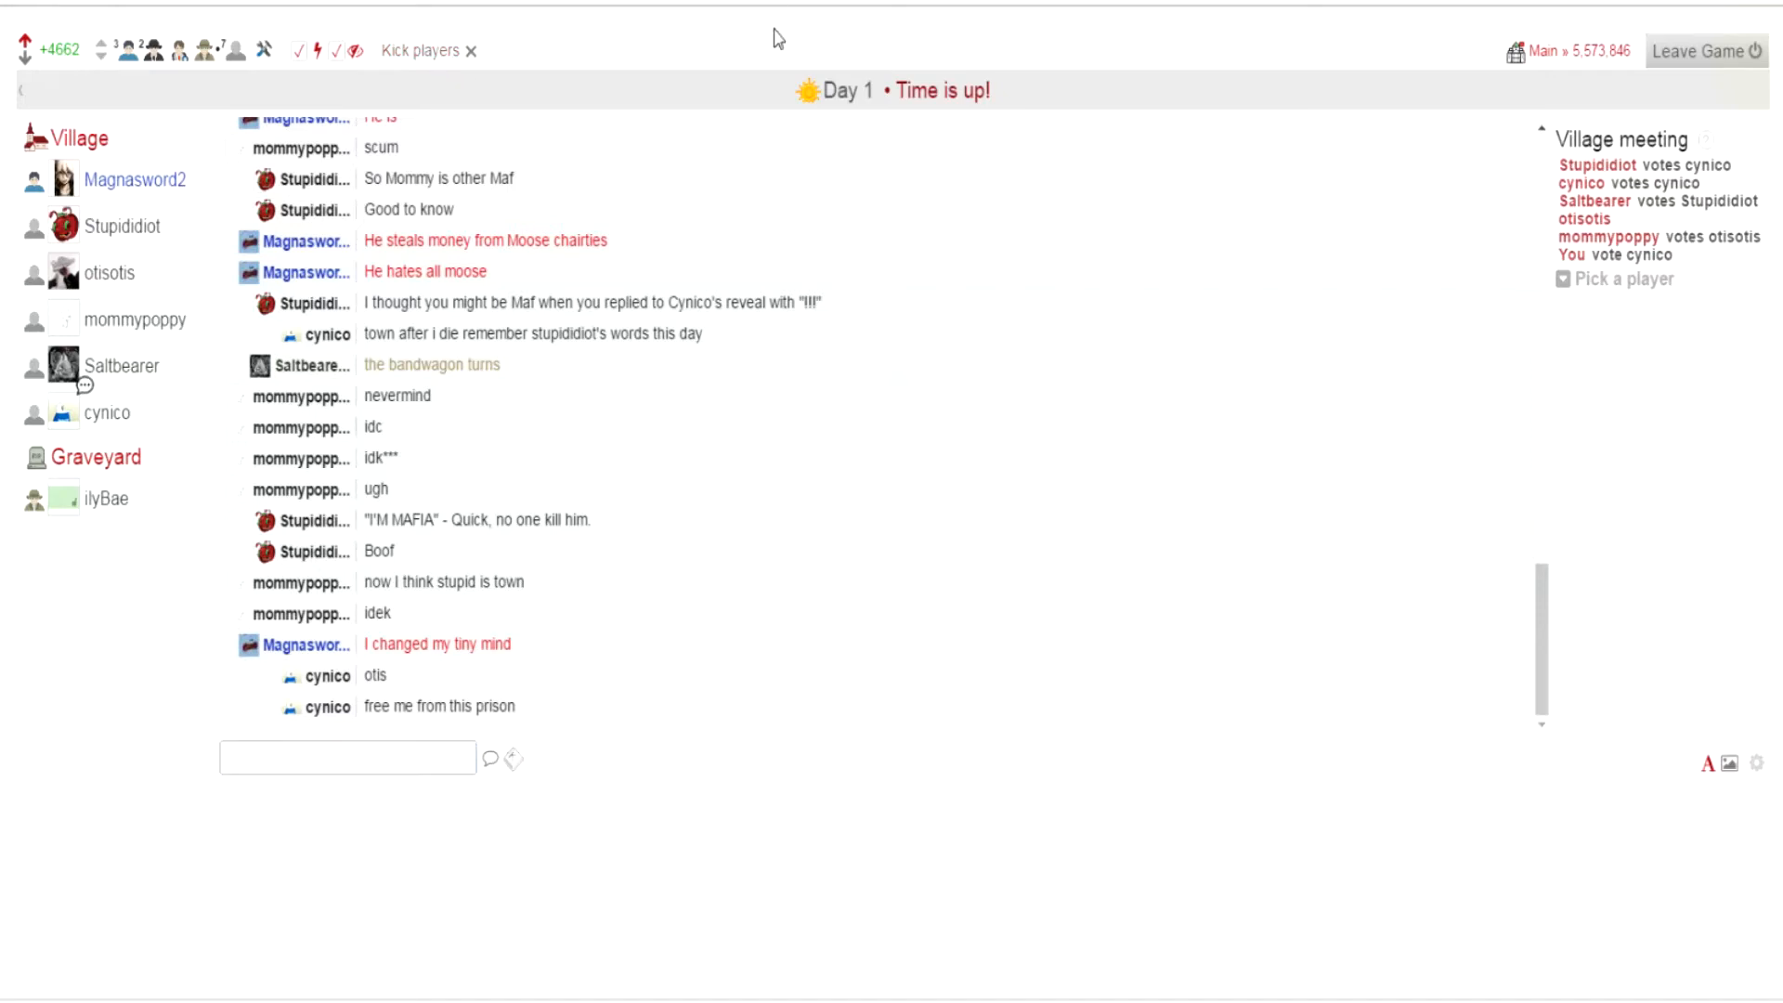